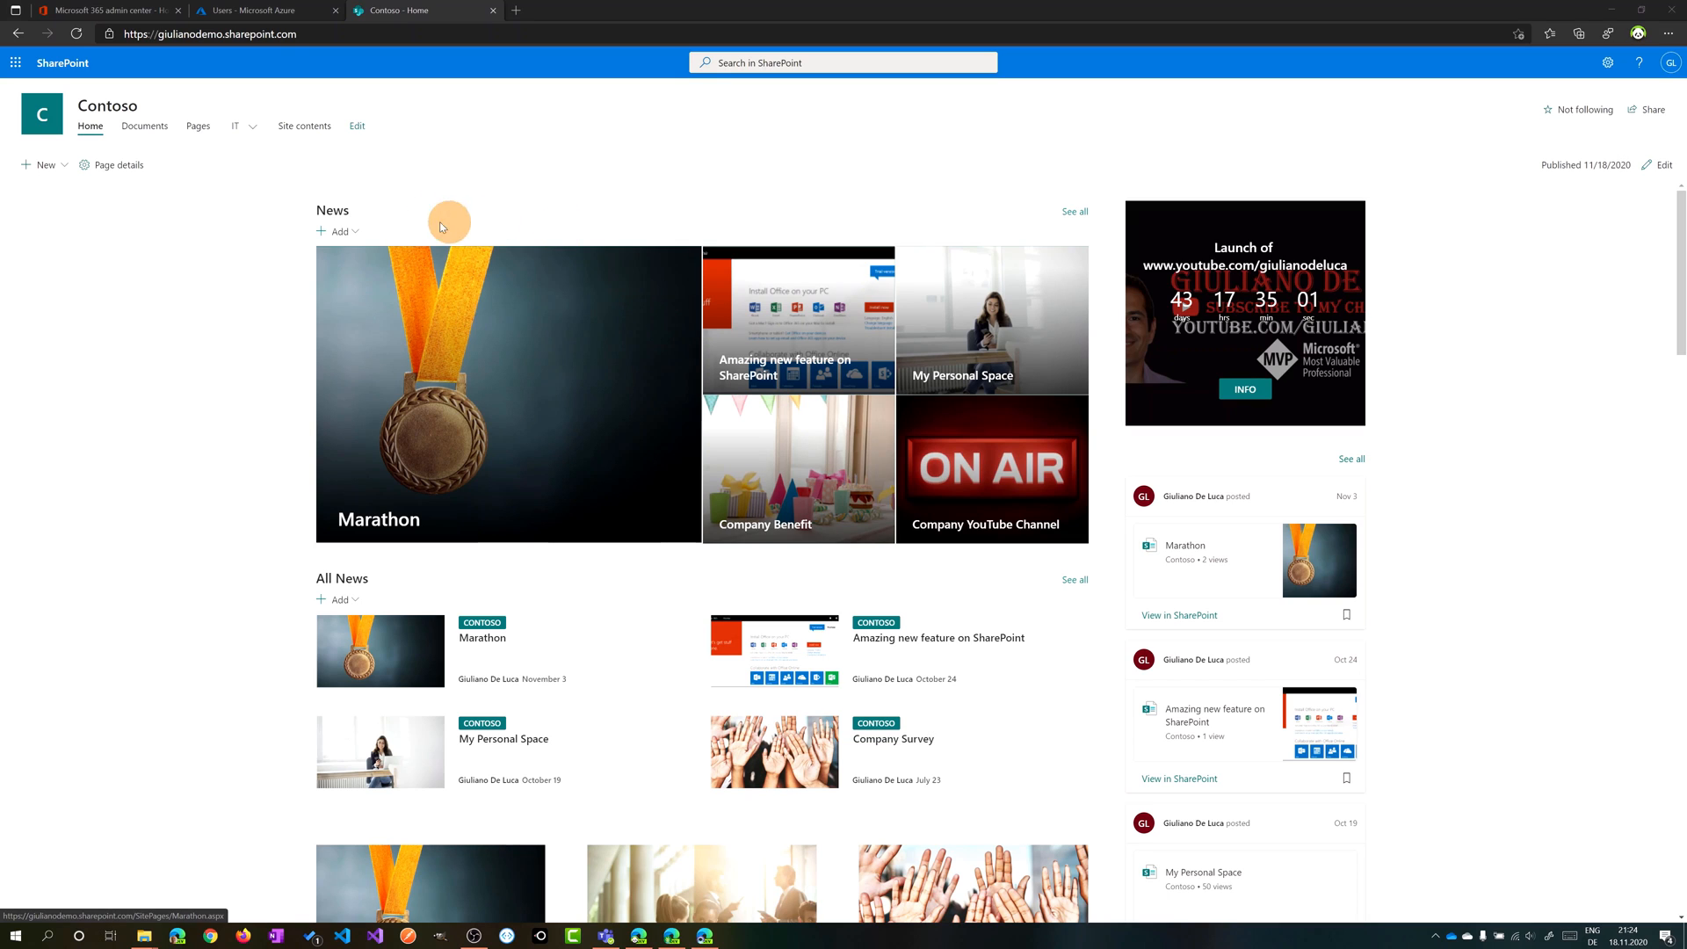
{"action": "mouse_move", "coordinate": [228, 235]}
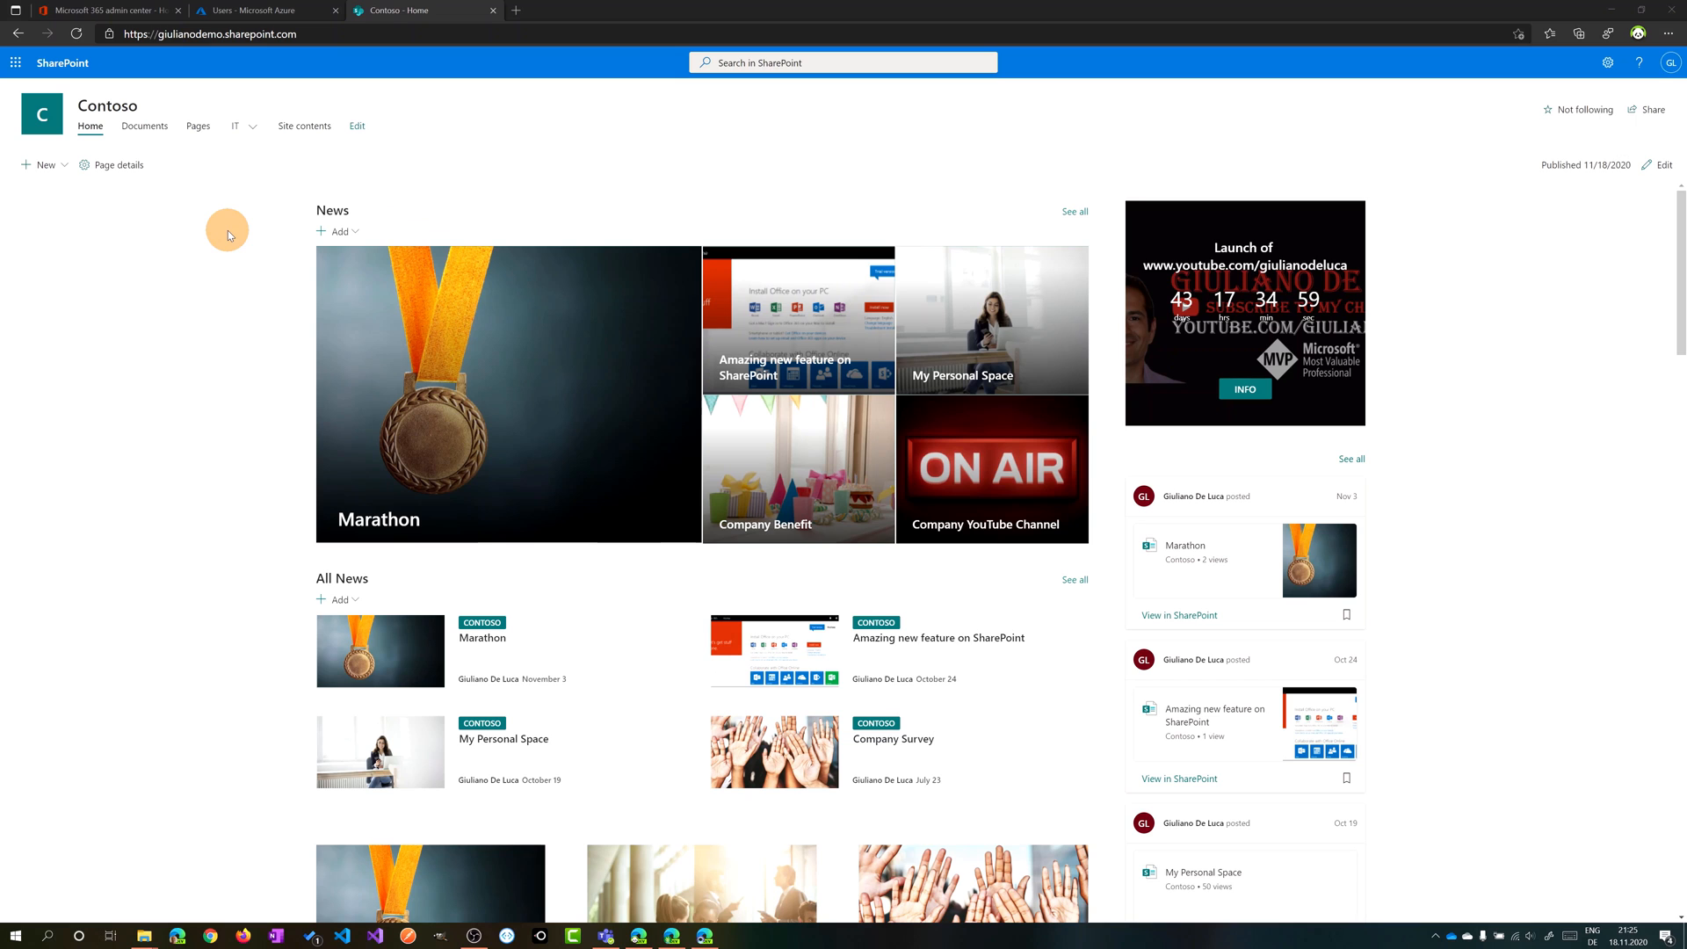
{"action": "mouse_move", "coordinate": [297, 279]}
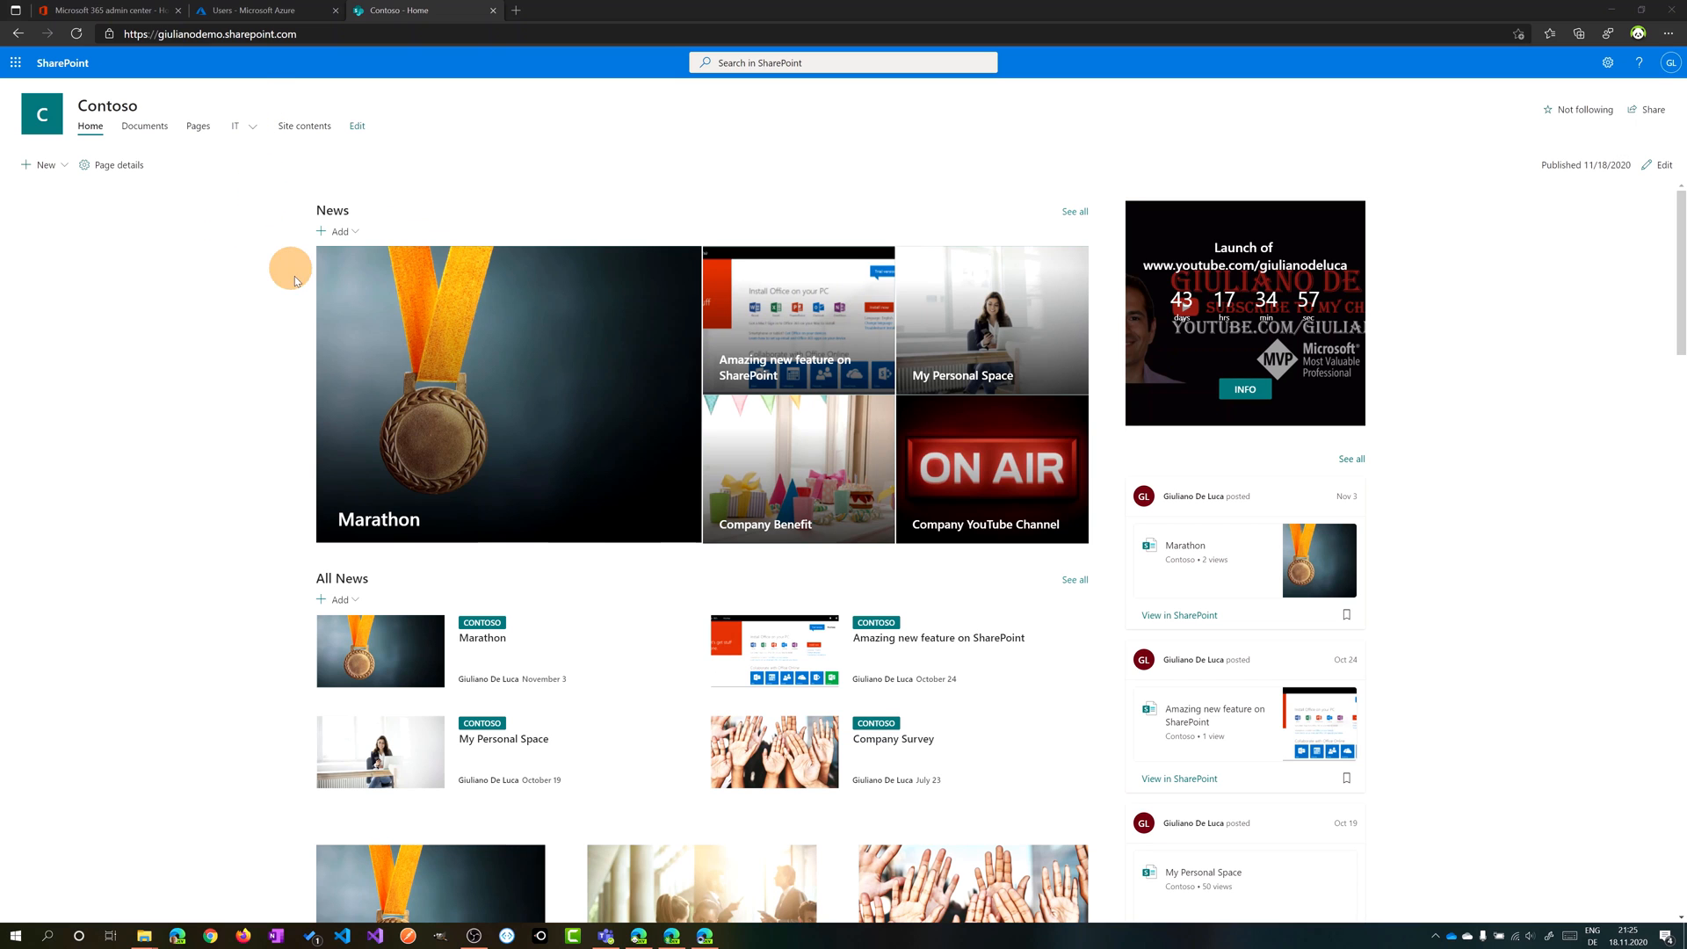
- Scroll down the Contoso home page past the news and feed before entering edit mode
{"action": "scroll", "scroll_direction": "down", "scroll_amount": 3}
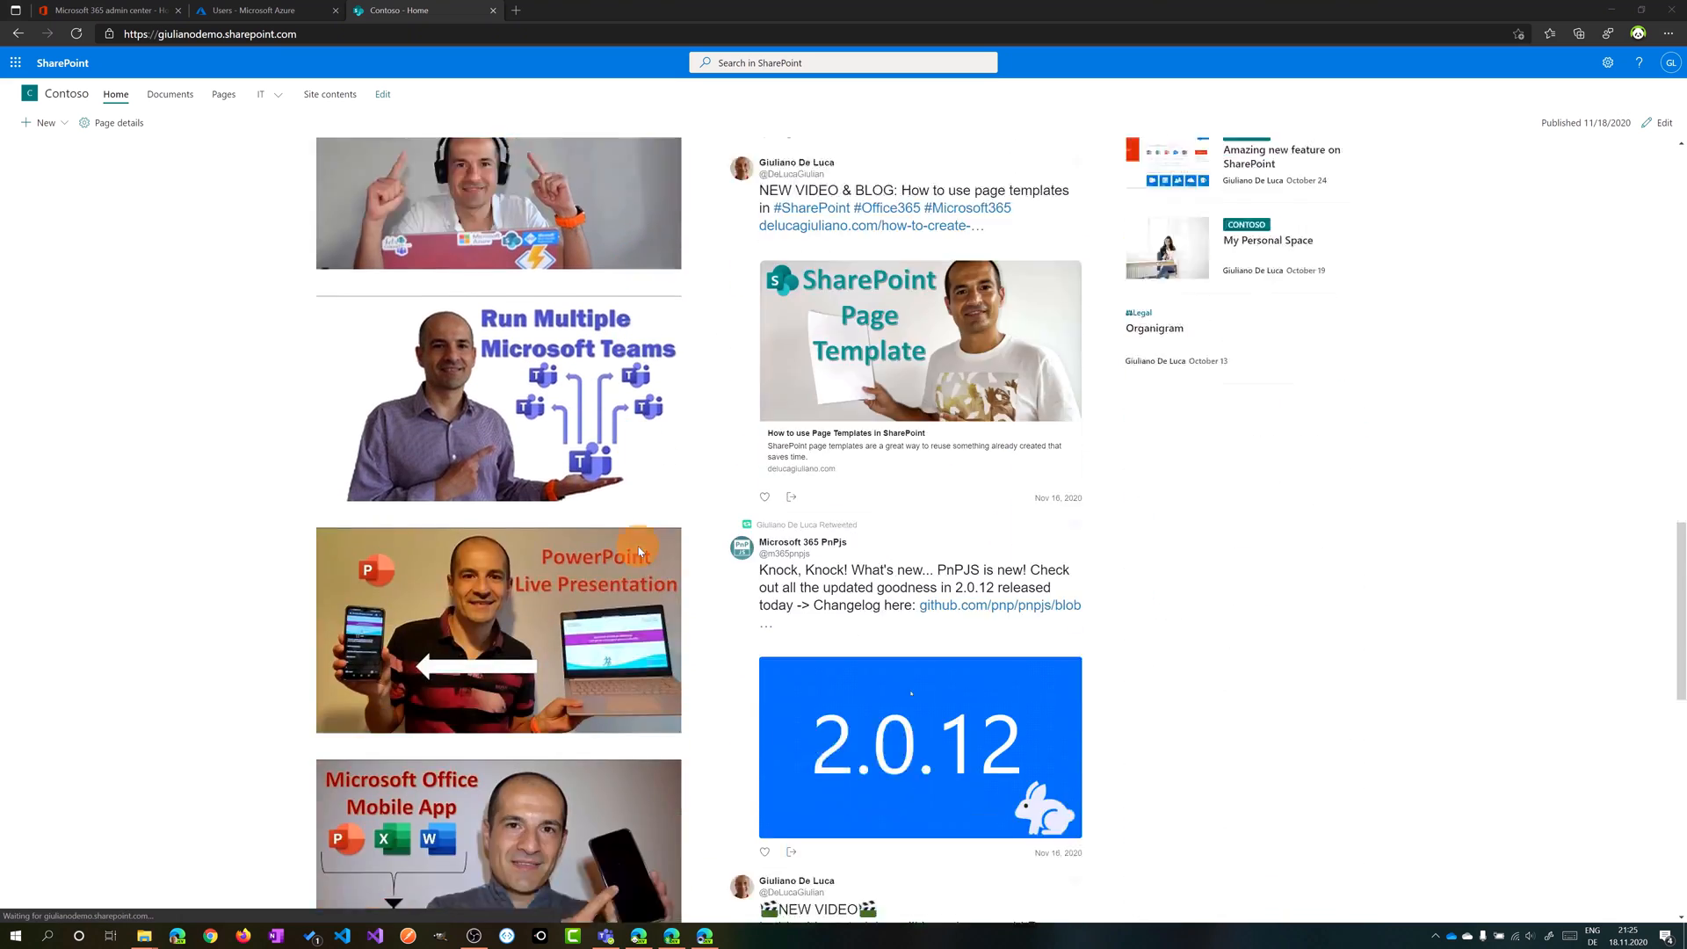
{"action": "scroll", "scroll_direction": "down", "scroll_amount": 3}
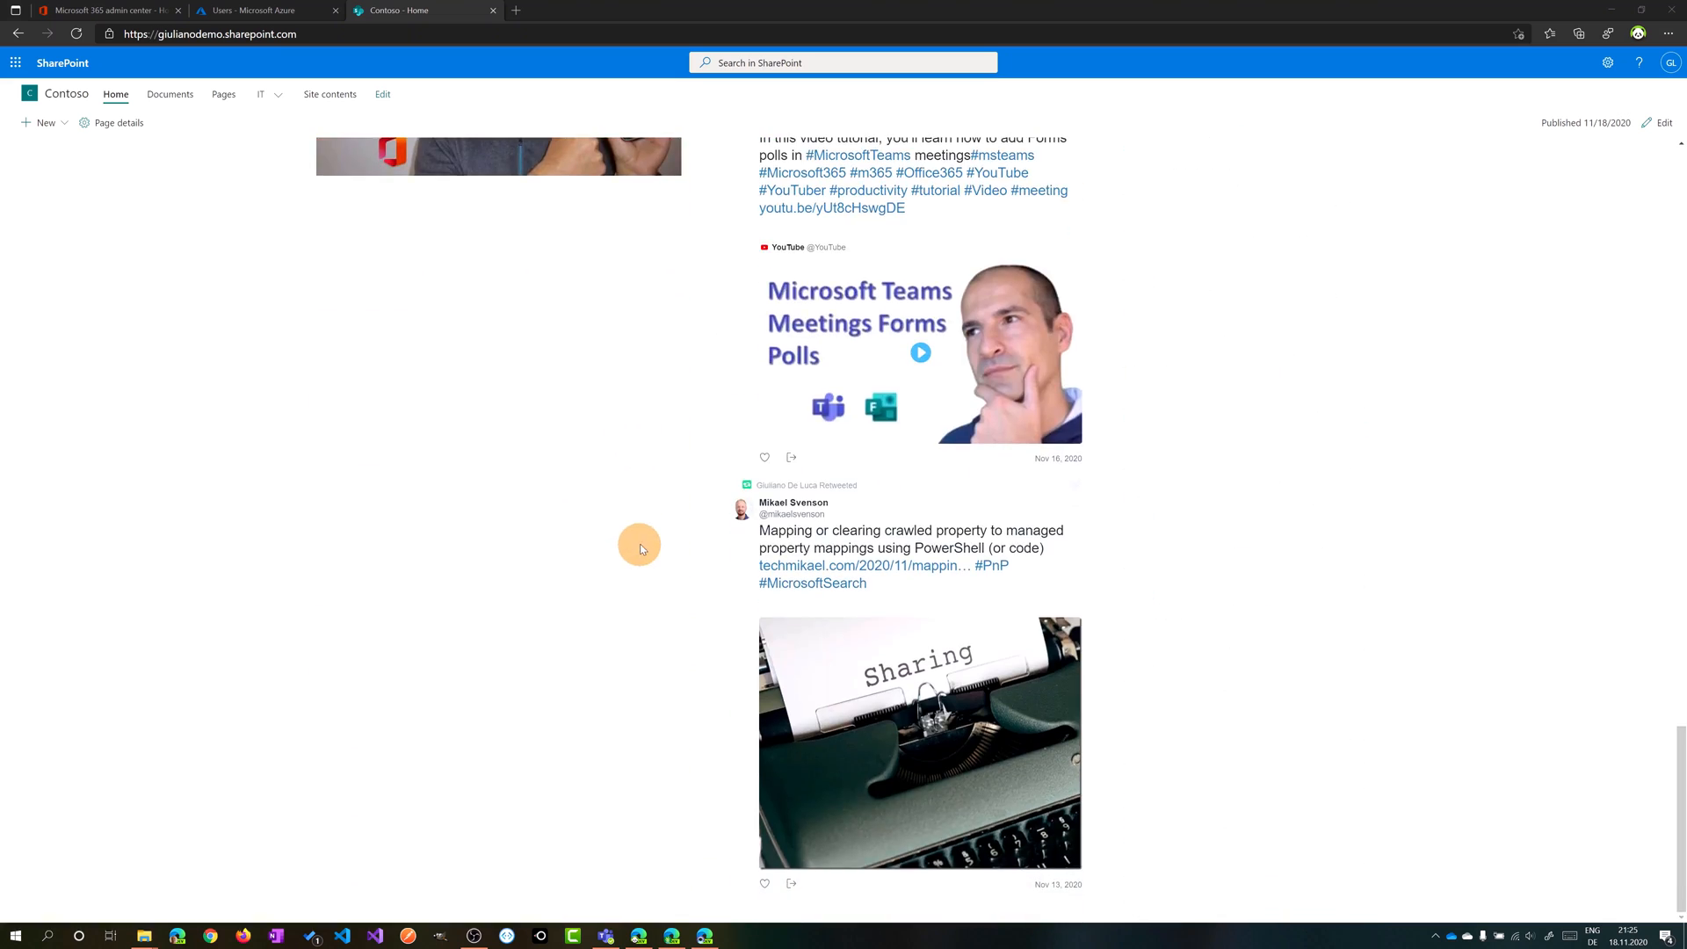
{"action": "mouse_move", "coordinate": [1626, 159]}
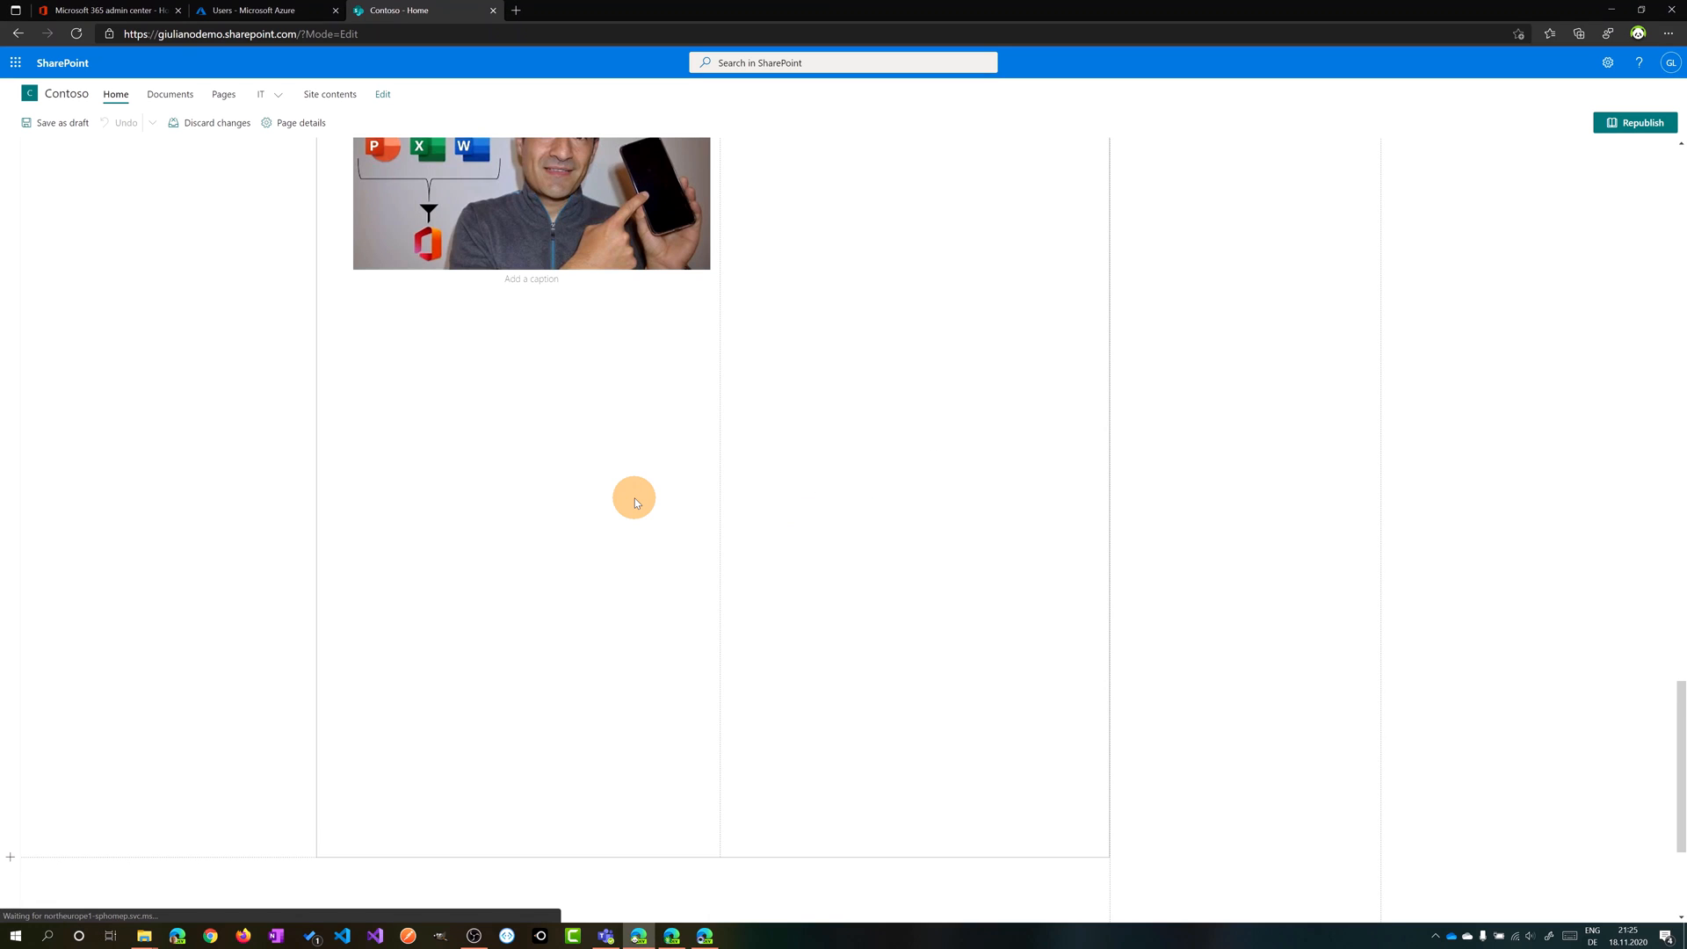
{"action": "scroll", "scroll_direction": "down", "scroll_amount": 3}
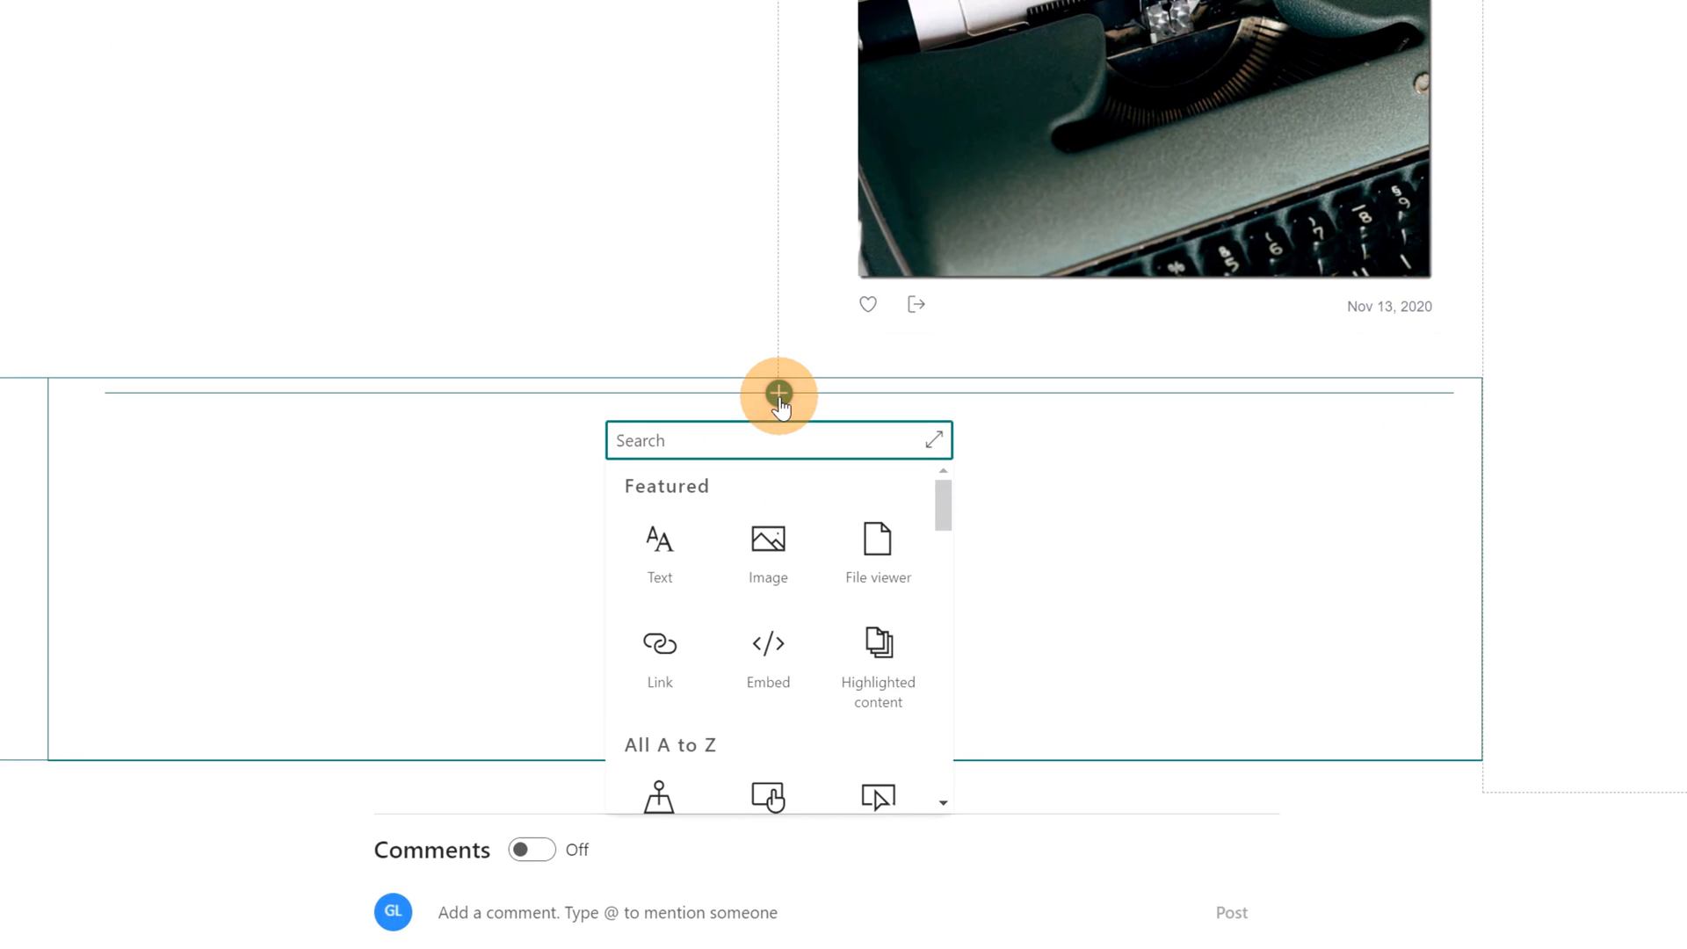
- Add an Organization chart web part below the feed and set director Lee as its root person
{"action": "type", "text": "organi"}
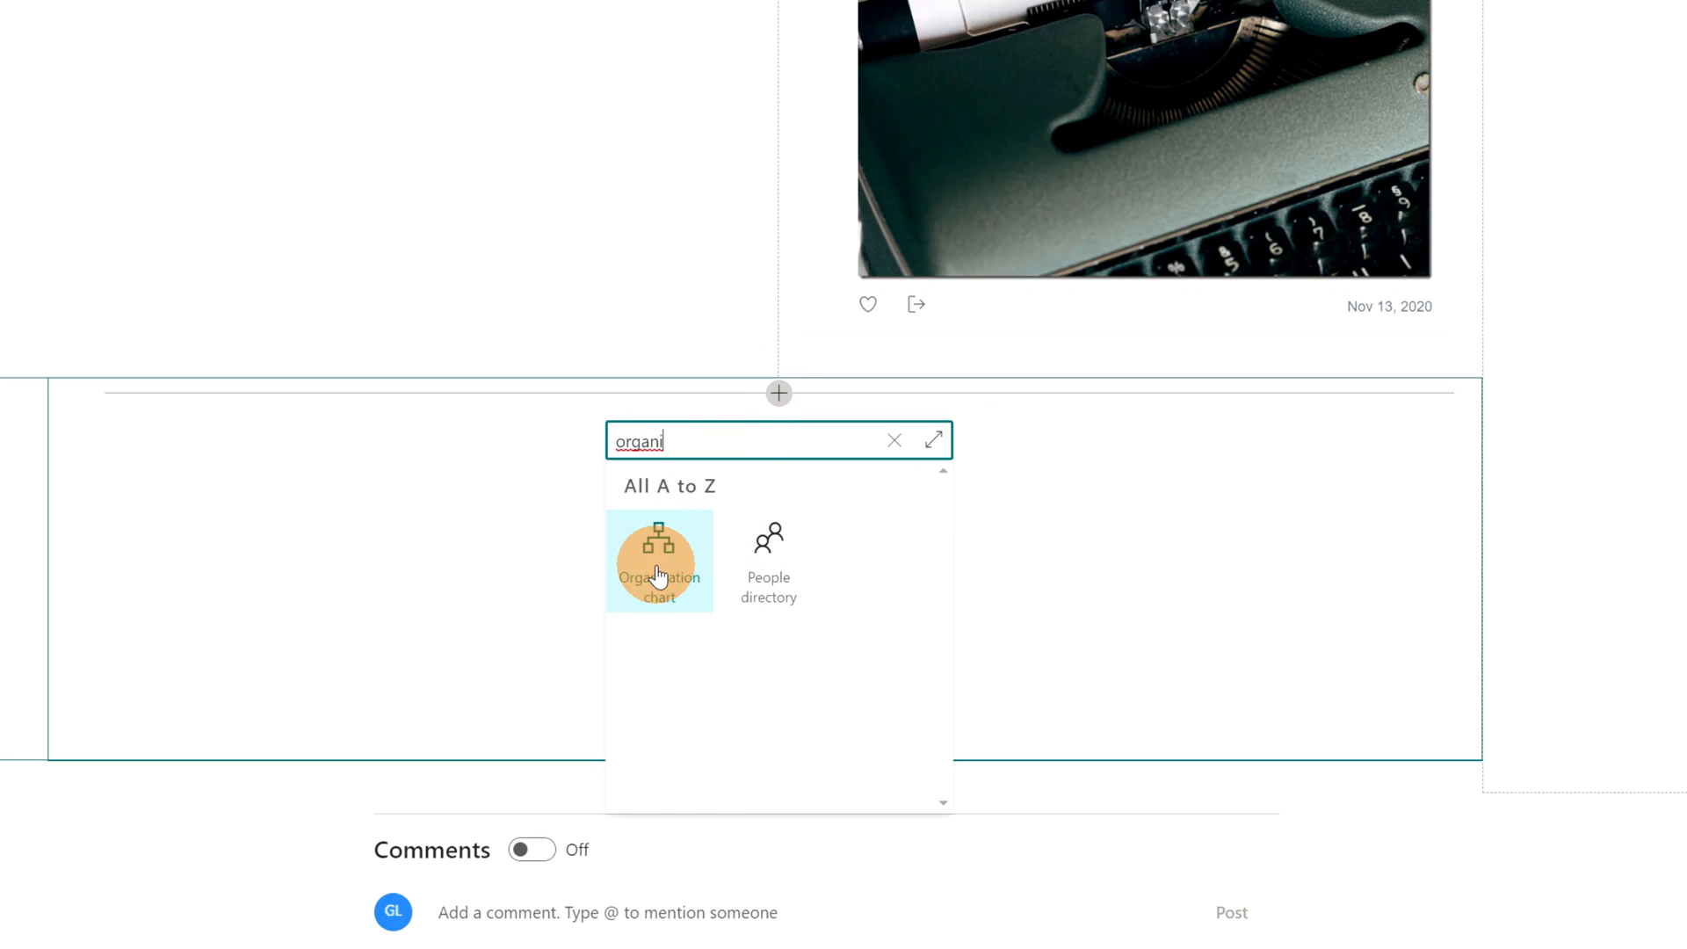
{"action": "left_click", "coordinate": [659, 560]}
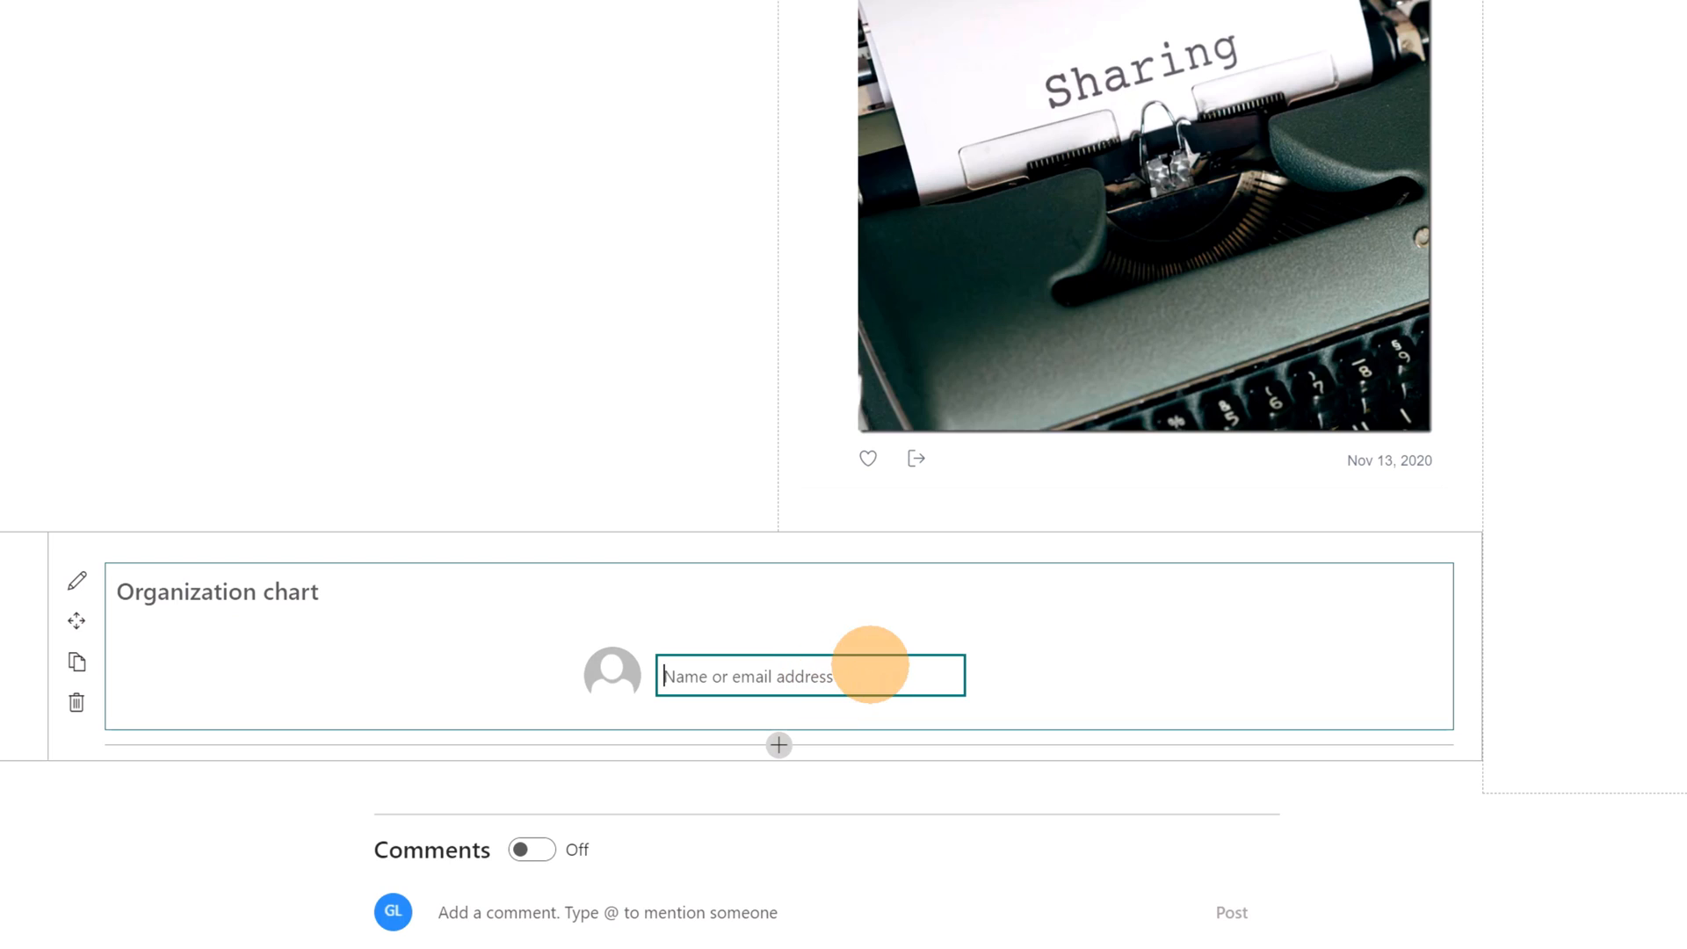
{"action": "mouse_move", "coordinate": [1023, 664]}
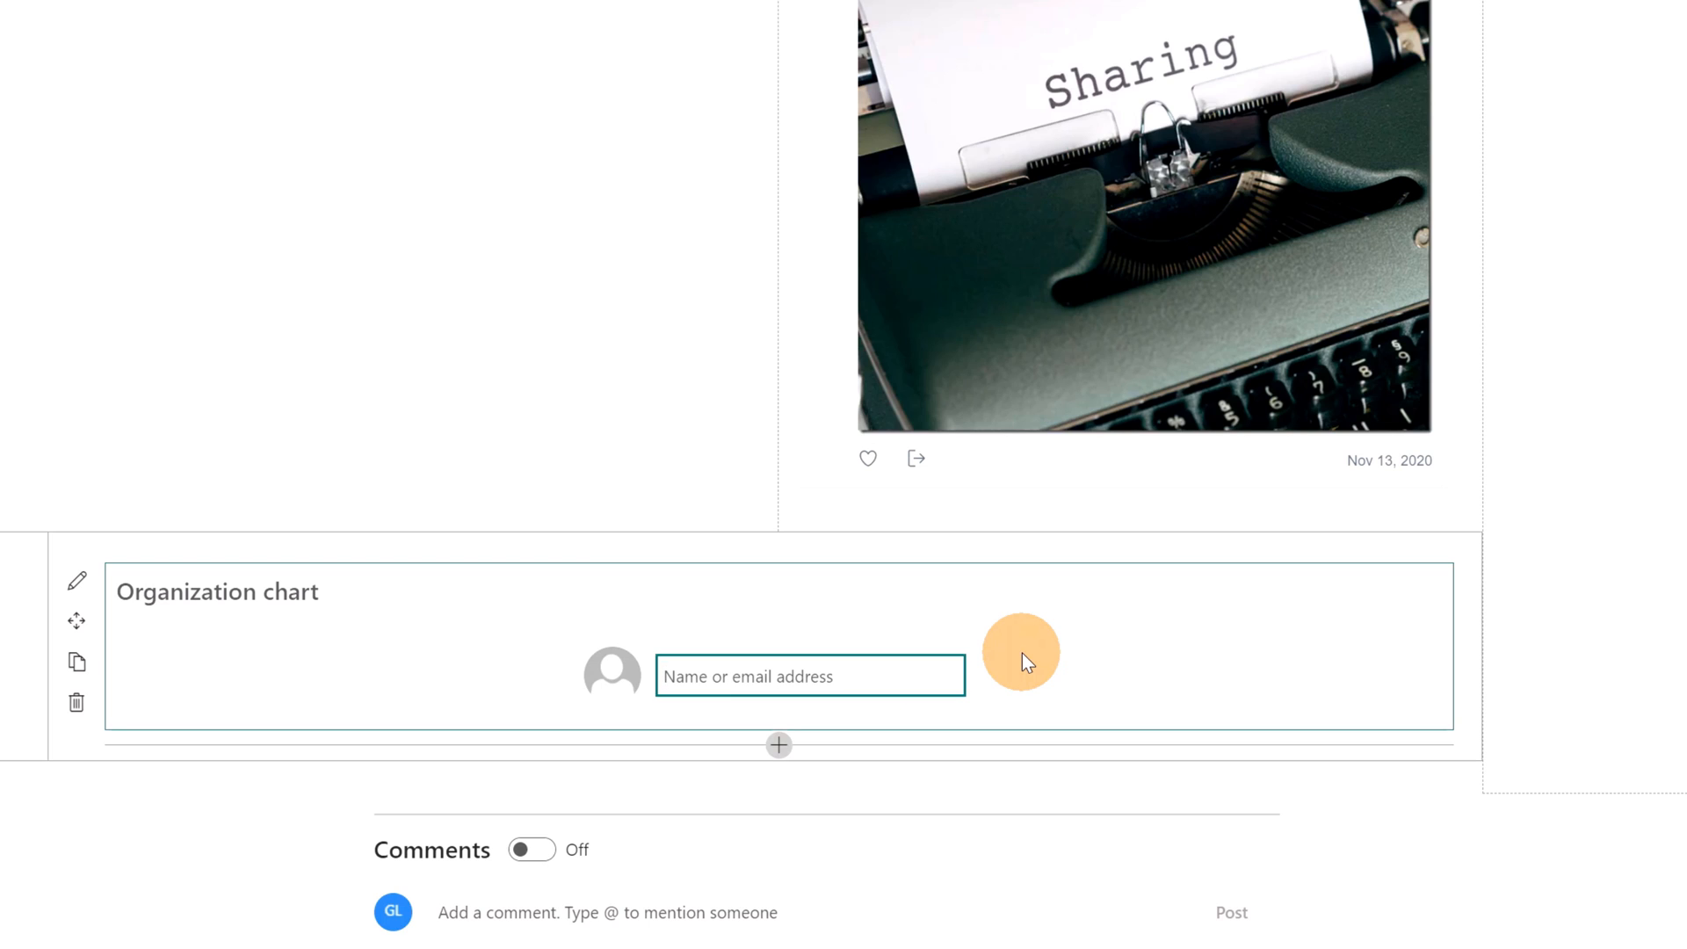
{"action": "type", "text": "lee"}
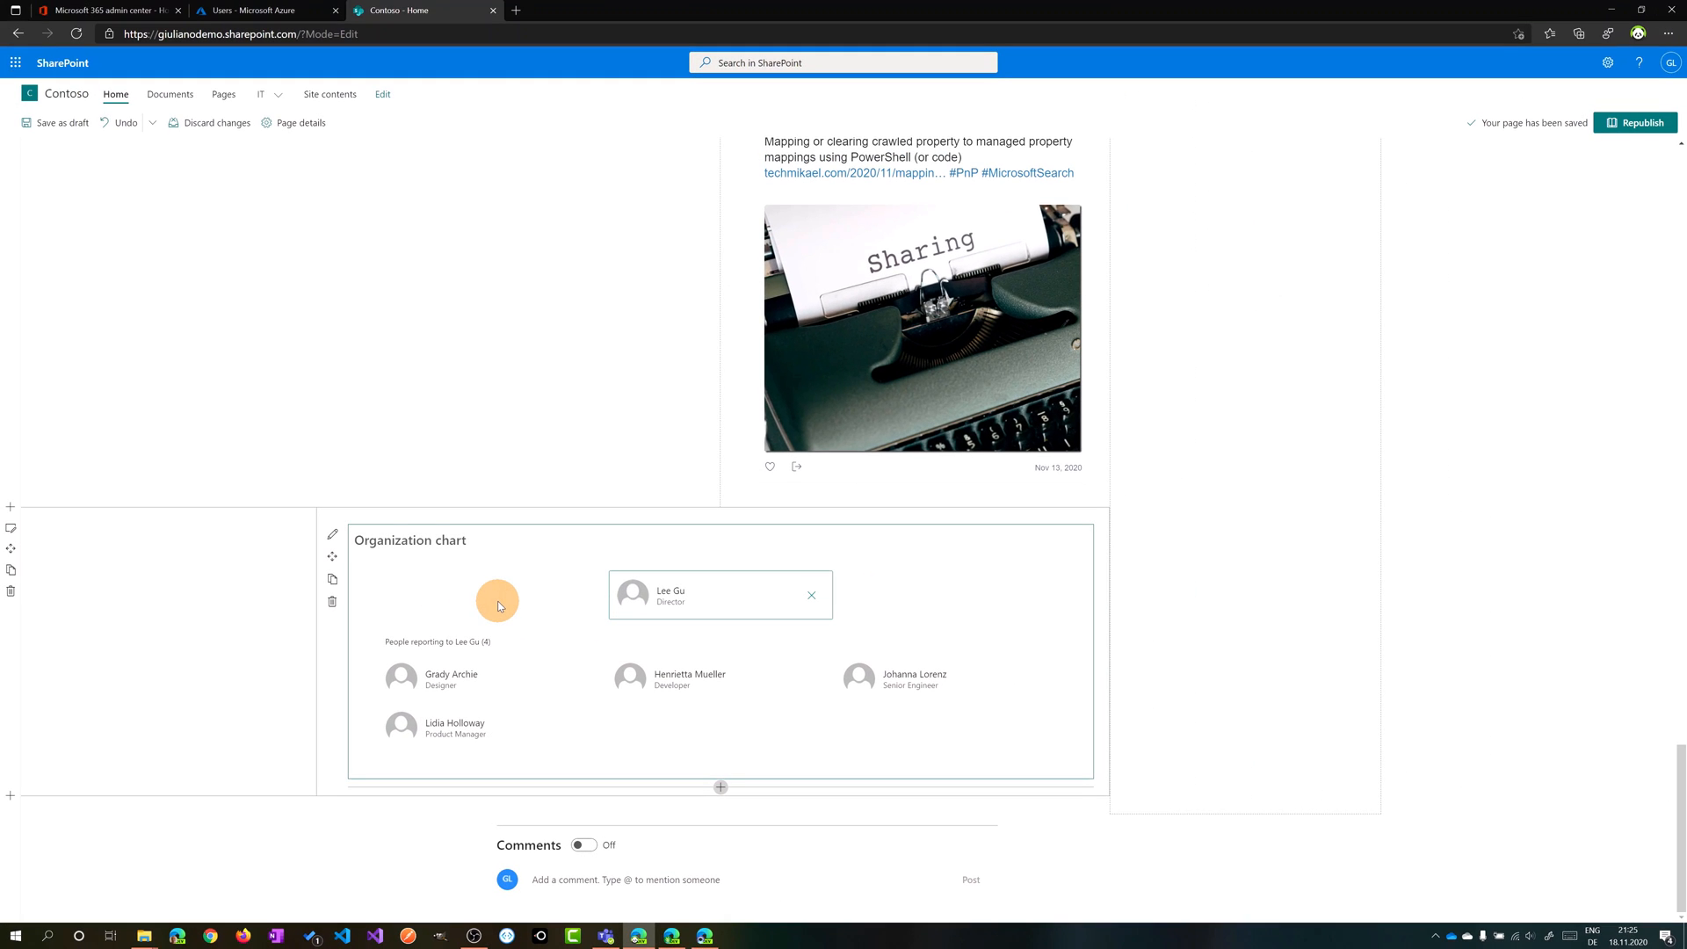
{"action": "mouse_move", "coordinate": [467, 599]}
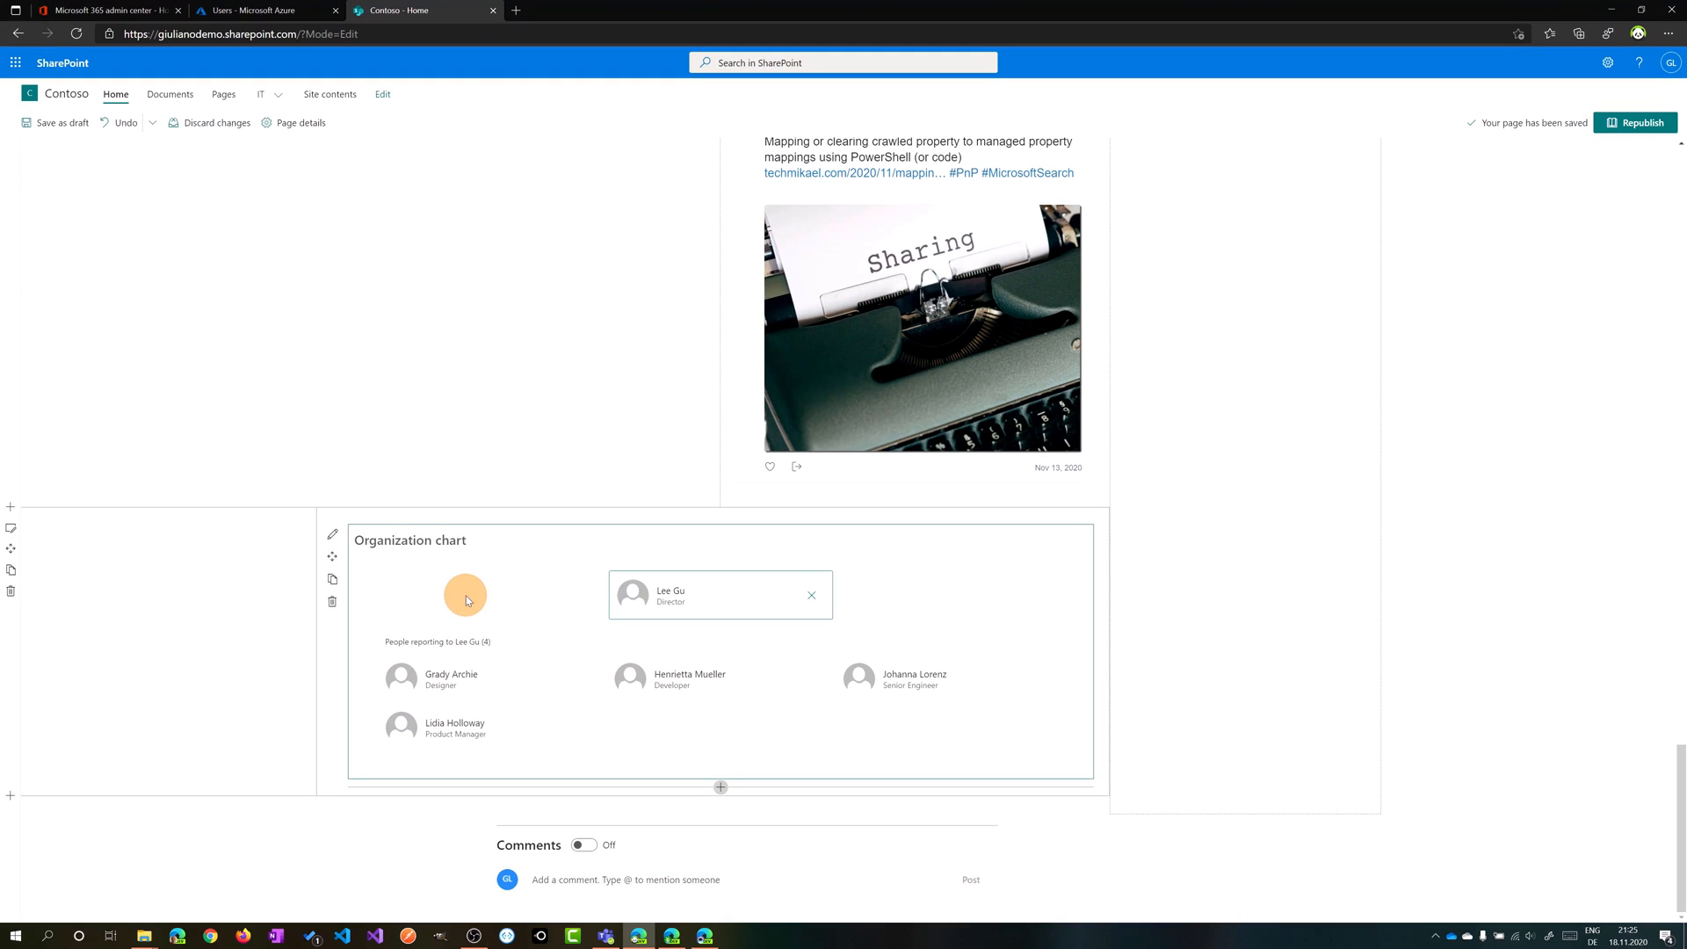
{"action": "mouse_move", "coordinate": [332, 545]}
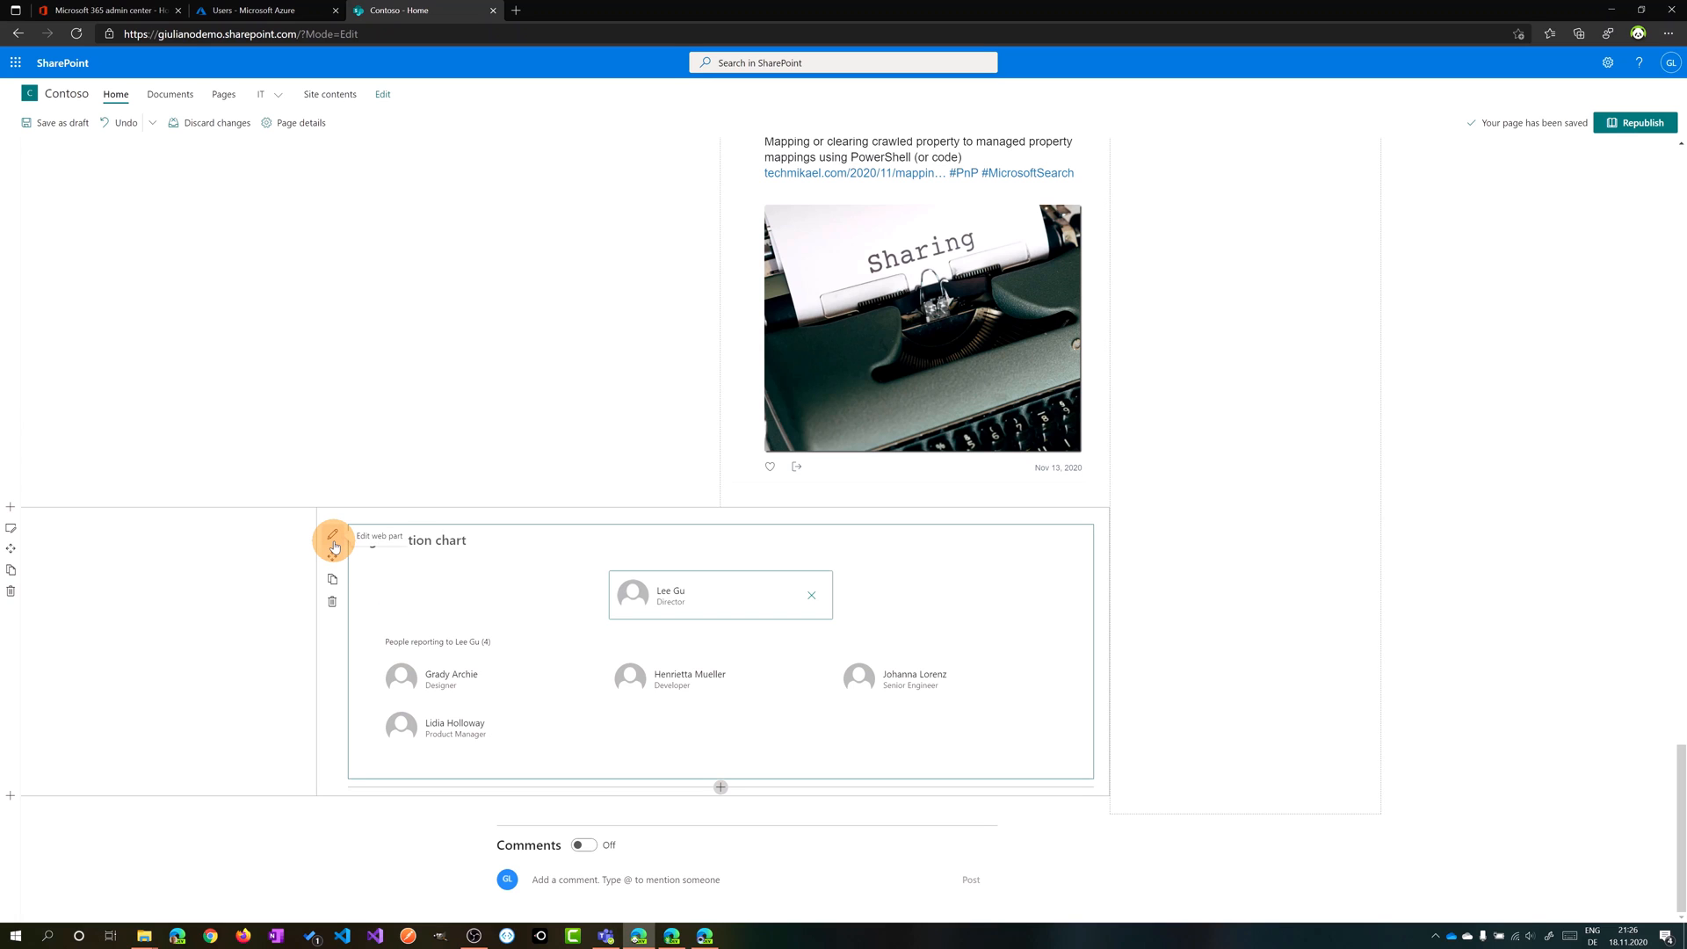
- Set the Organization chart's reporting levels up to 1 so the president appears above the director
{"action": "left_click", "coordinate": [332, 552]}
{"action": "type", "text": "1"}
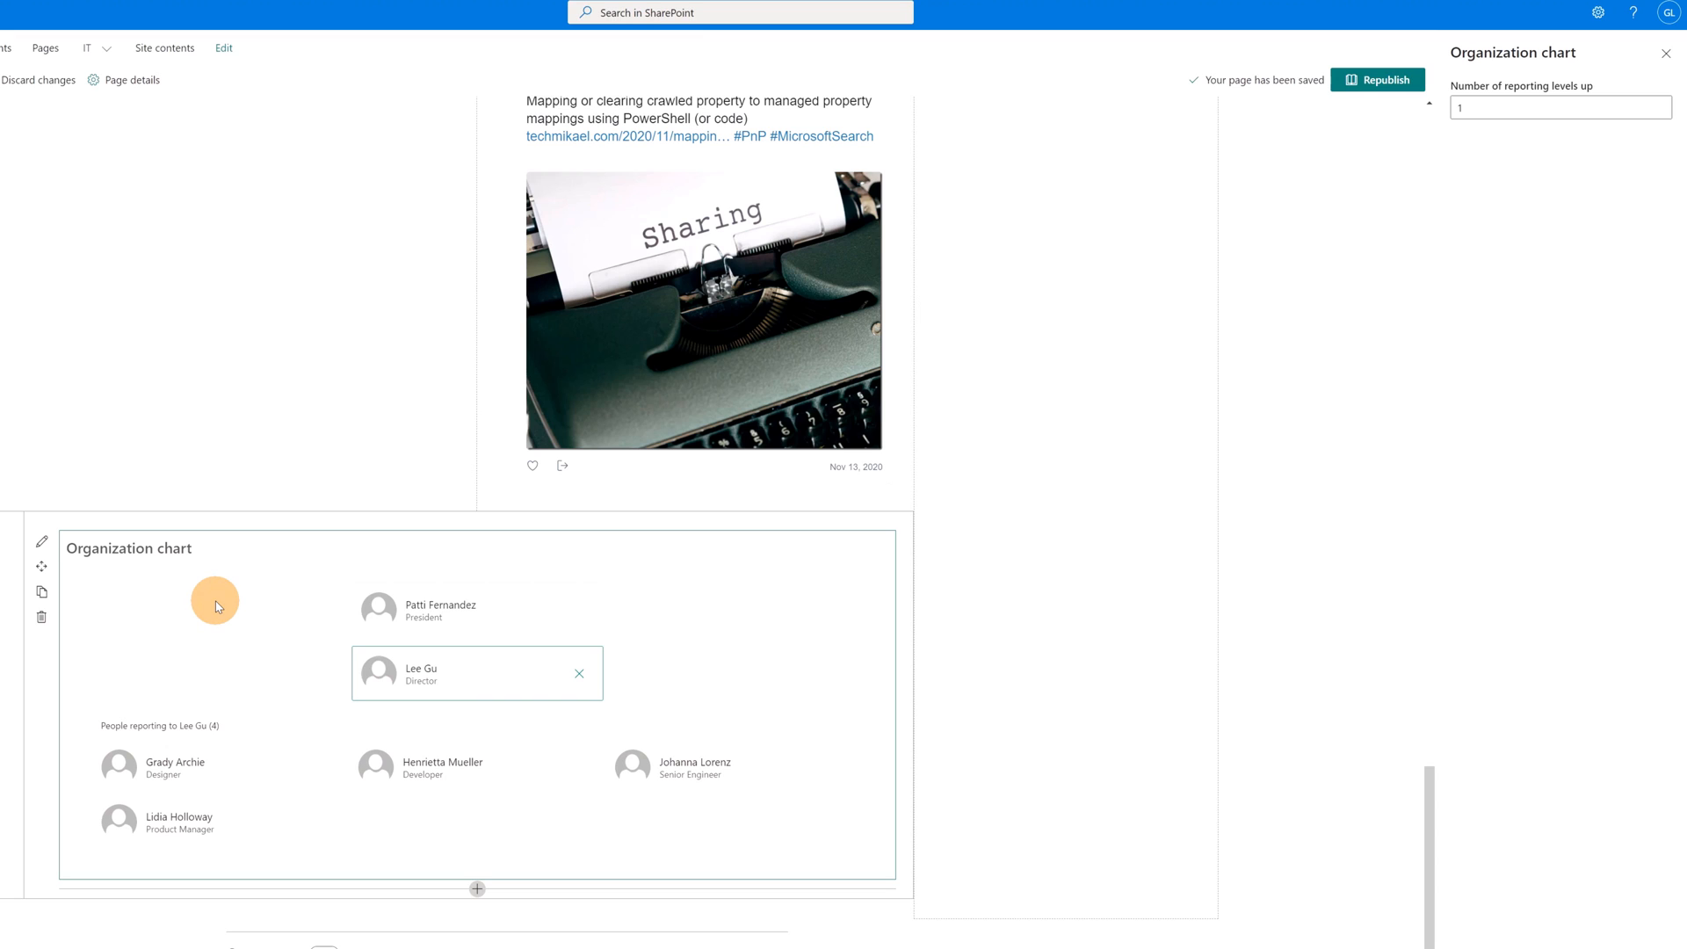
{"action": "mouse_move", "coordinate": [87, 593]}
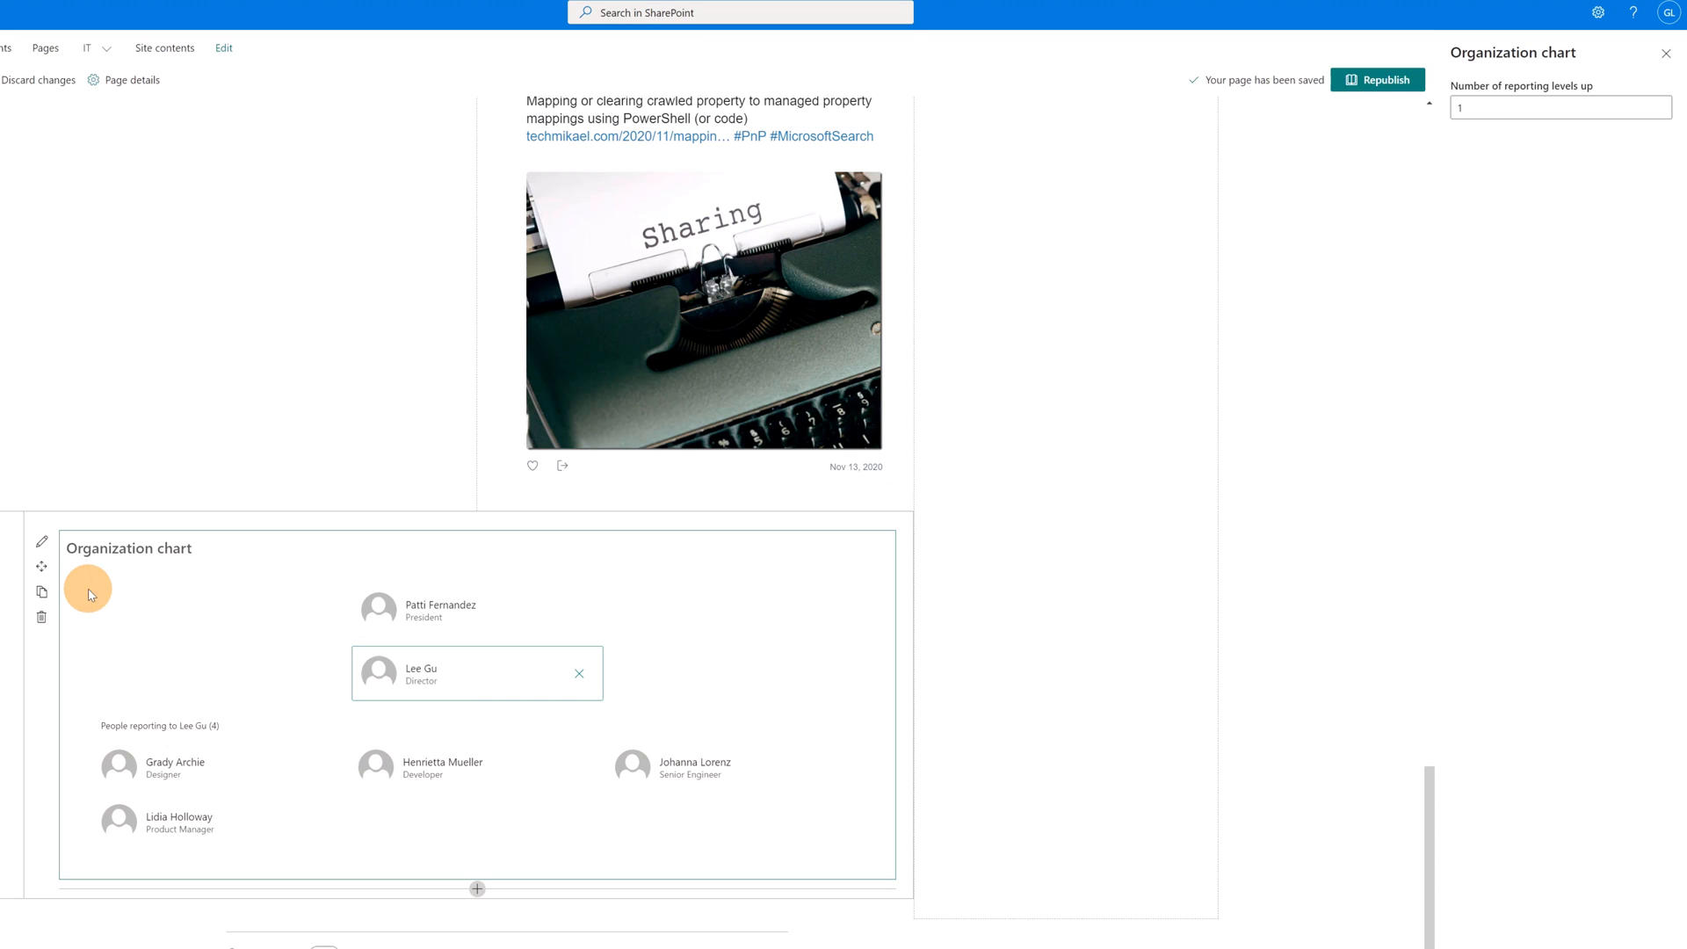
{"action": "mouse_move", "coordinate": [1393, 241]}
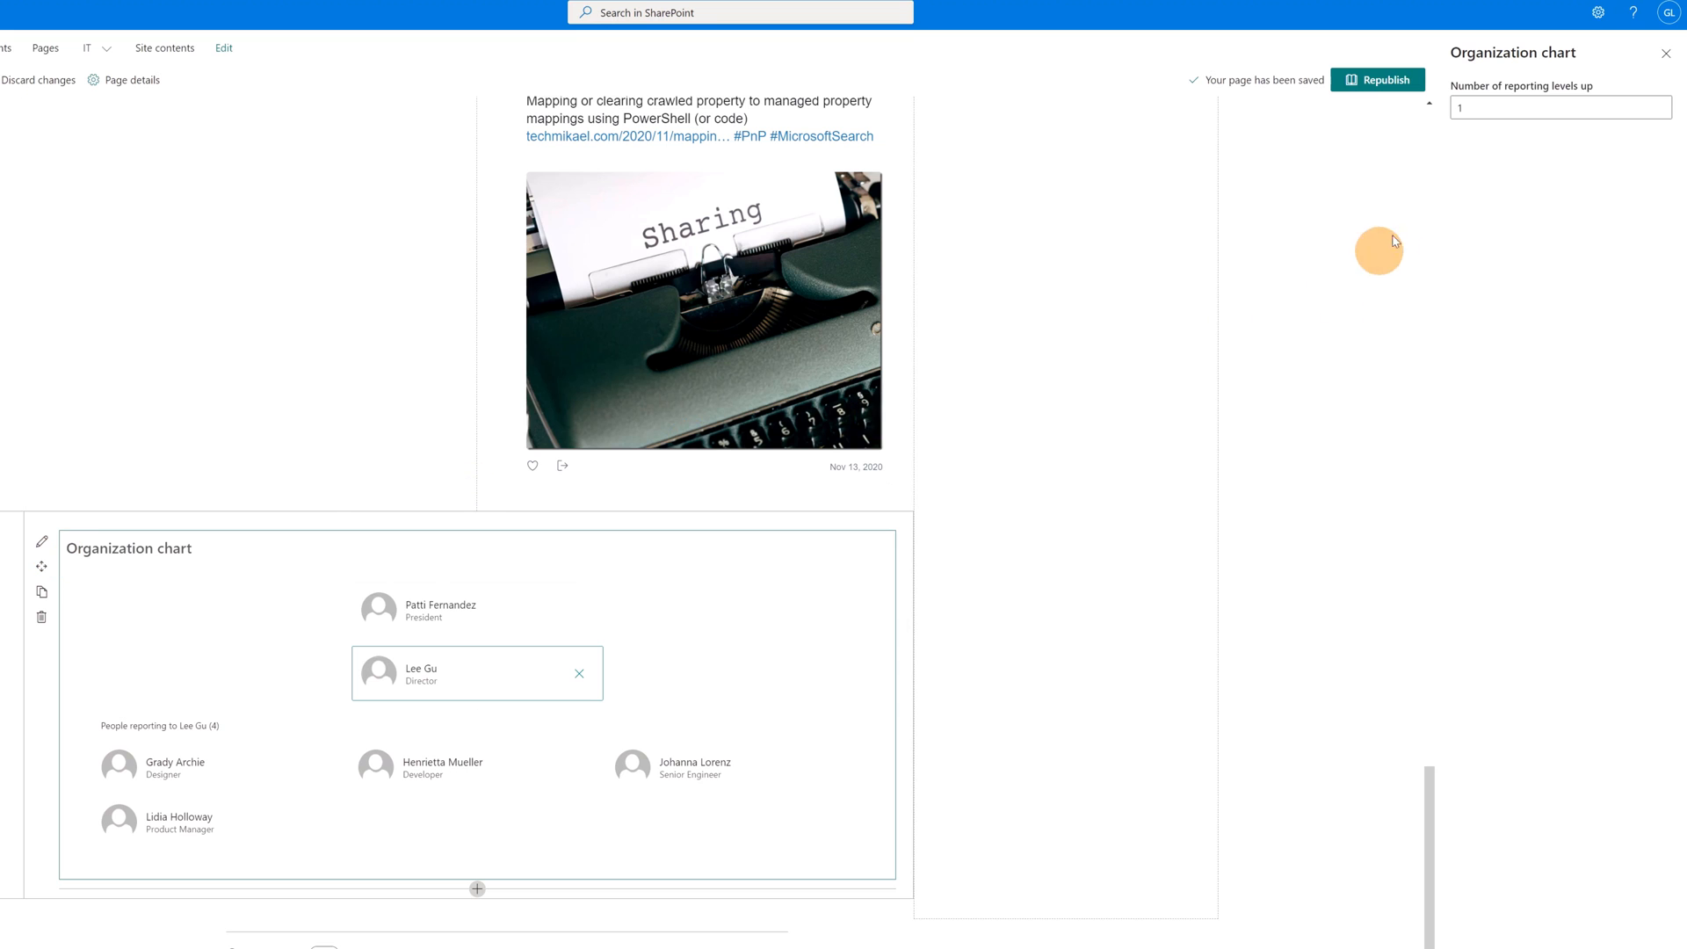
- Republish the home page, test navigating the live chart, then move to the Microsoft 365 admin center
{"action": "left_click", "coordinate": [1379, 79]}
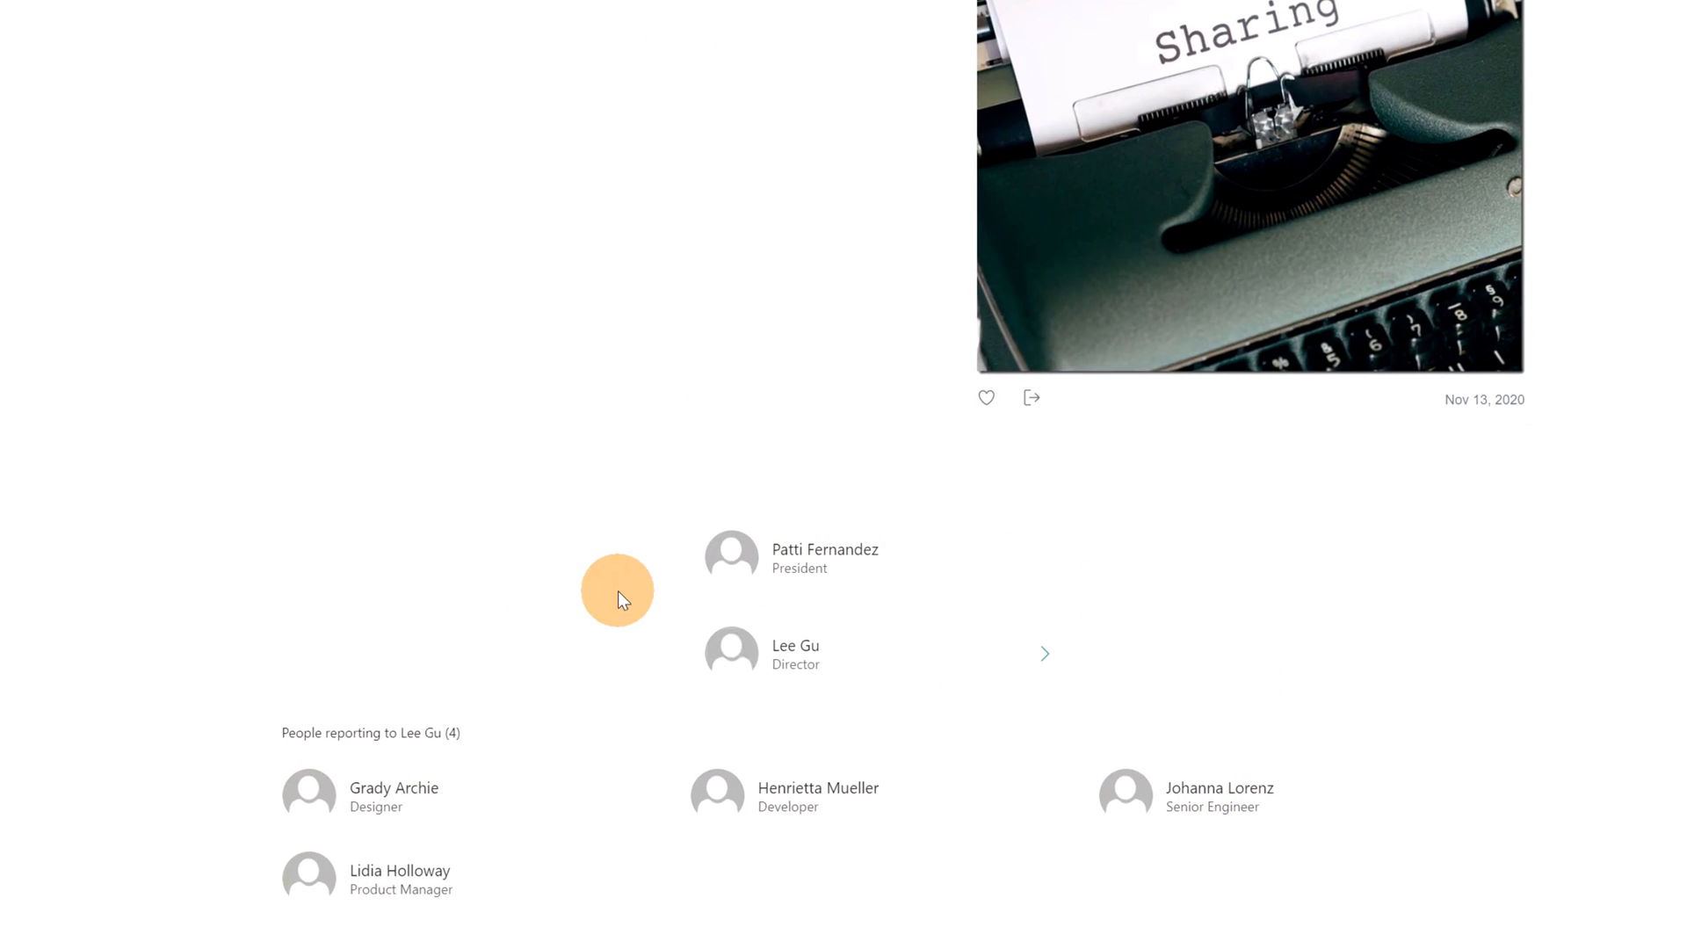
{"action": "mouse_move", "coordinate": [556, 566]}
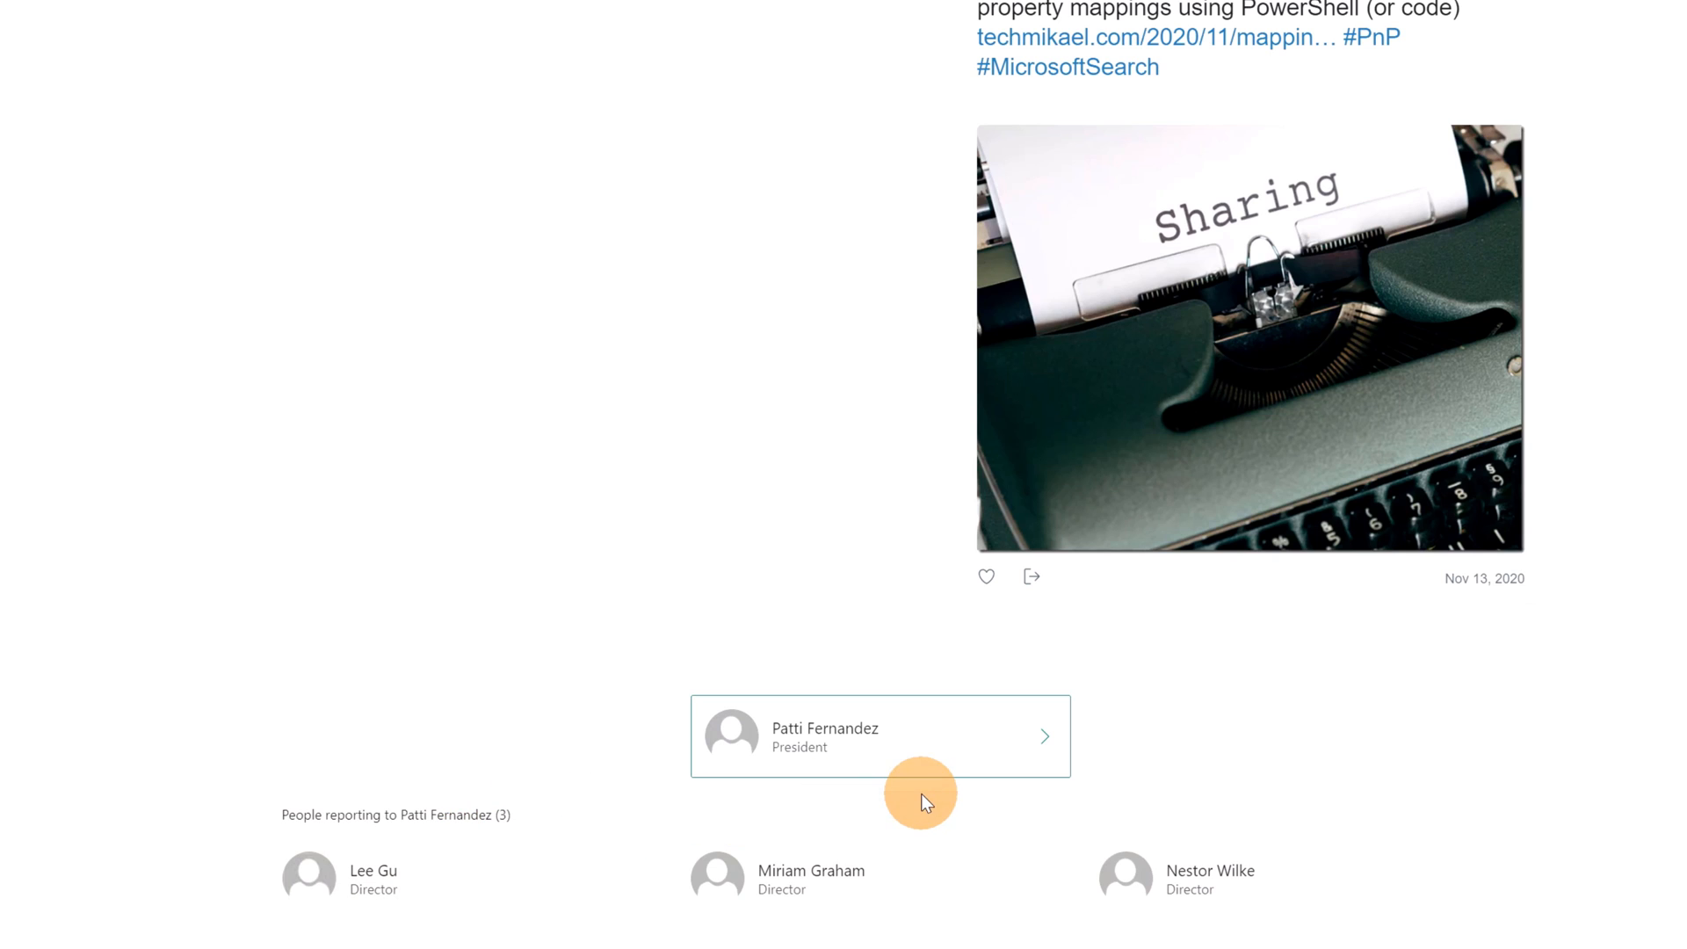
{"action": "left_click", "coordinate": [722, 872]}
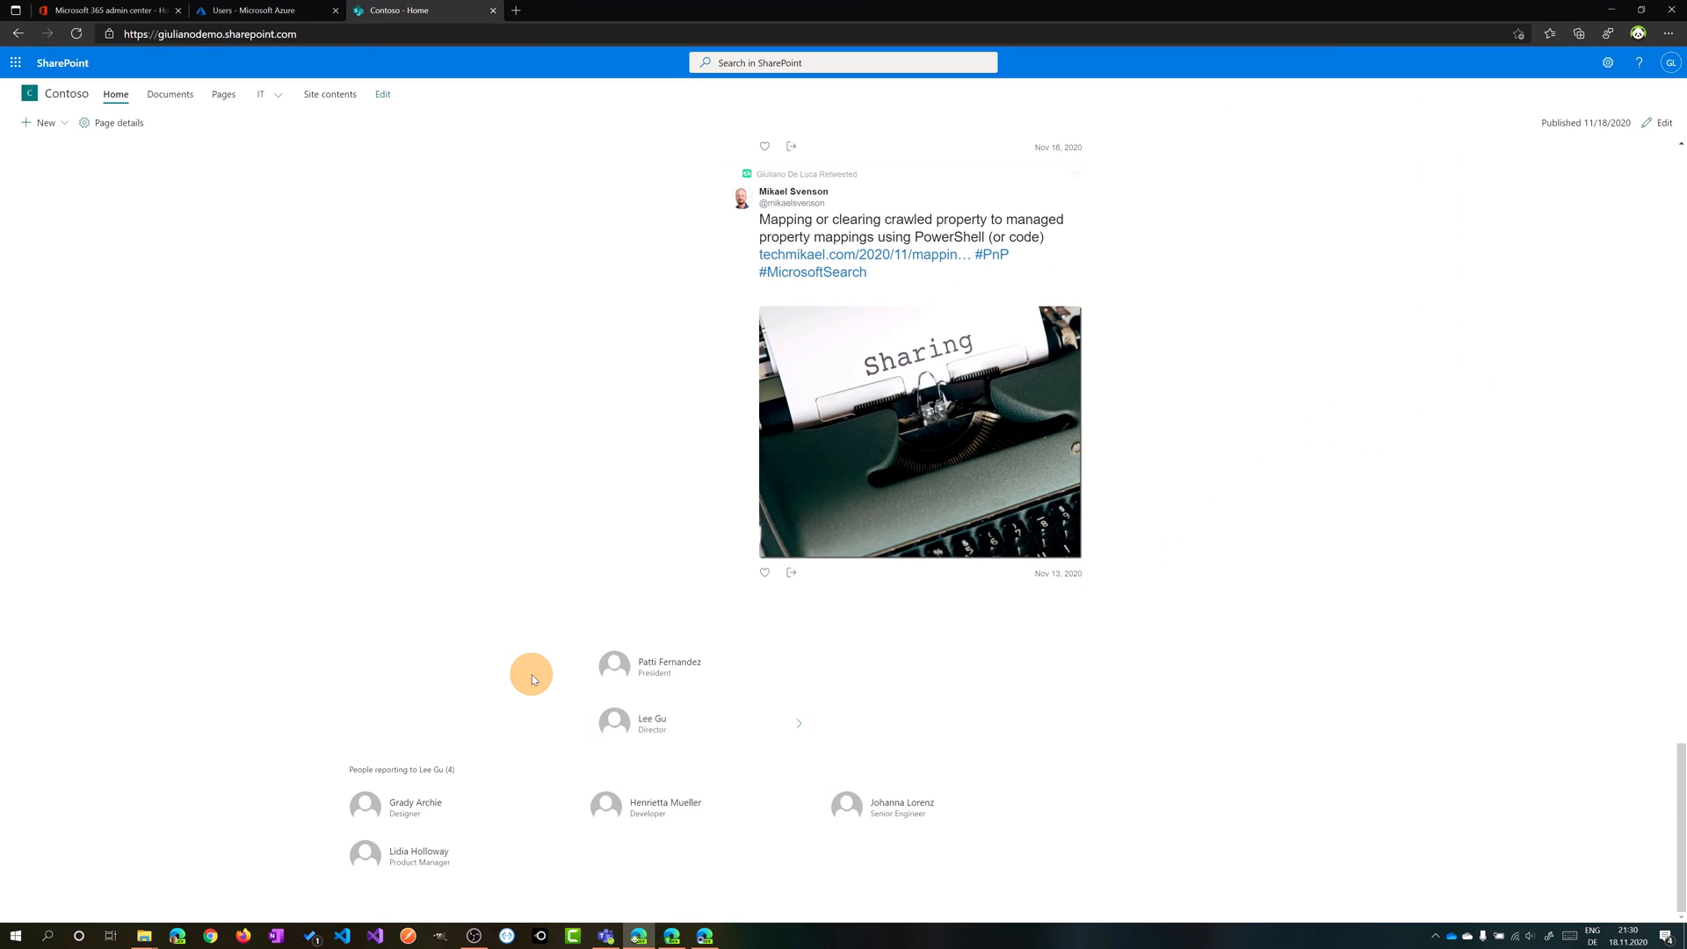
{"action": "mouse_move", "coordinate": [272, 292]}
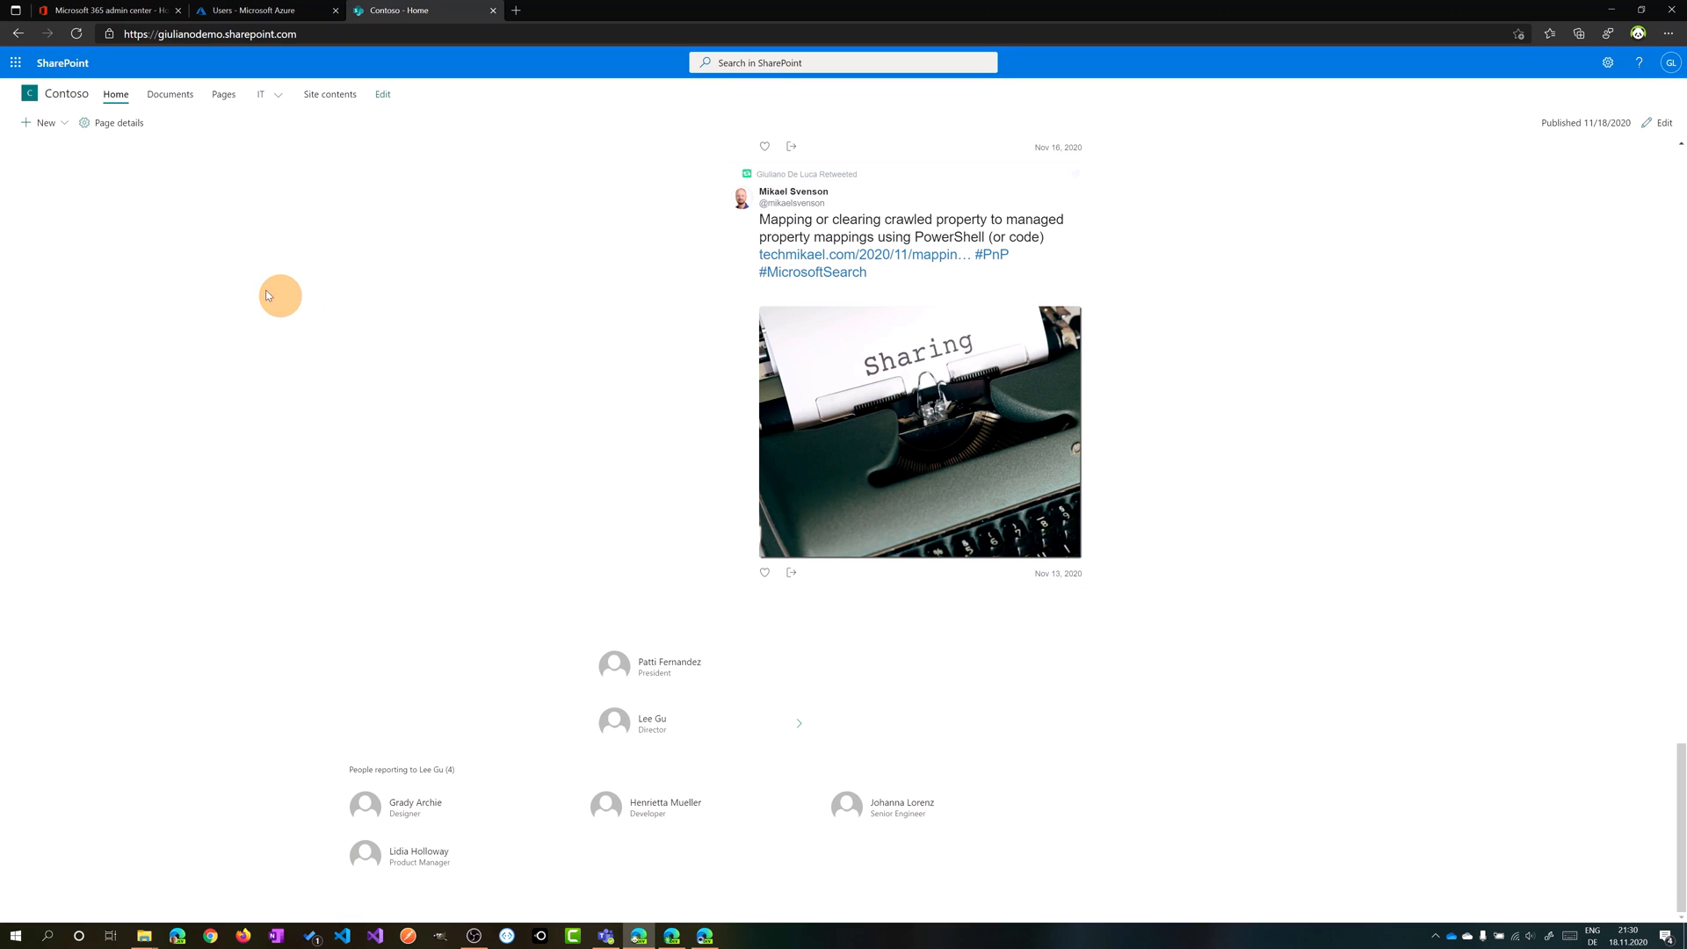
{"action": "left_click", "coordinate": [88, 8]}
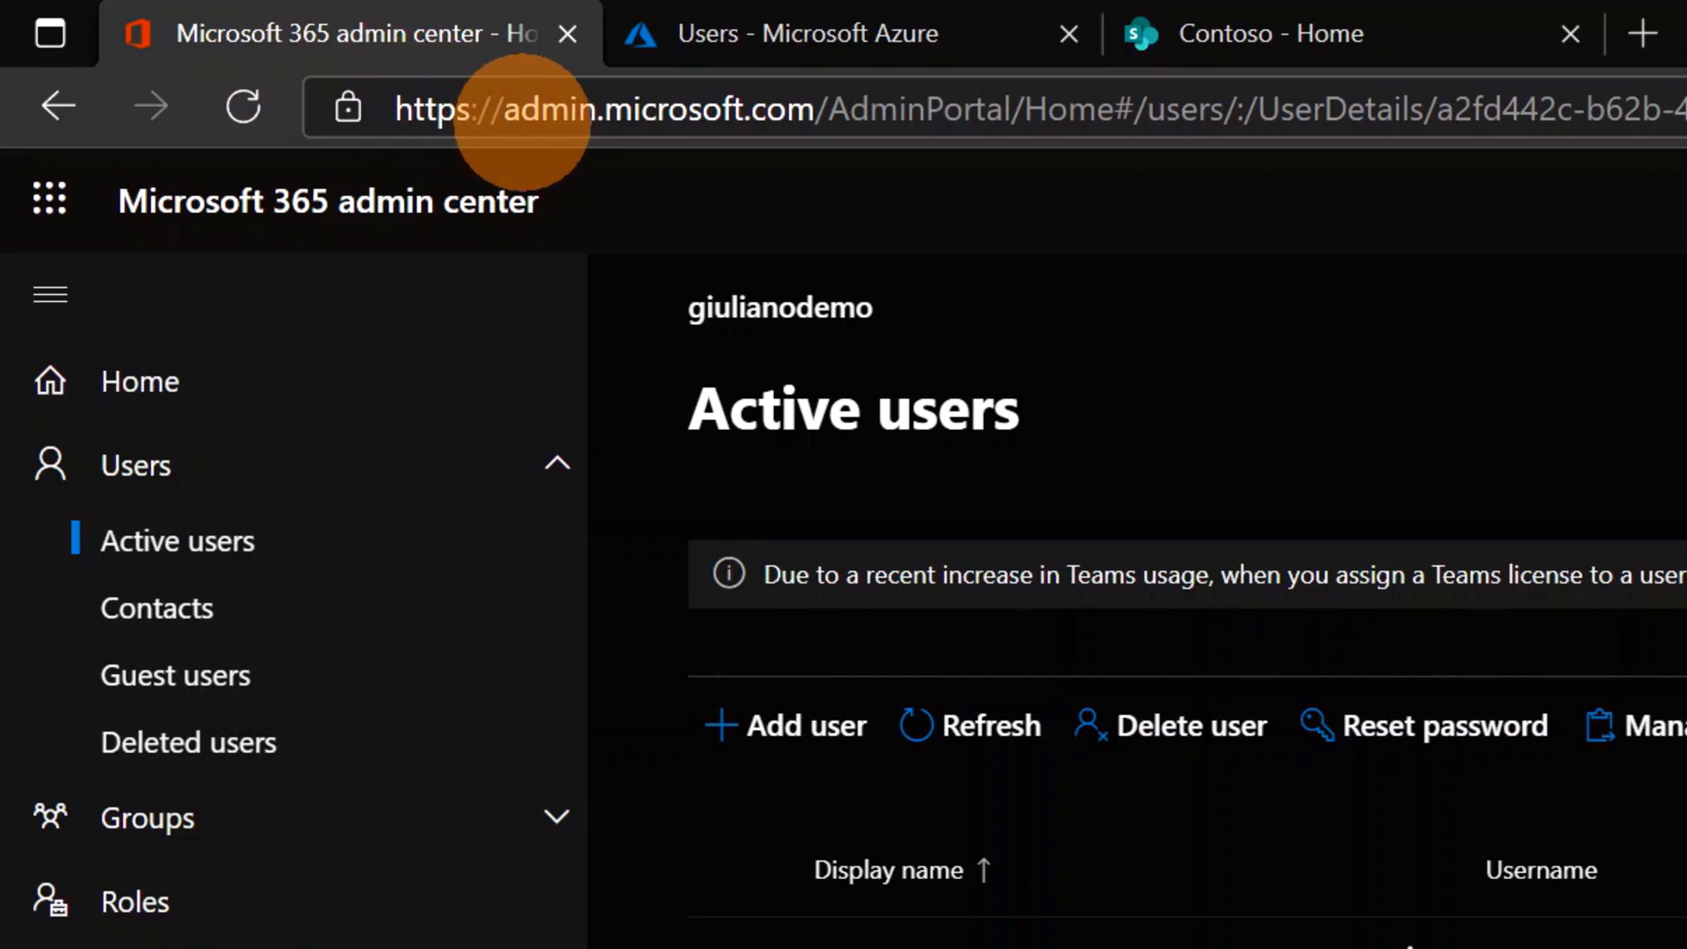
{"action": "mouse_move", "coordinate": [721, 185]}
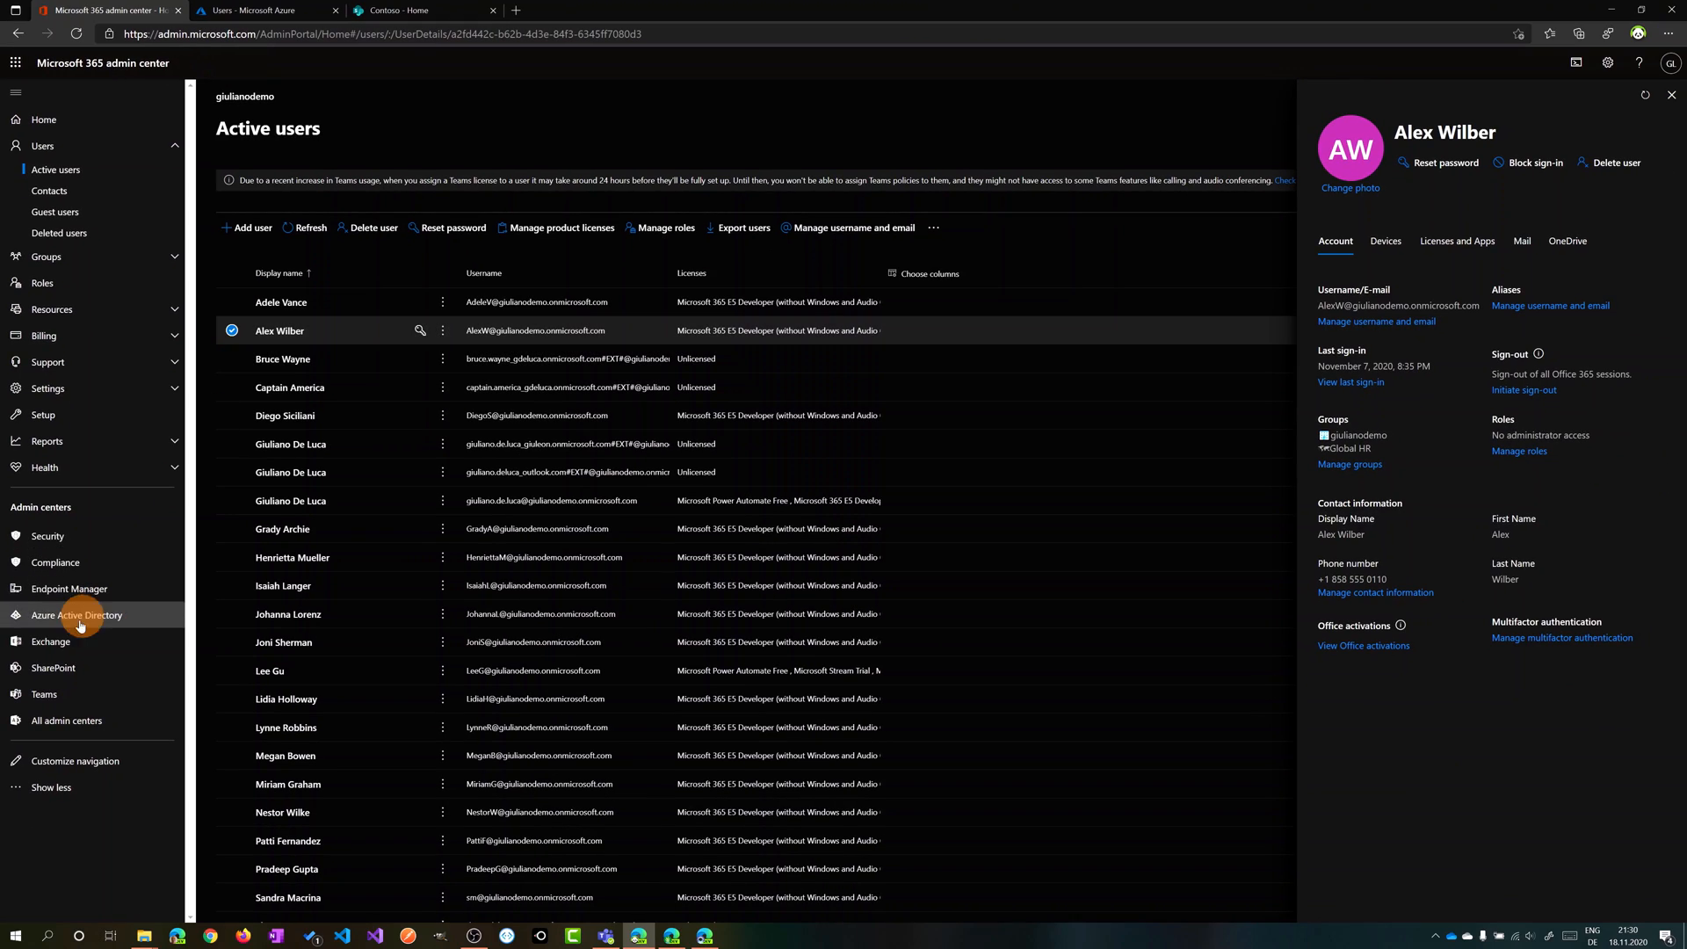
- Launch the Exchange admin center from the Admin centers navigation
{"action": "left_click", "coordinate": [51, 642]}
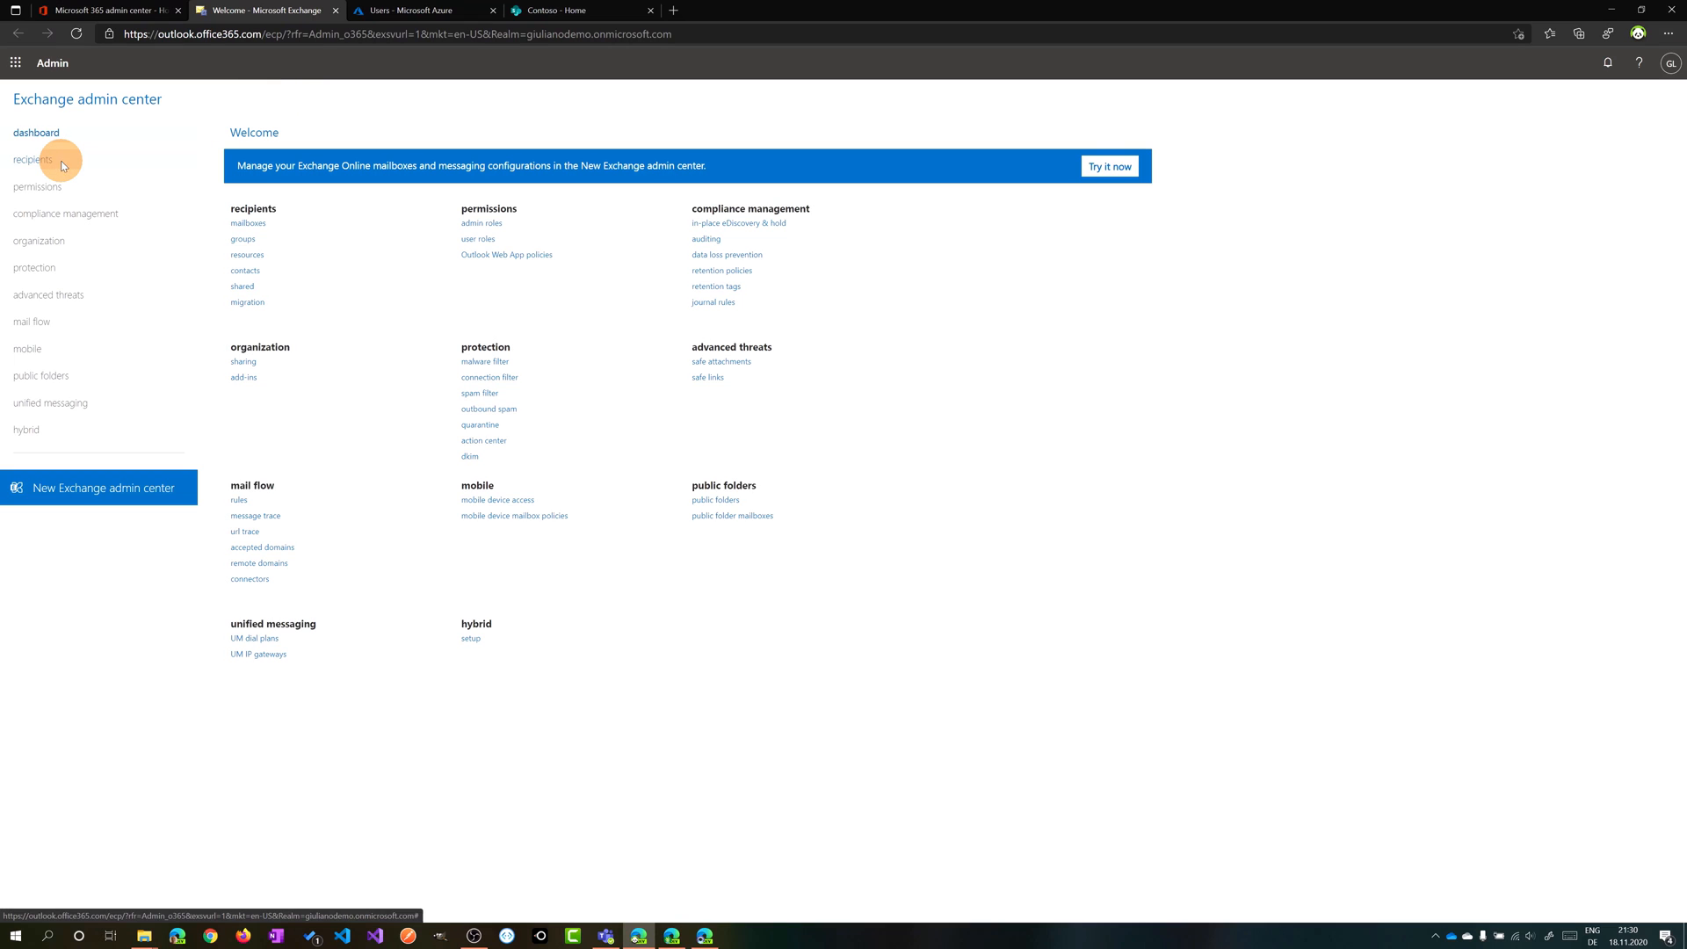
- Select the senior engineer's mailbox under recipients and show its organization details for editing
{"action": "left_click", "coordinate": [34, 160]}
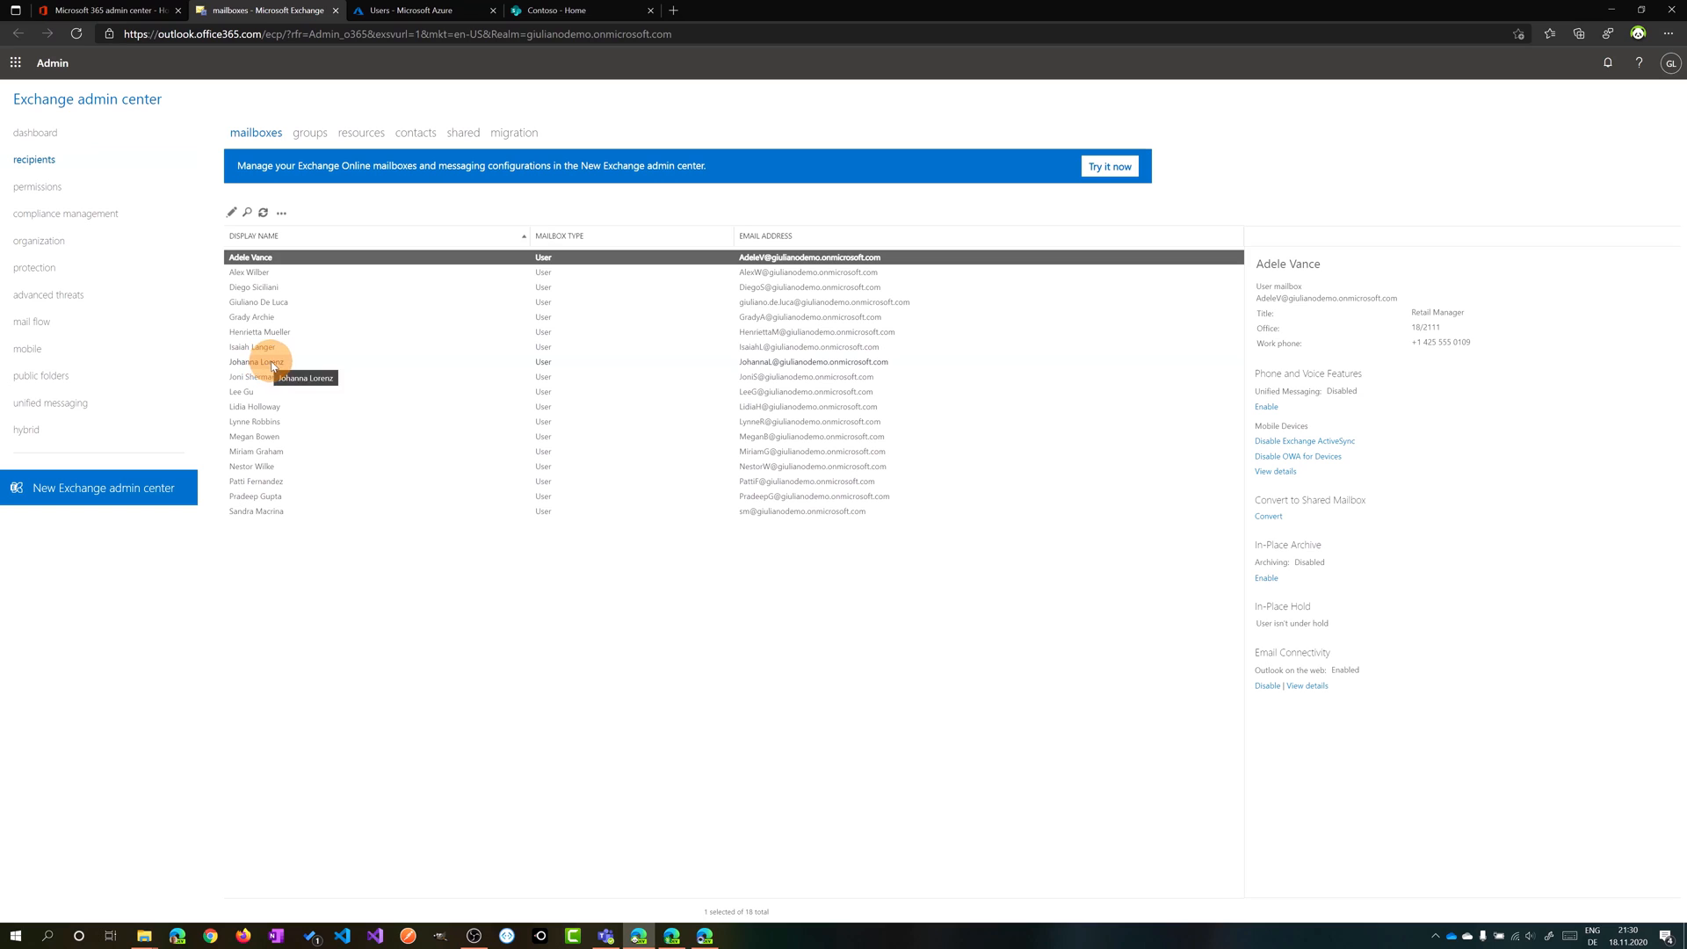
{"action": "left_click", "coordinate": [254, 361]}
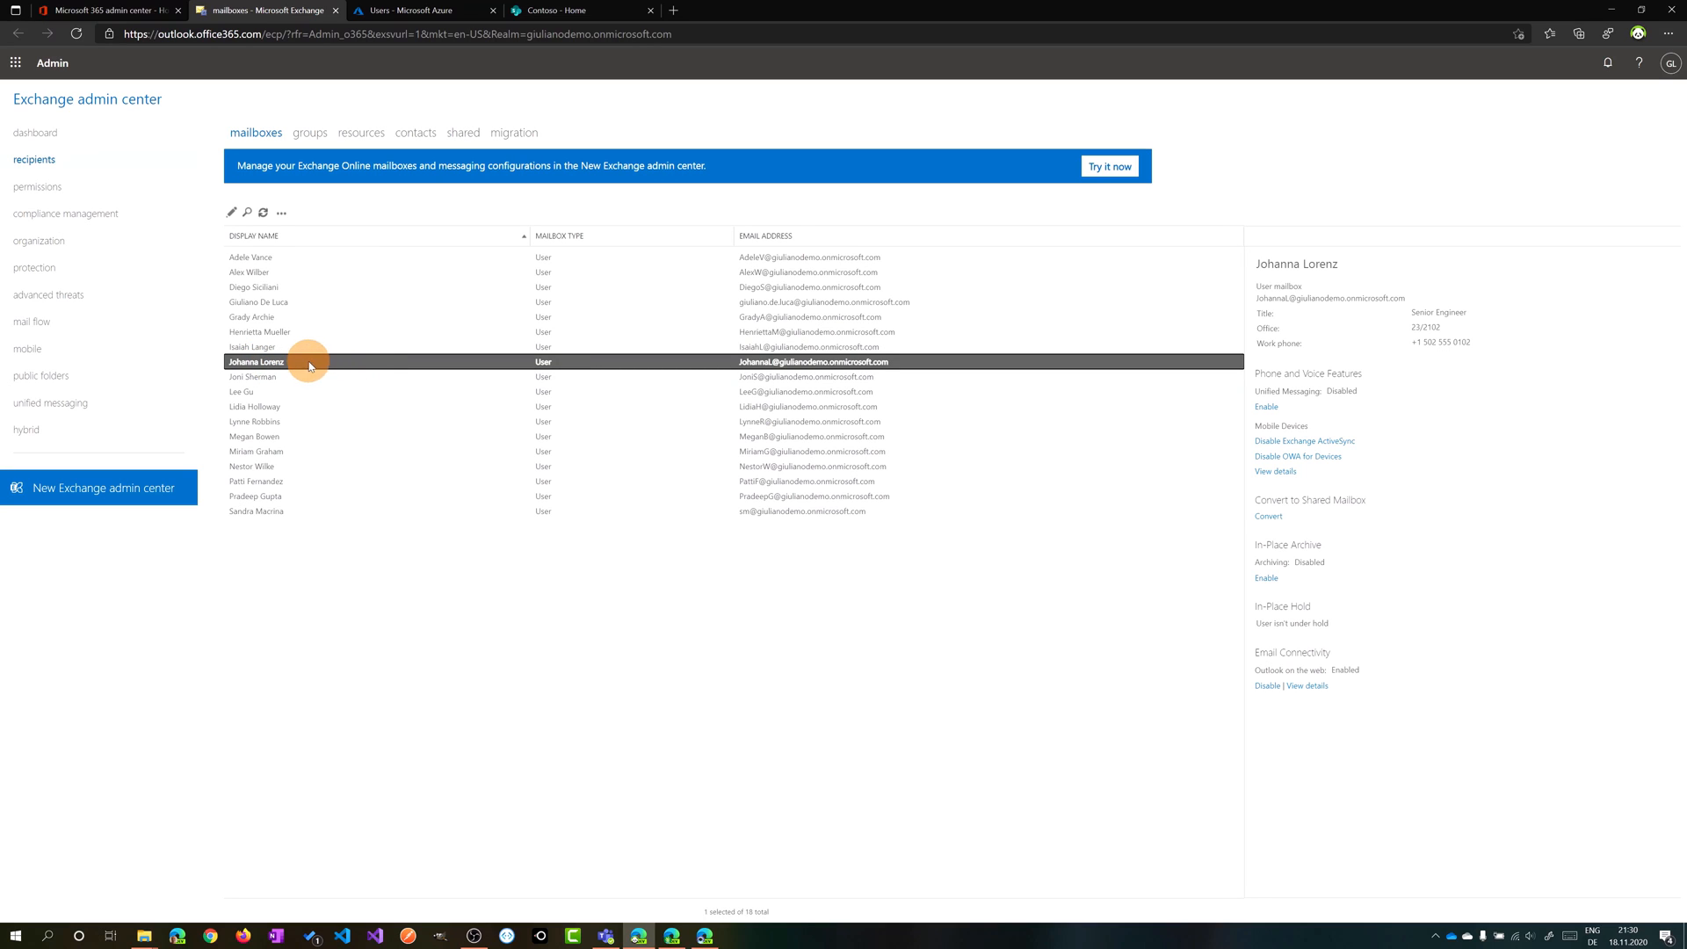
{"action": "mouse_move", "coordinate": [1128, 393]}
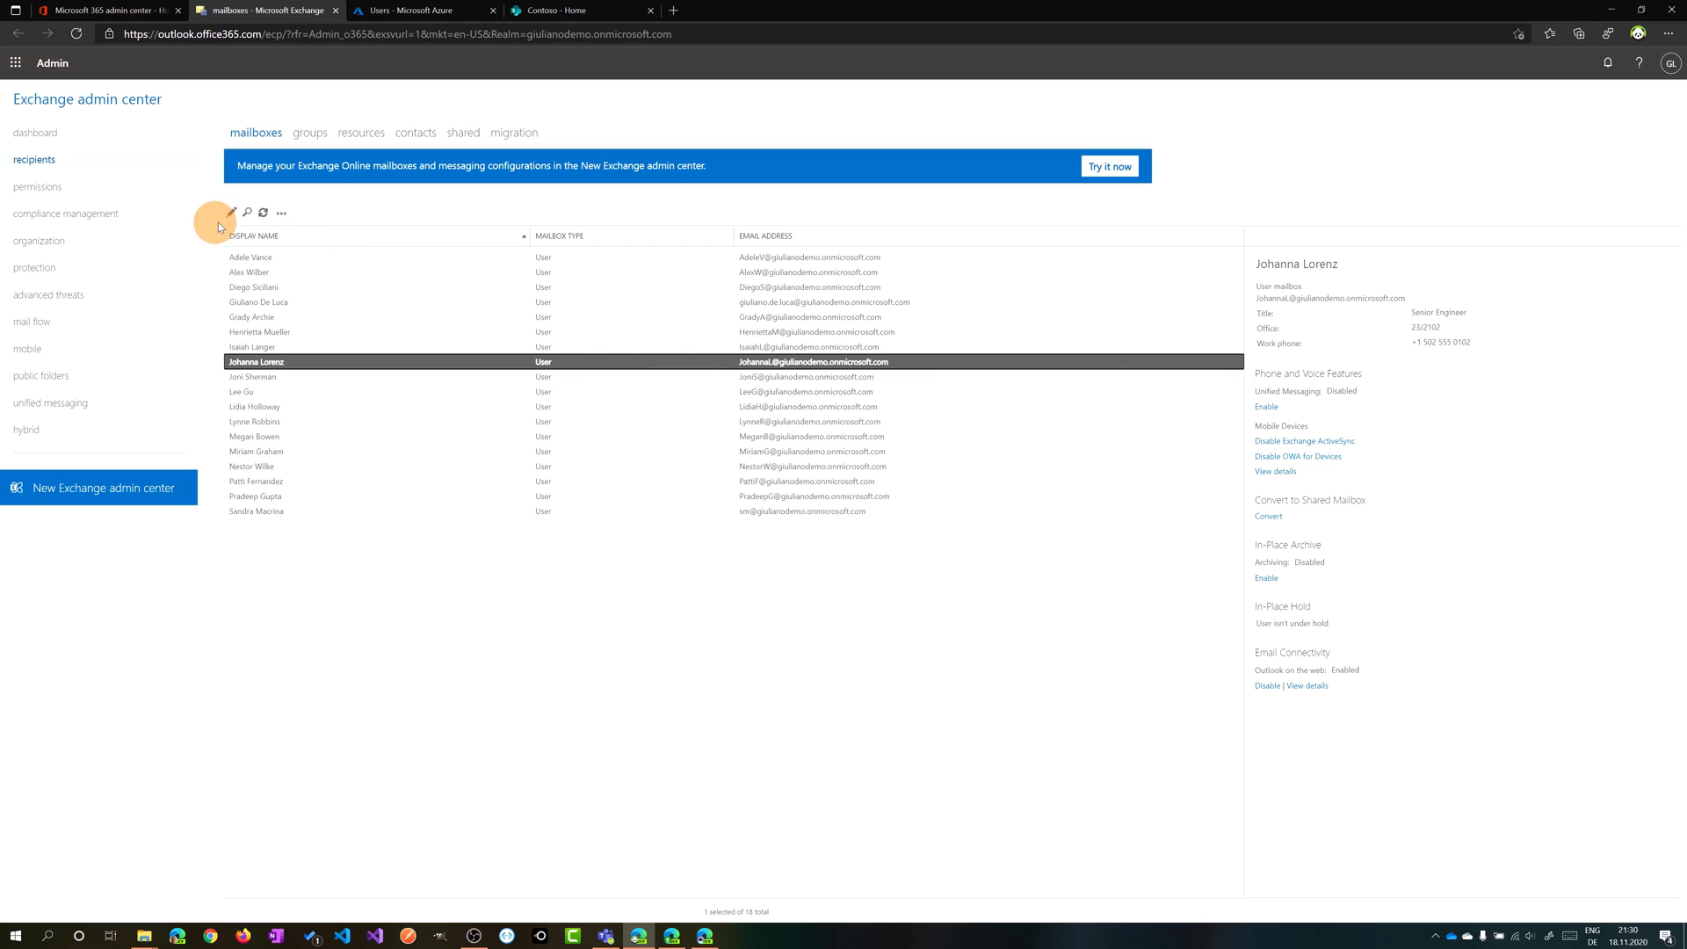
{"action": "left_click", "coordinate": [234, 212]}
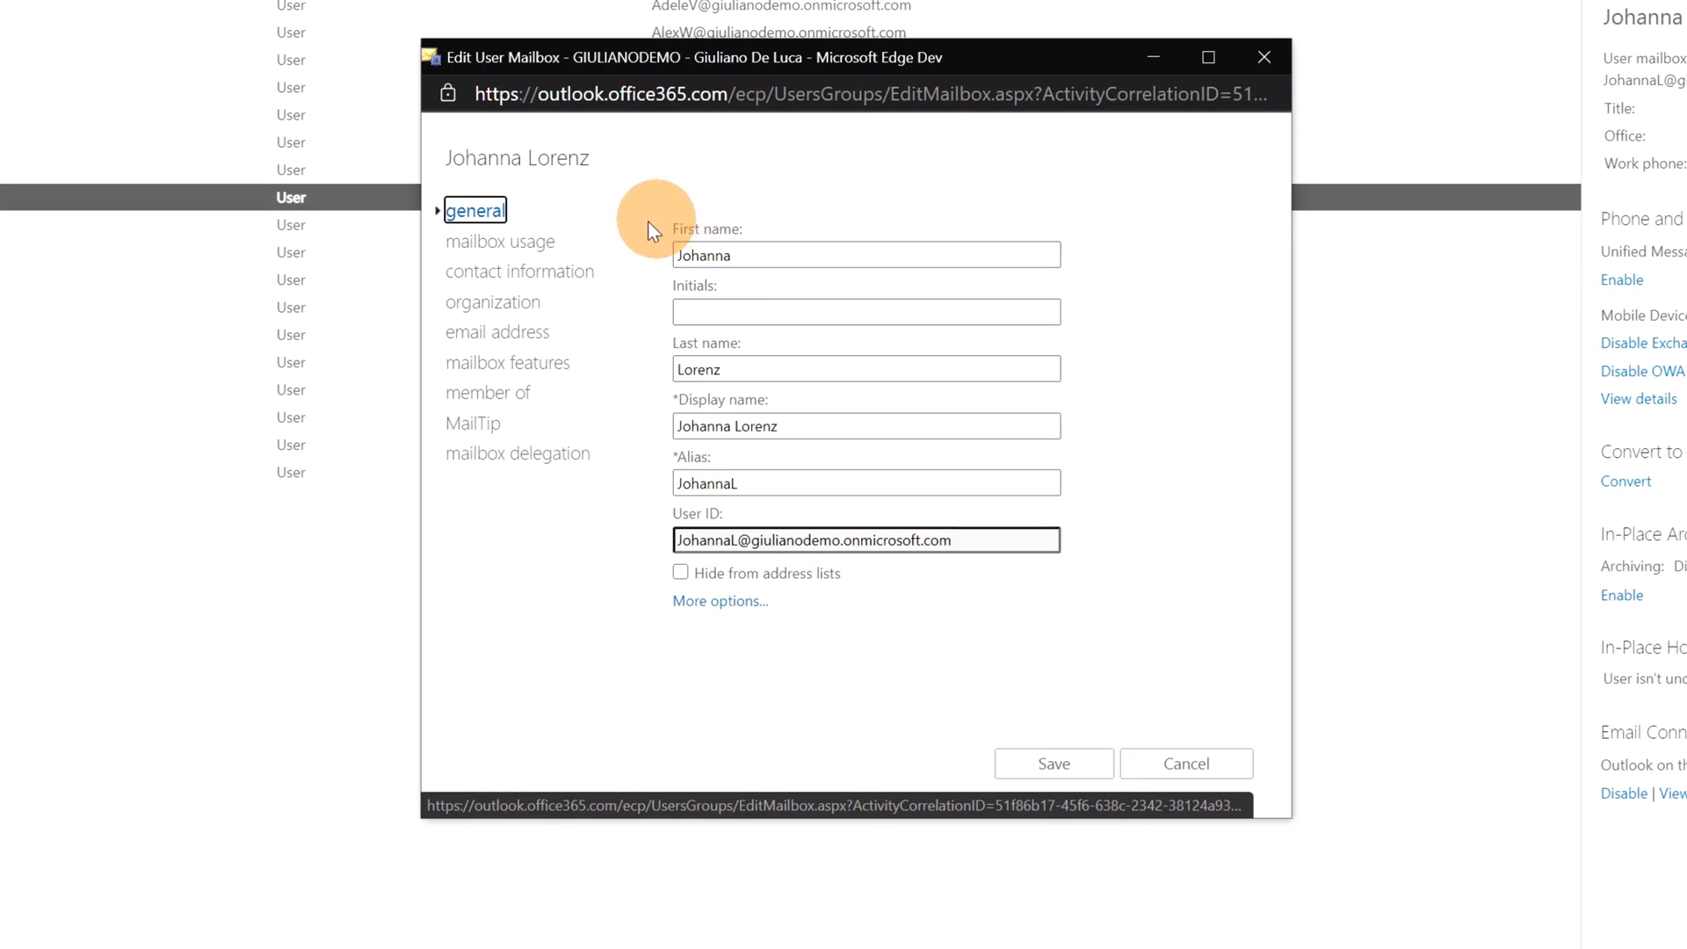
{"action": "left_click", "coordinate": [493, 301]}
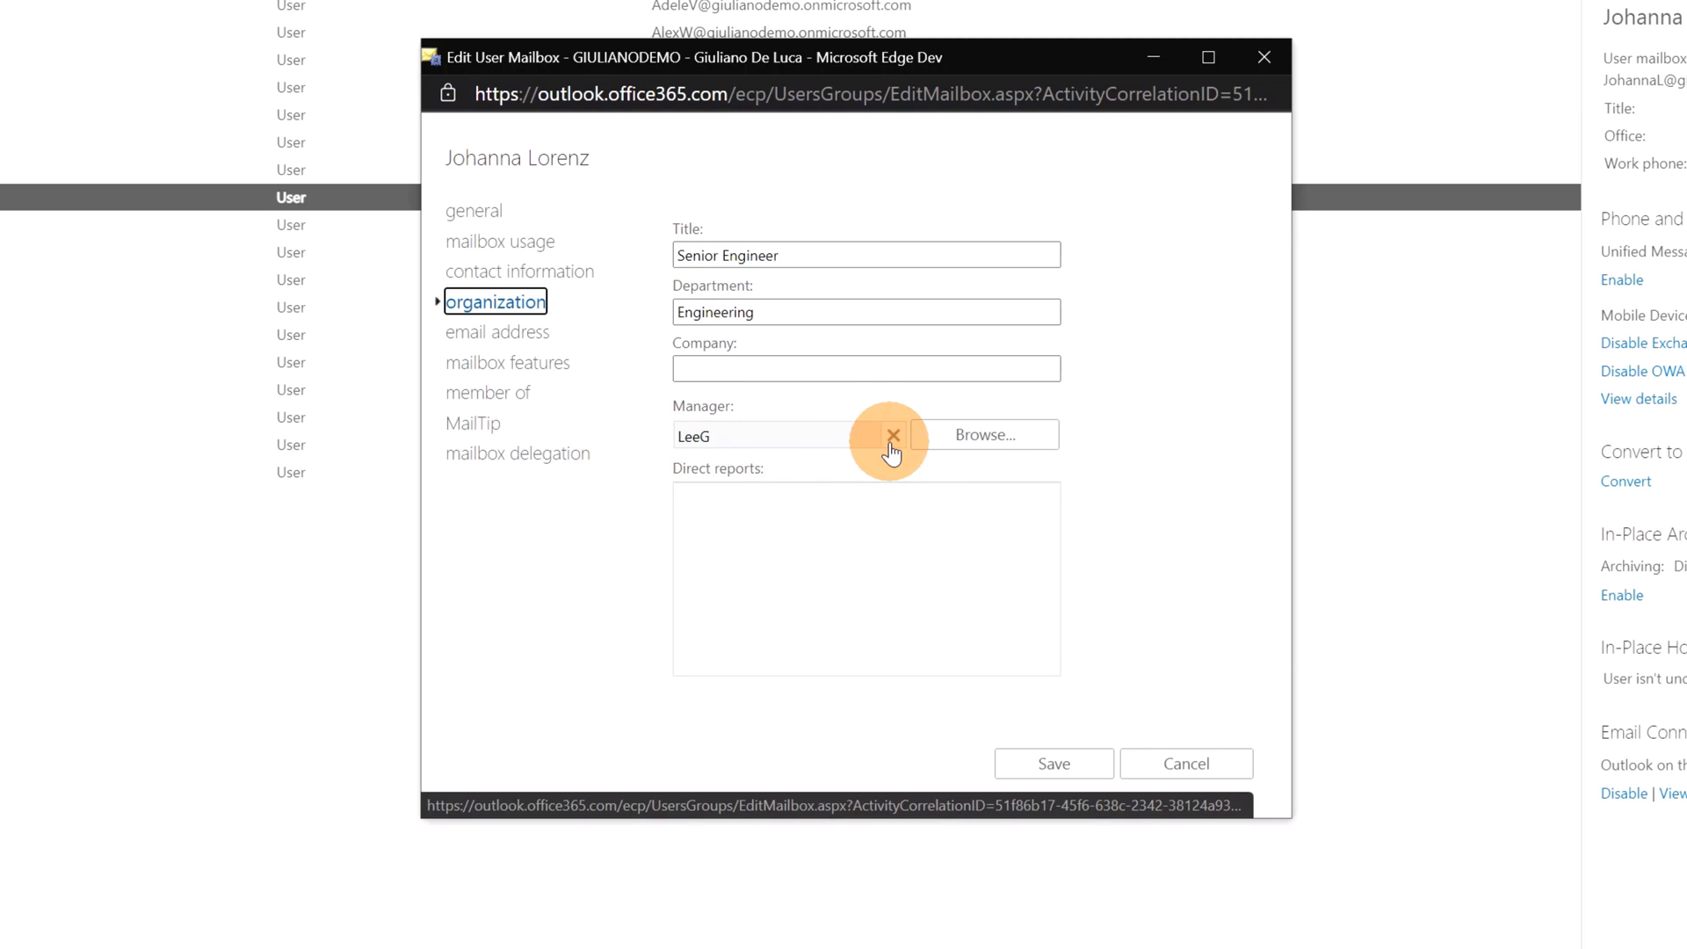
- Replace the mailbox's current manager with a new one chosen from the people list
{"action": "left_click", "coordinate": [894, 435]}
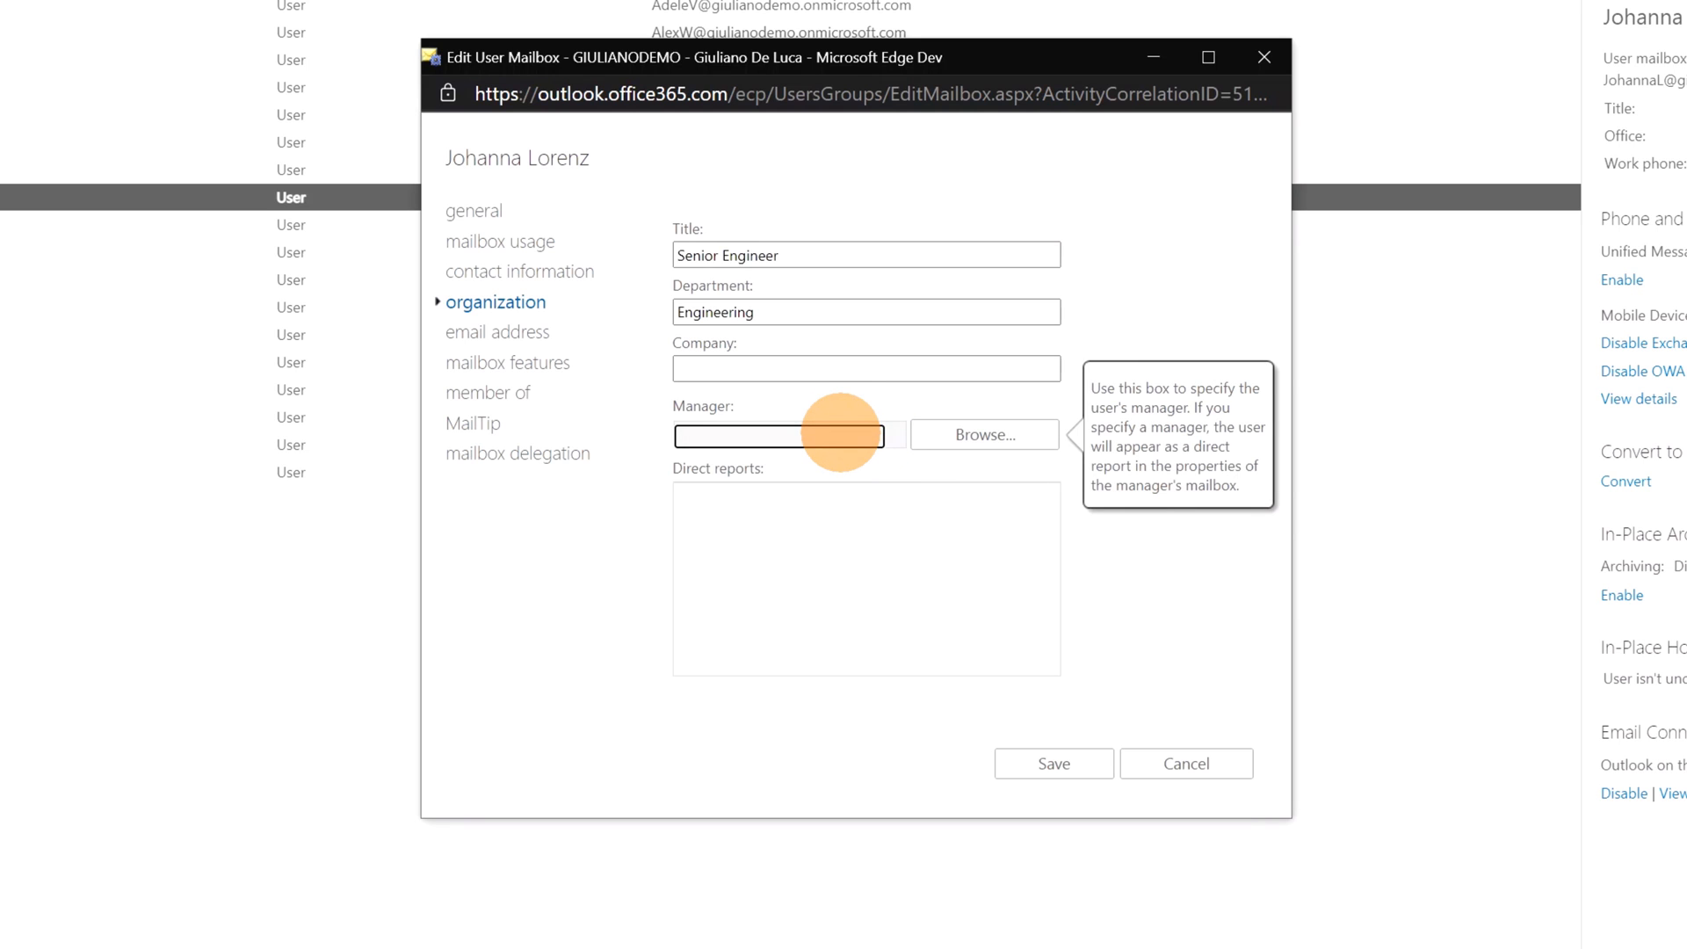
{"action": "left_click", "coordinate": [984, 436]}
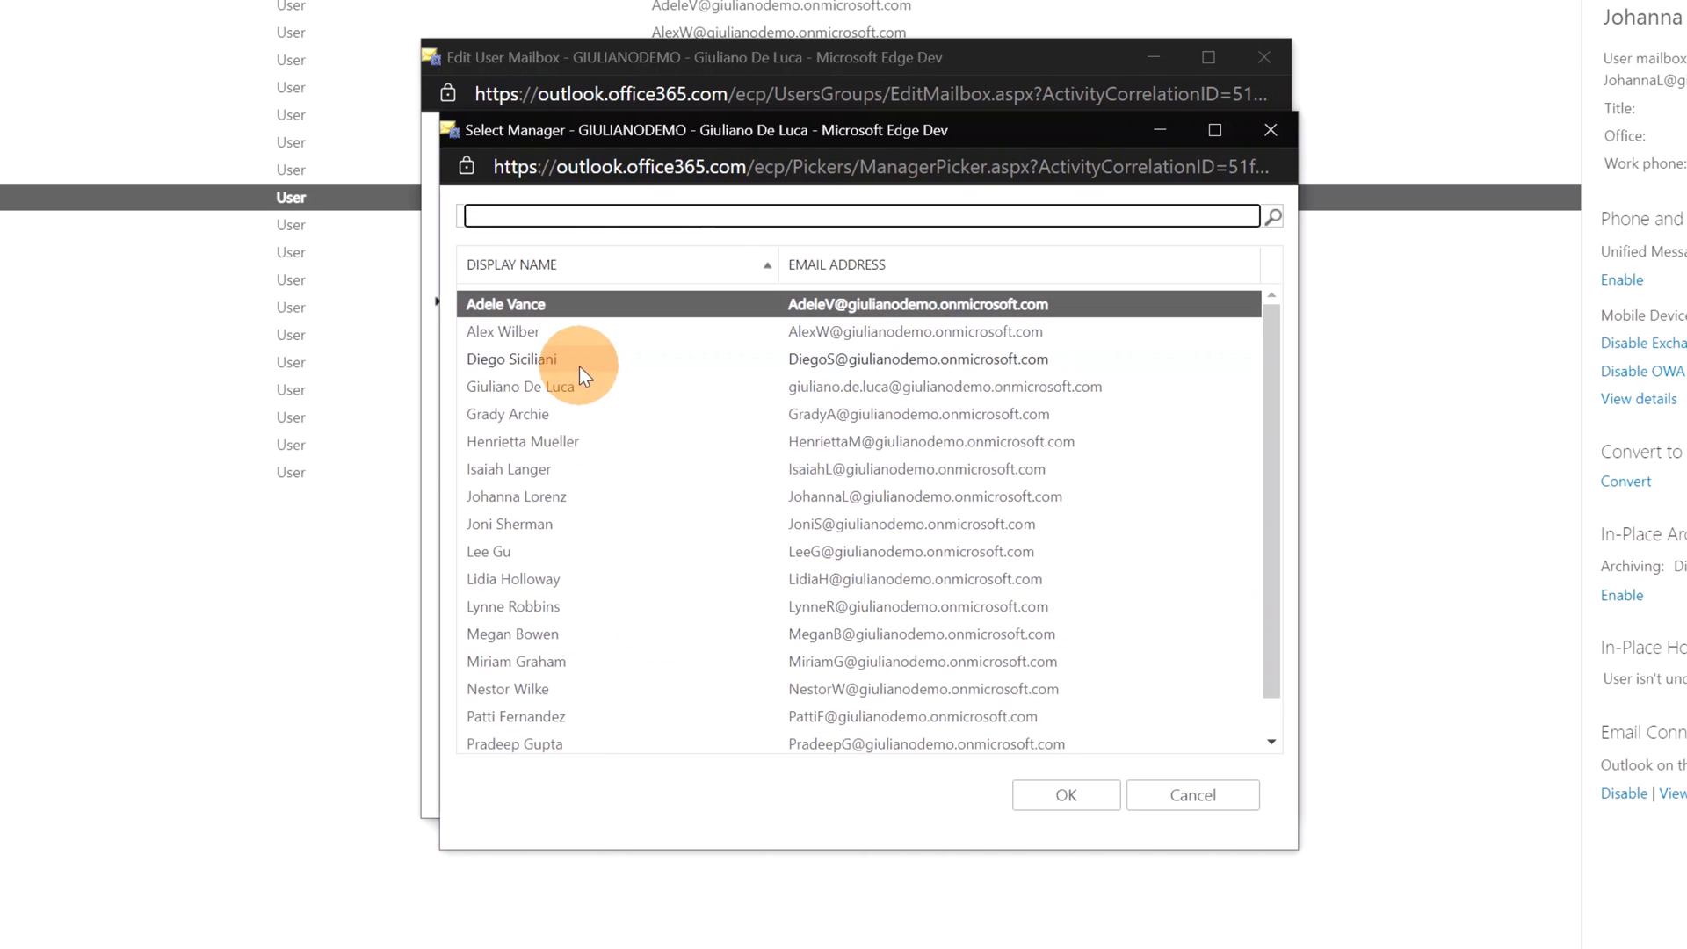
{"action": "left_click", "coordinate": [1066, 795]}
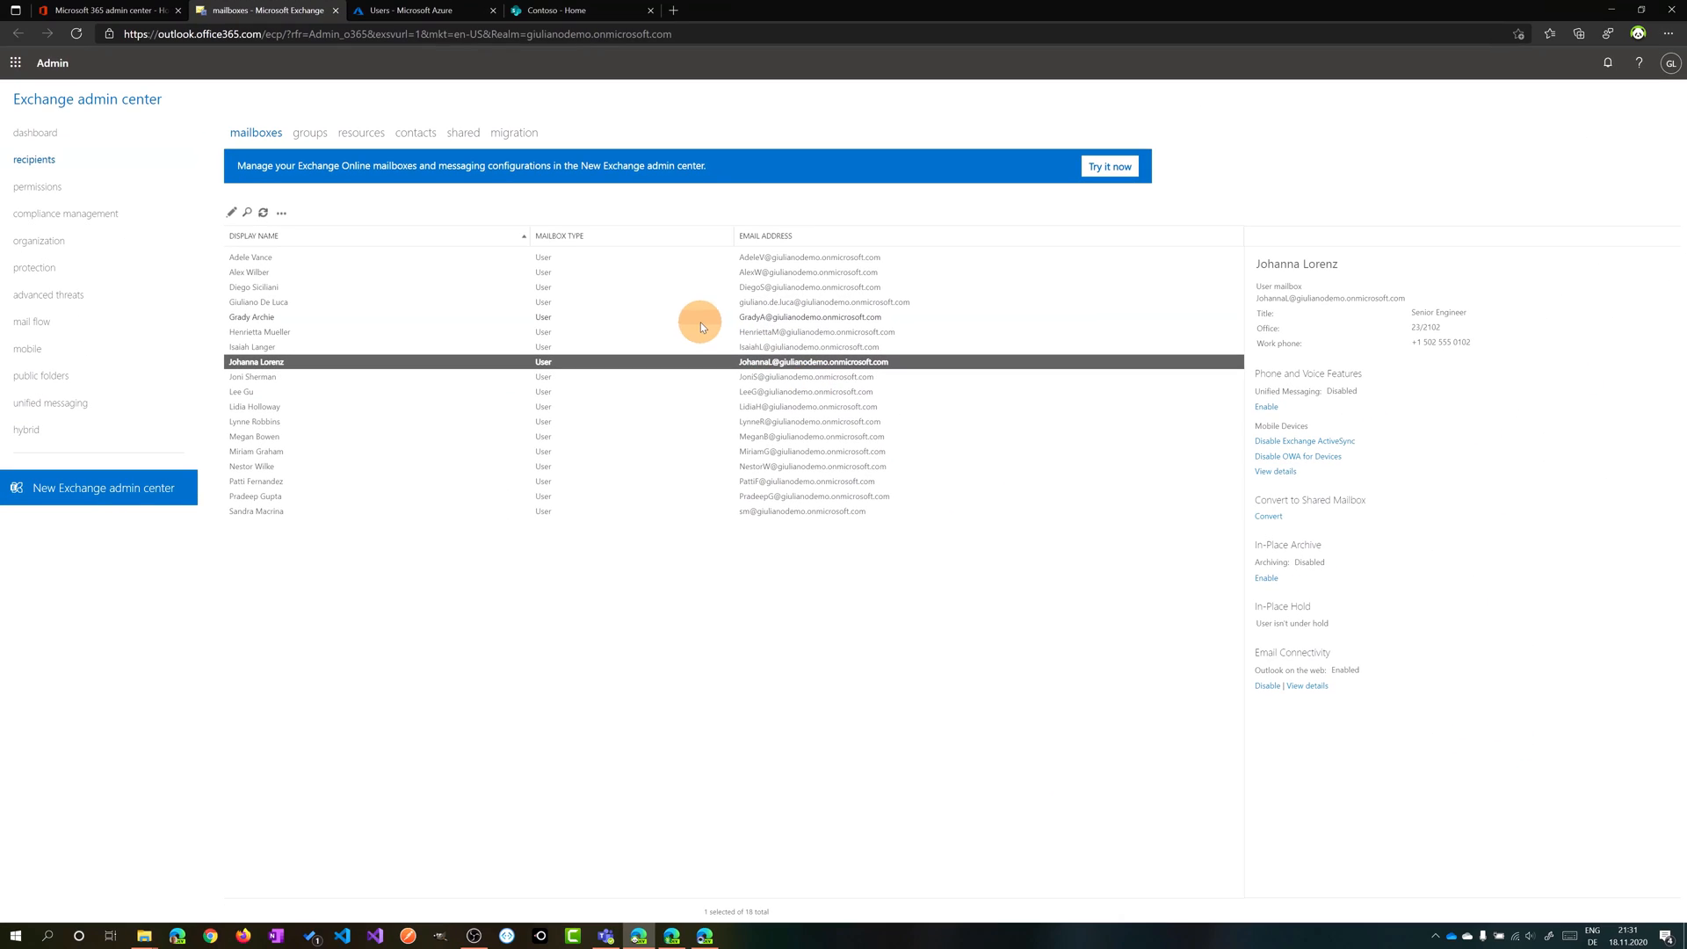
{"action": "mouse_move", "coordinate": [344, 90]}
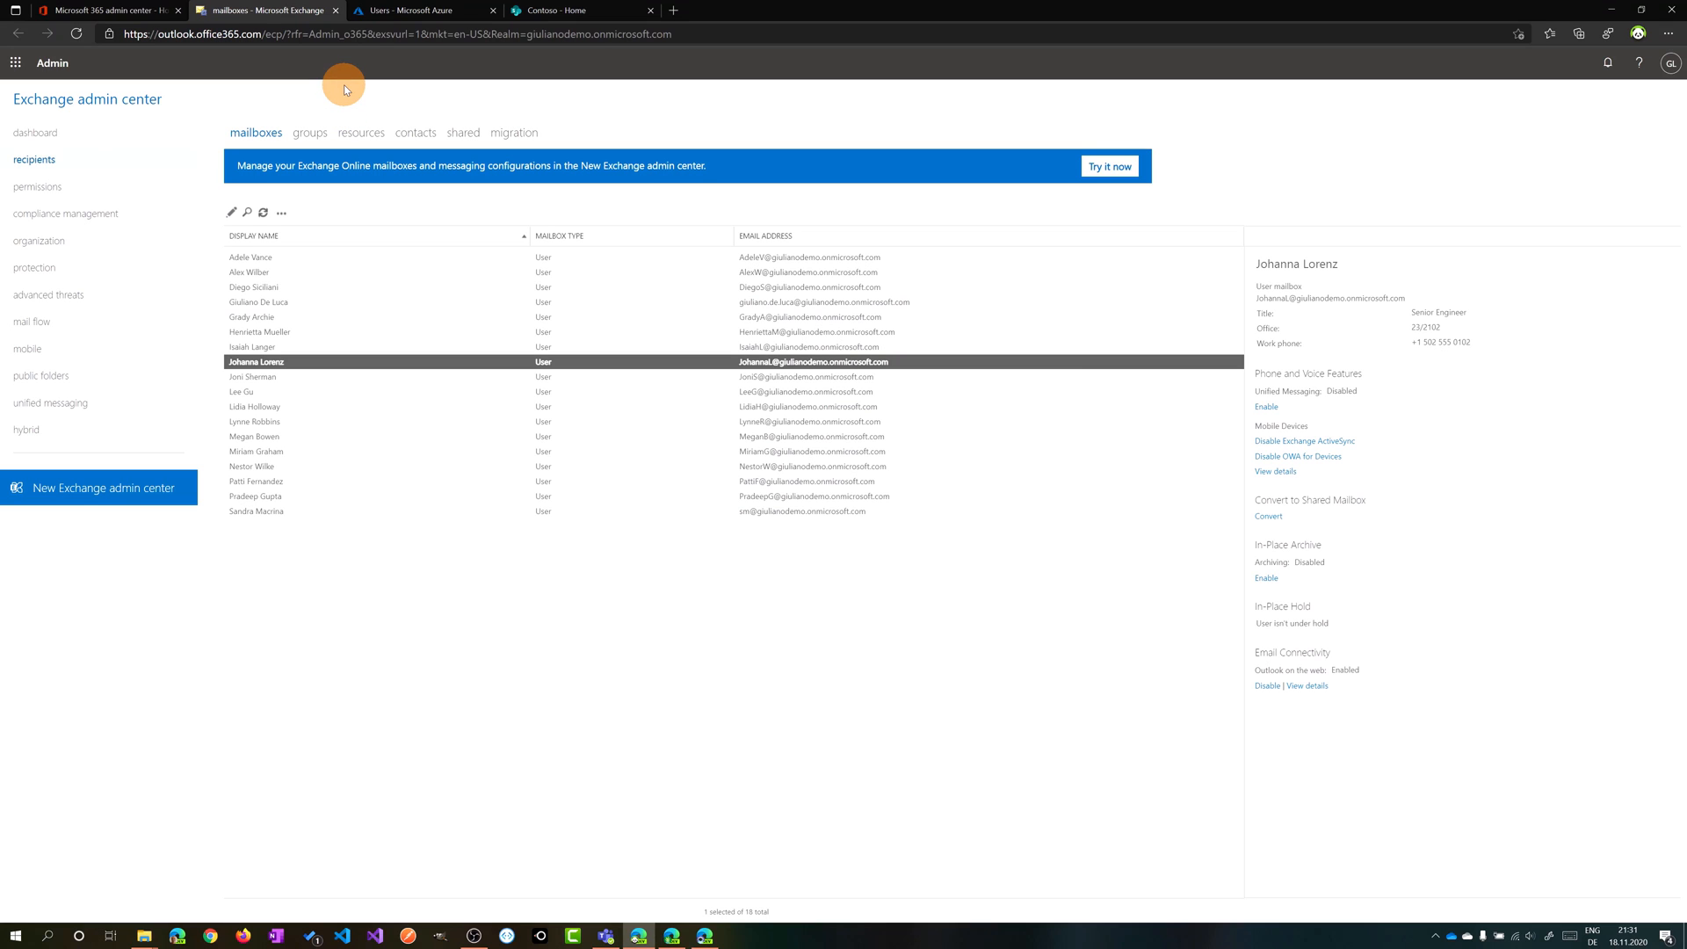
- Show the Azure Active Directory All users list in the Azure portal
{"action": "left_click", "coordinate": [411, 11]}
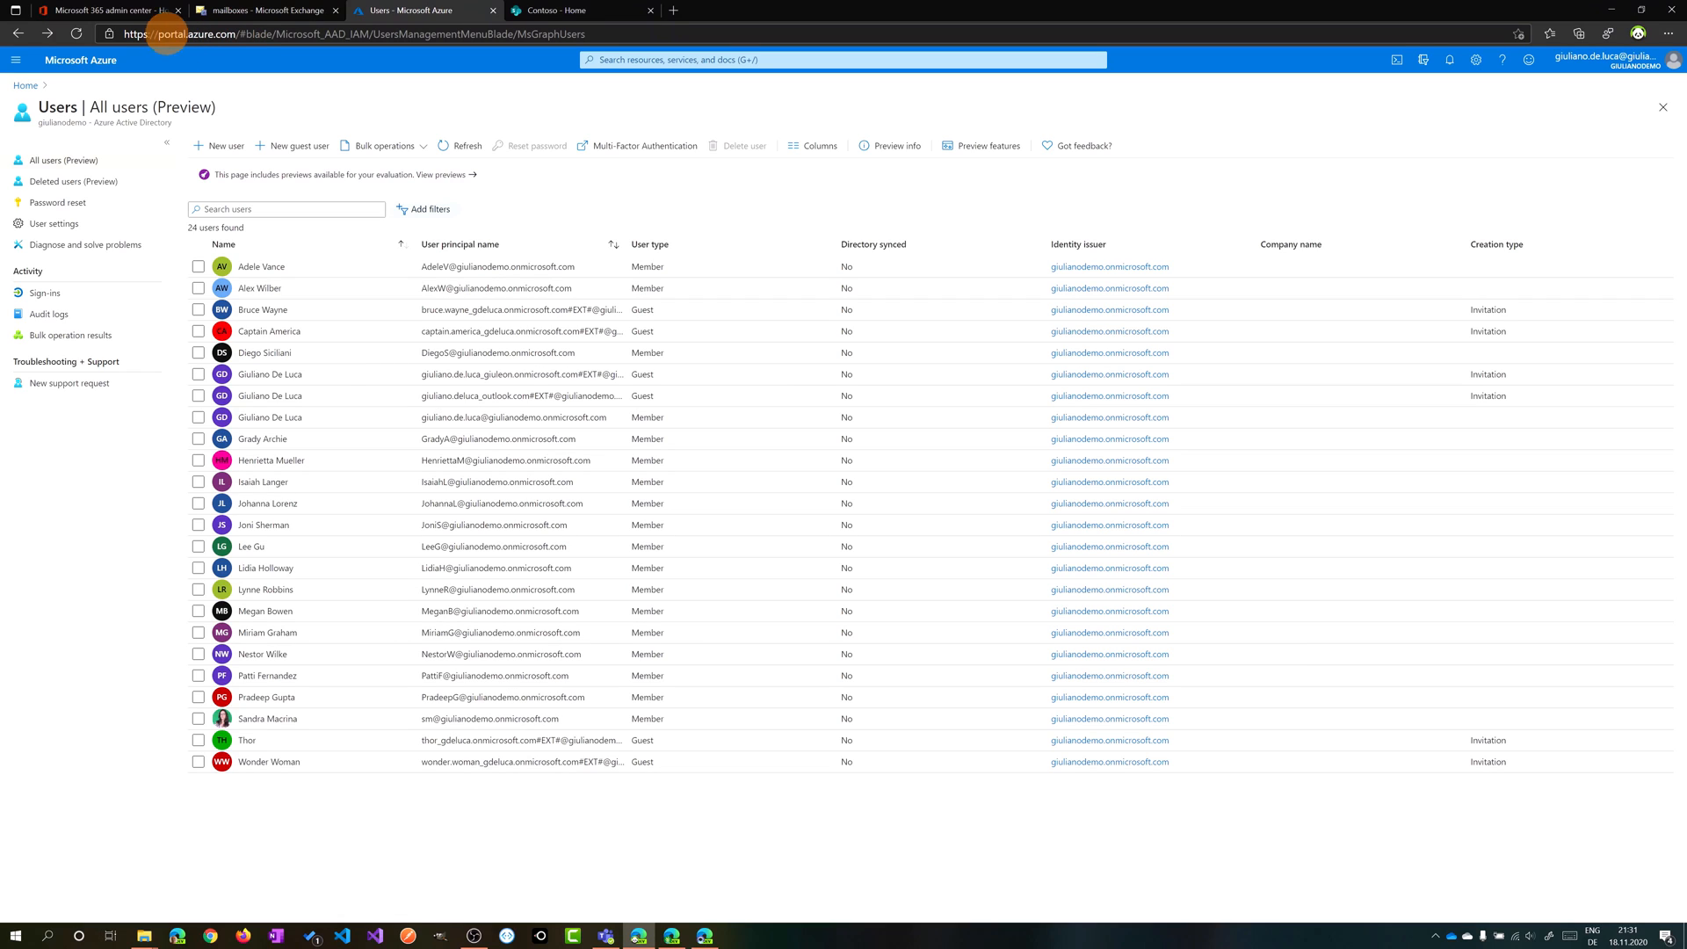
{"action": "mouse_move", "coordinate": [243, 79]}
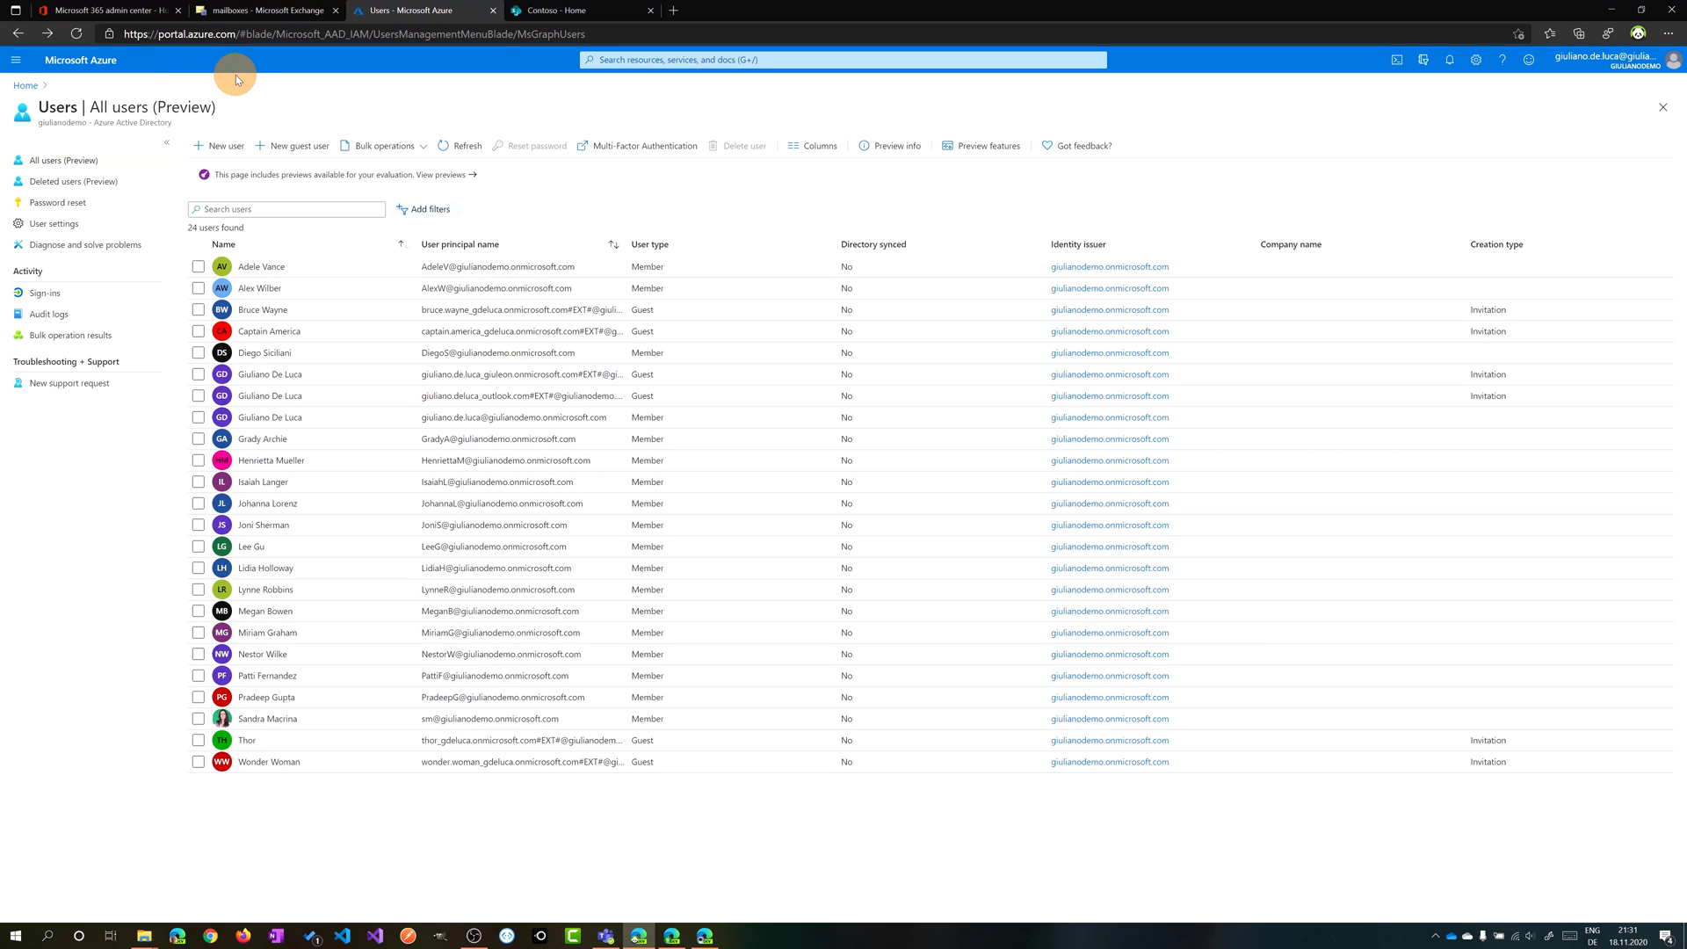
{"action": "mouse_move", "coordinate": [205, 113]}
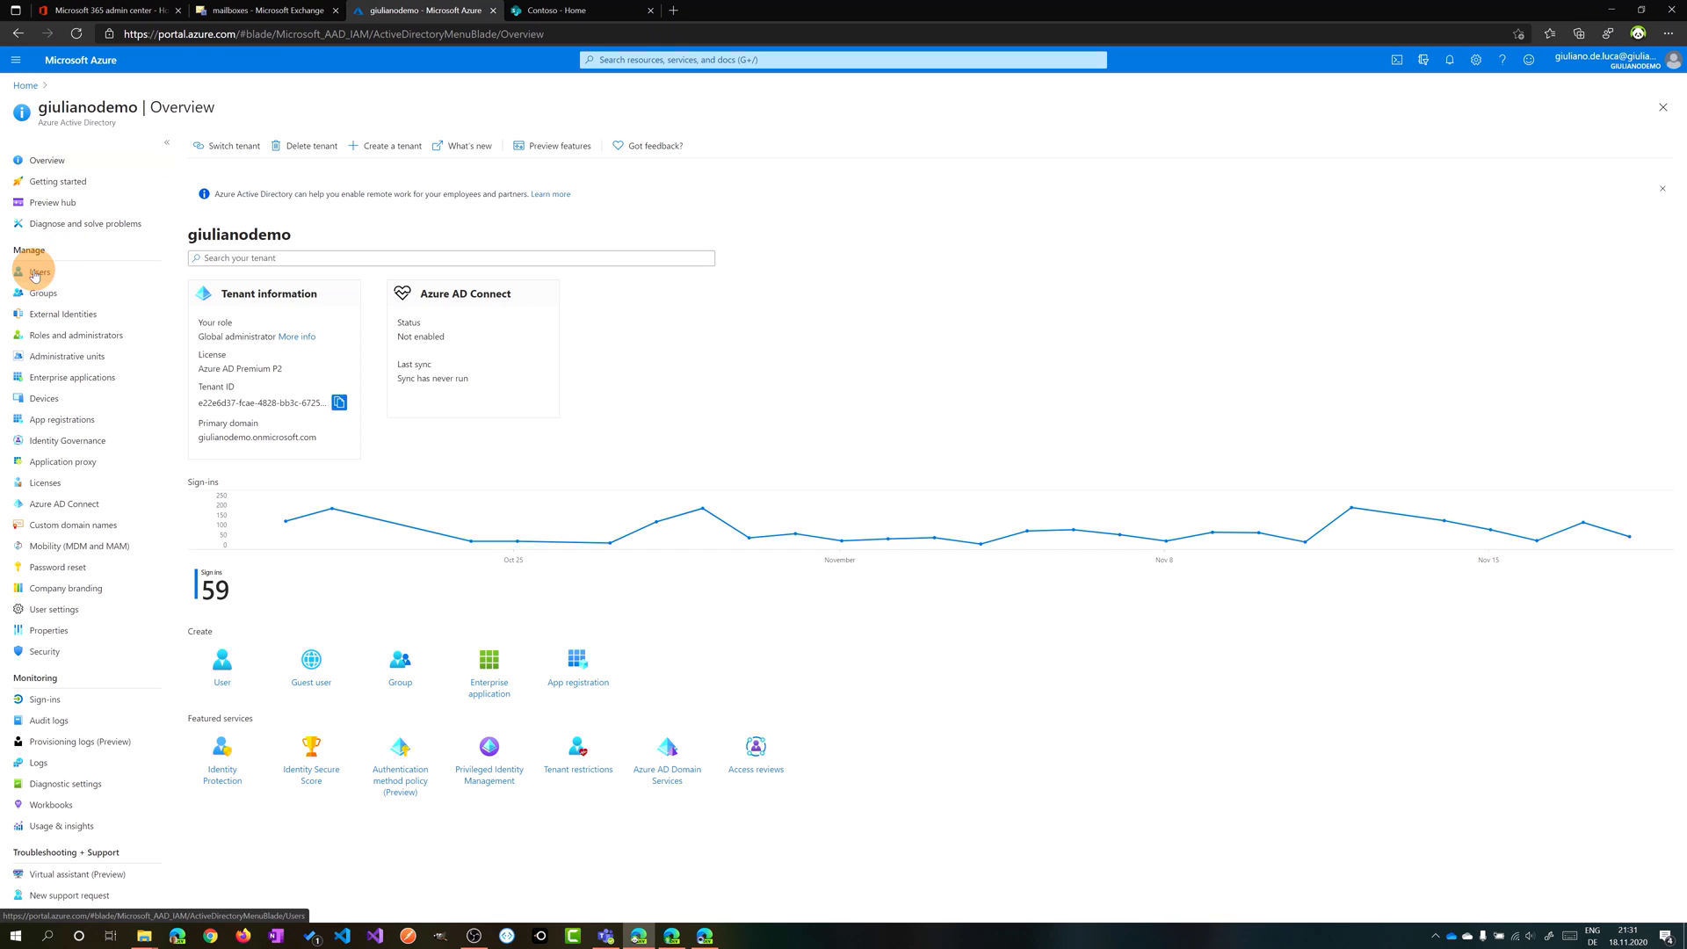
{"action": "left_click", "coordinate": [34, 272]}
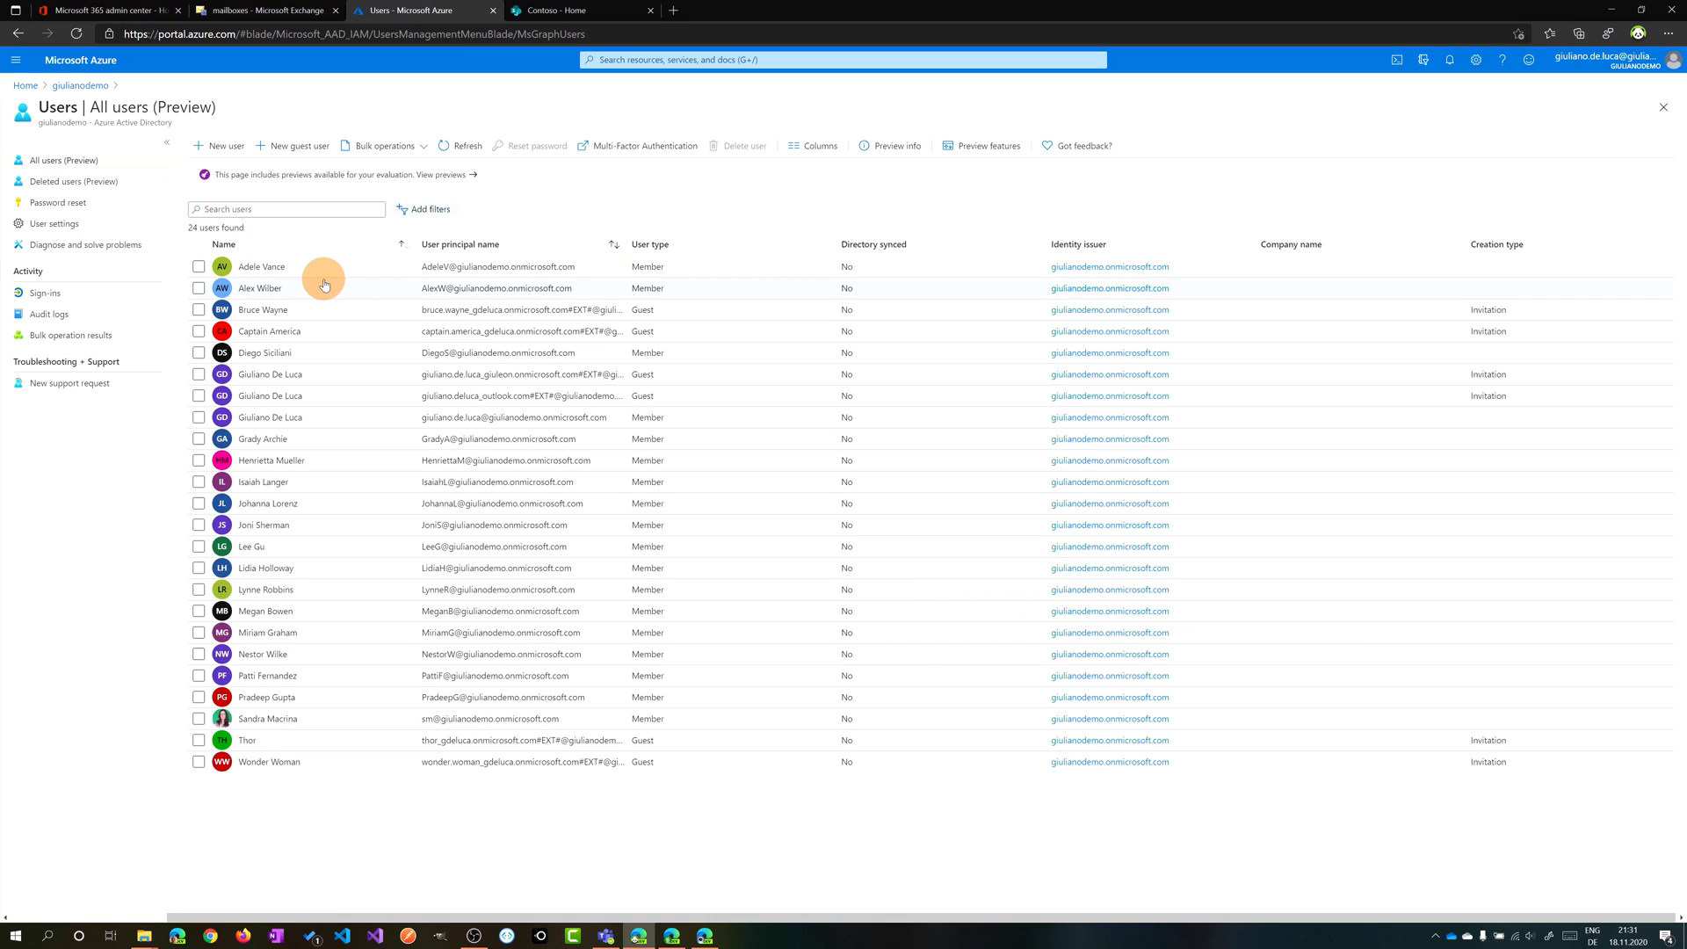
{"action": "left_click", "coordinate": [262, 266]}
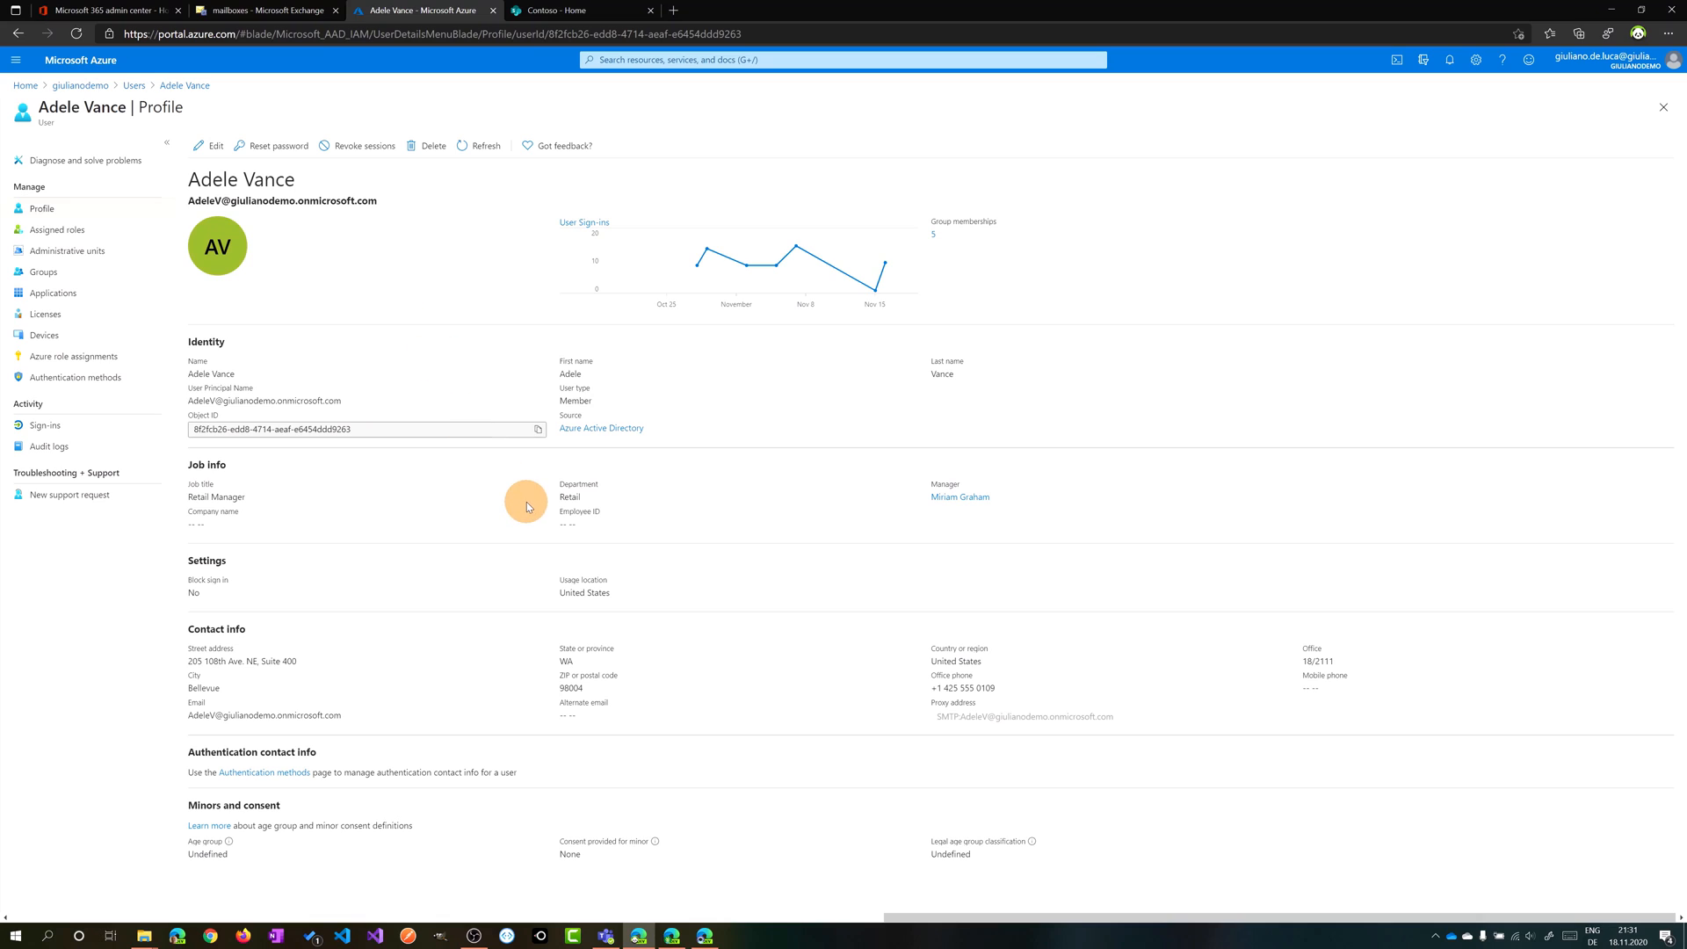
{"action": "mouse_move", "coordinate": [536, 506]}
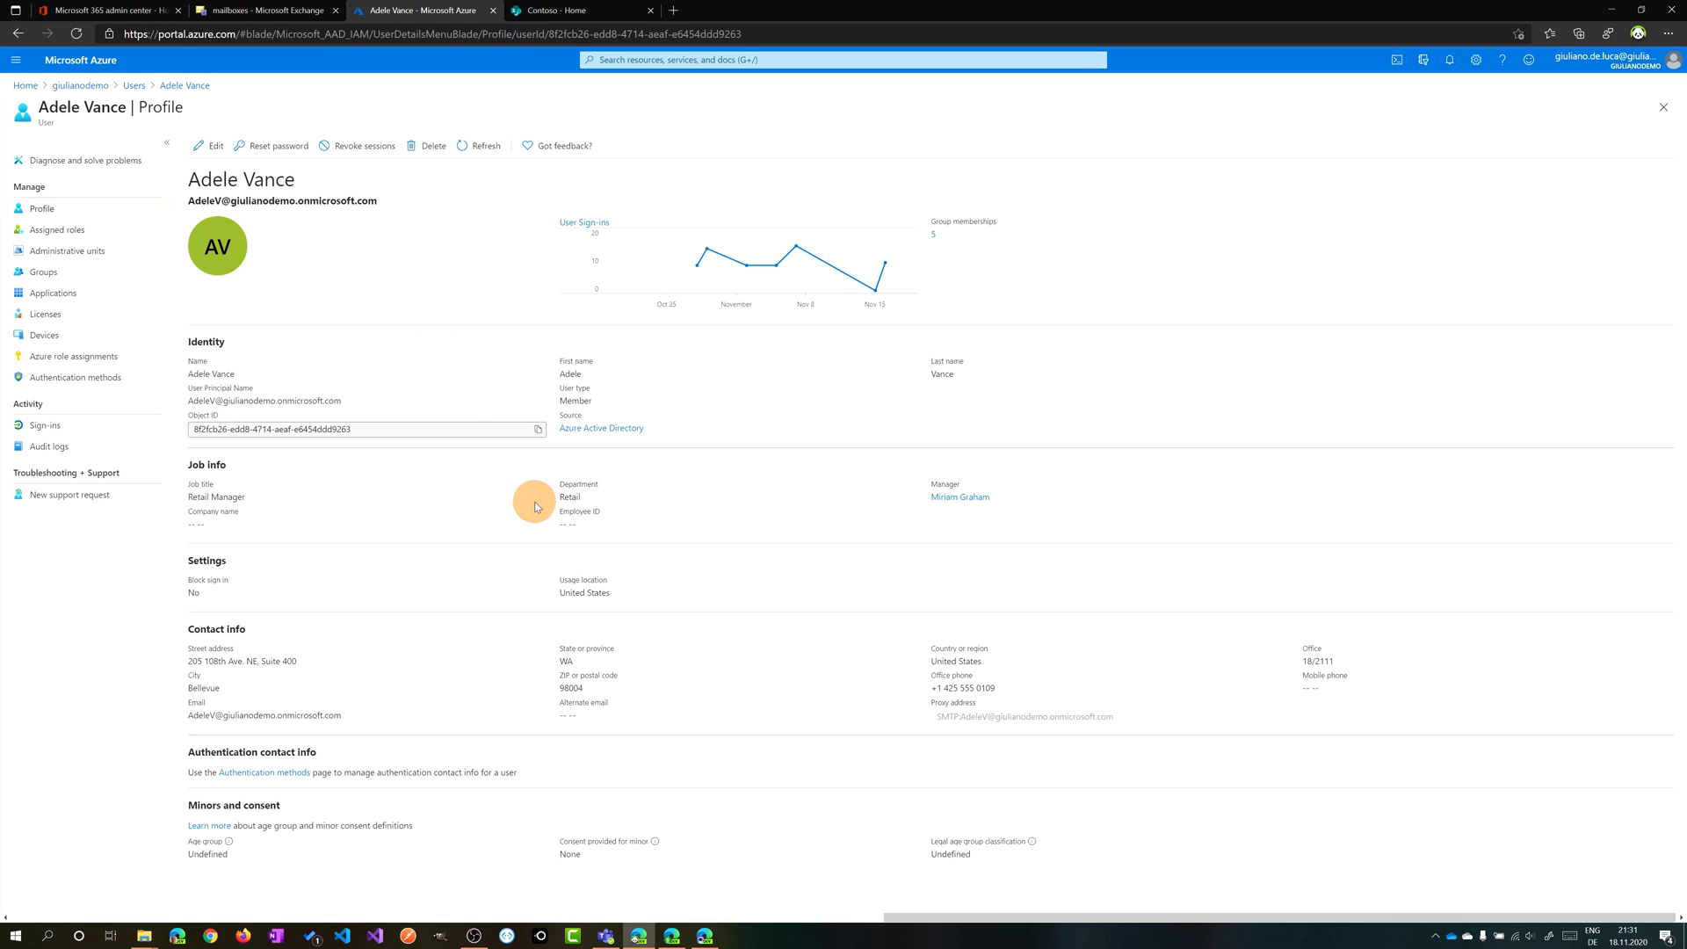
{"action": "mouse_move", "coordinate": [959, 497]}
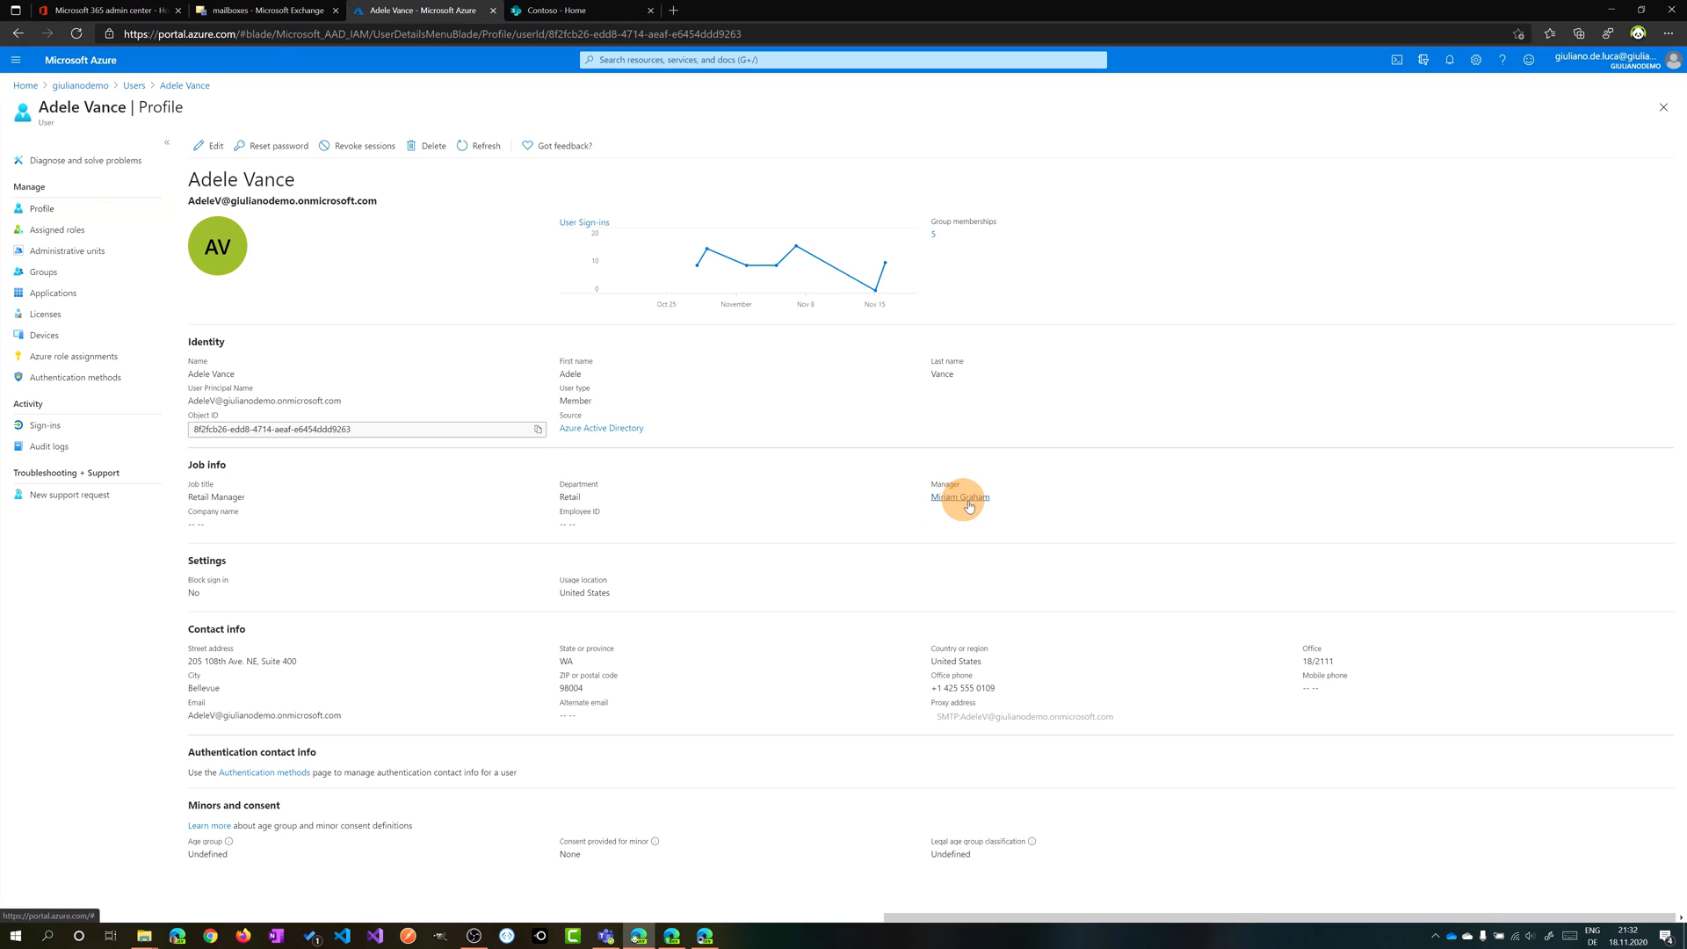
{"action": "mouse_move", "coordinate": [986, 502]}
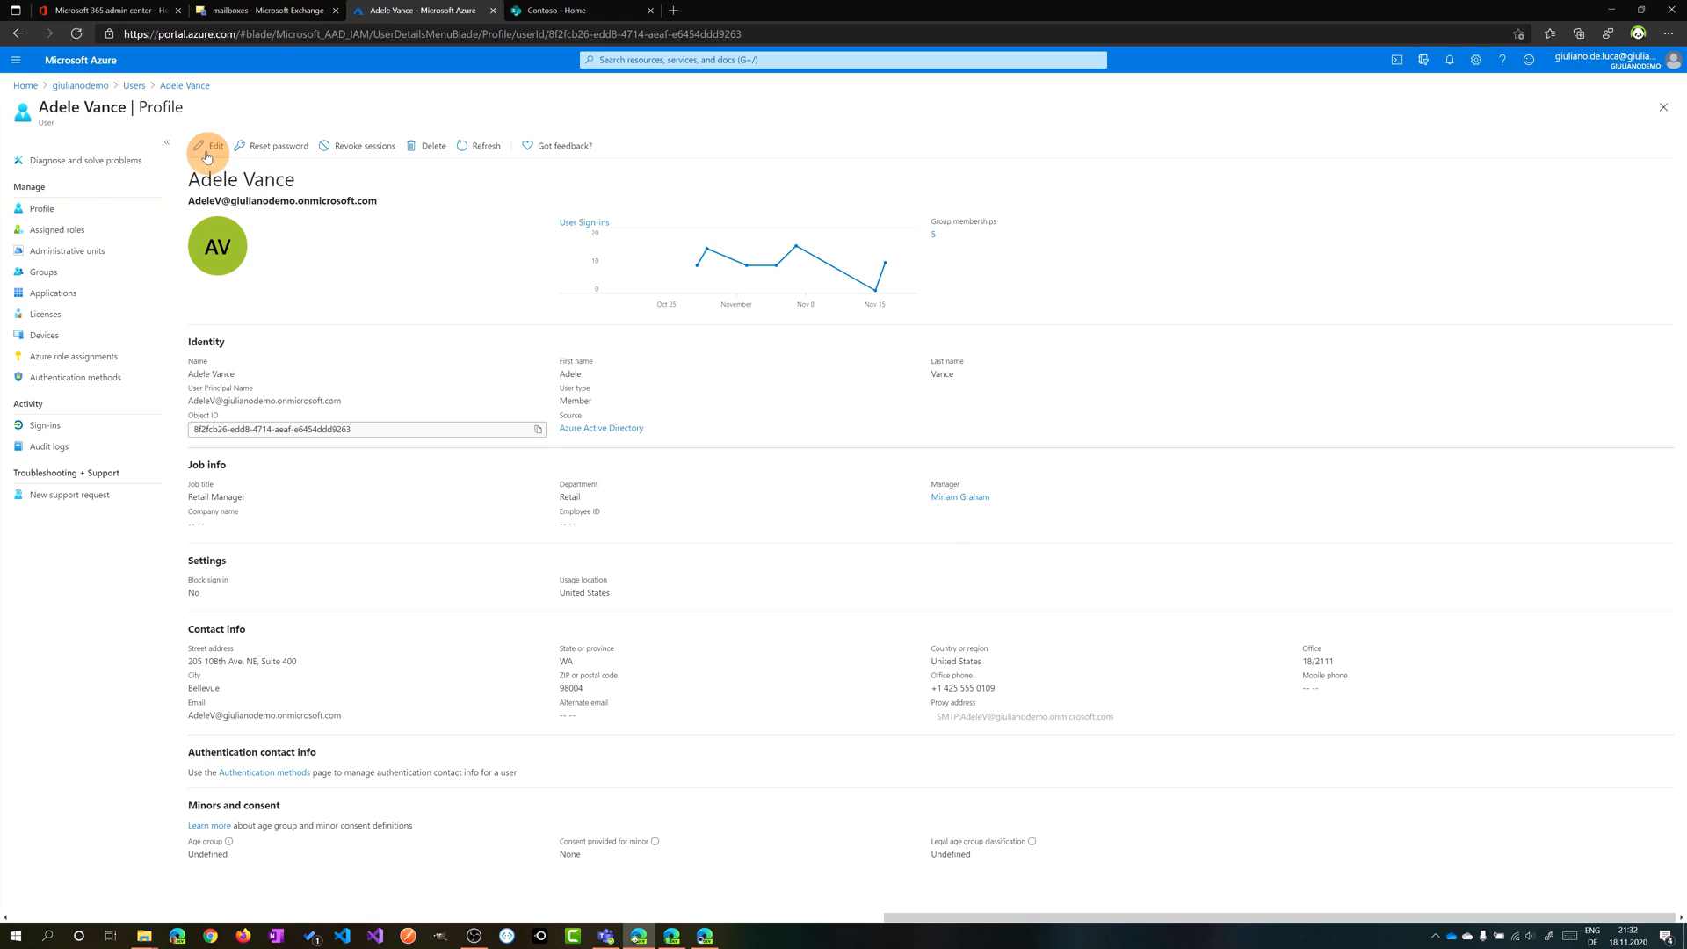
{"action": "left_click", "coordinate": [215, 145]}
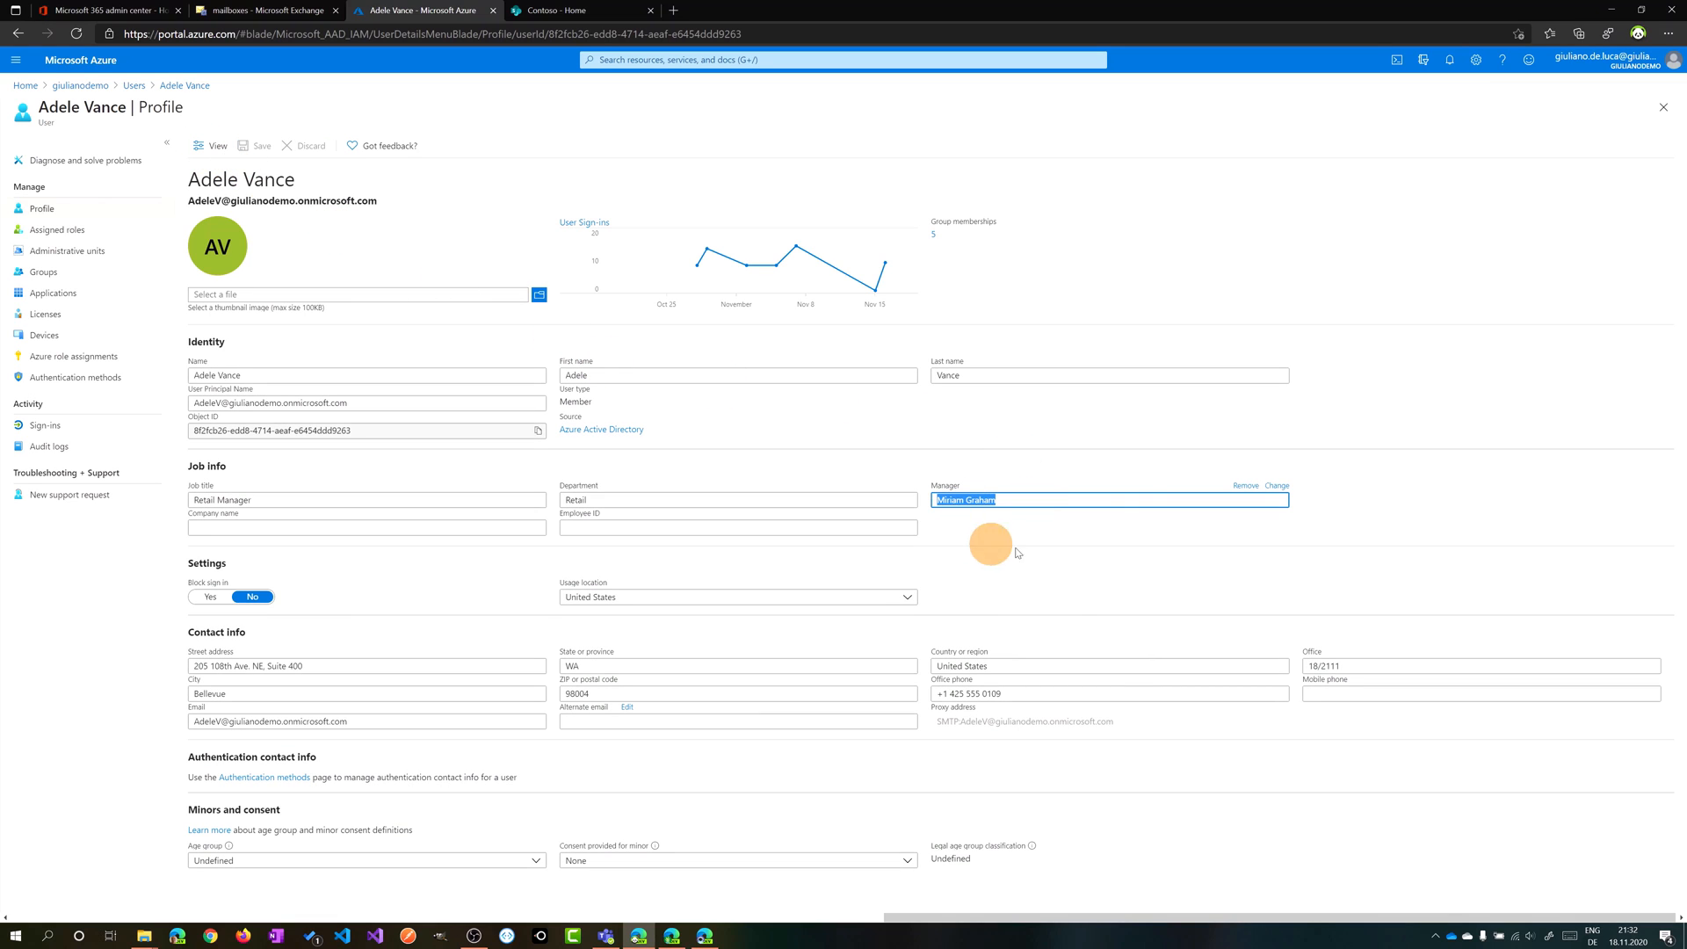
{"action": "mouse_move", "coordinate": [1120, 463]}
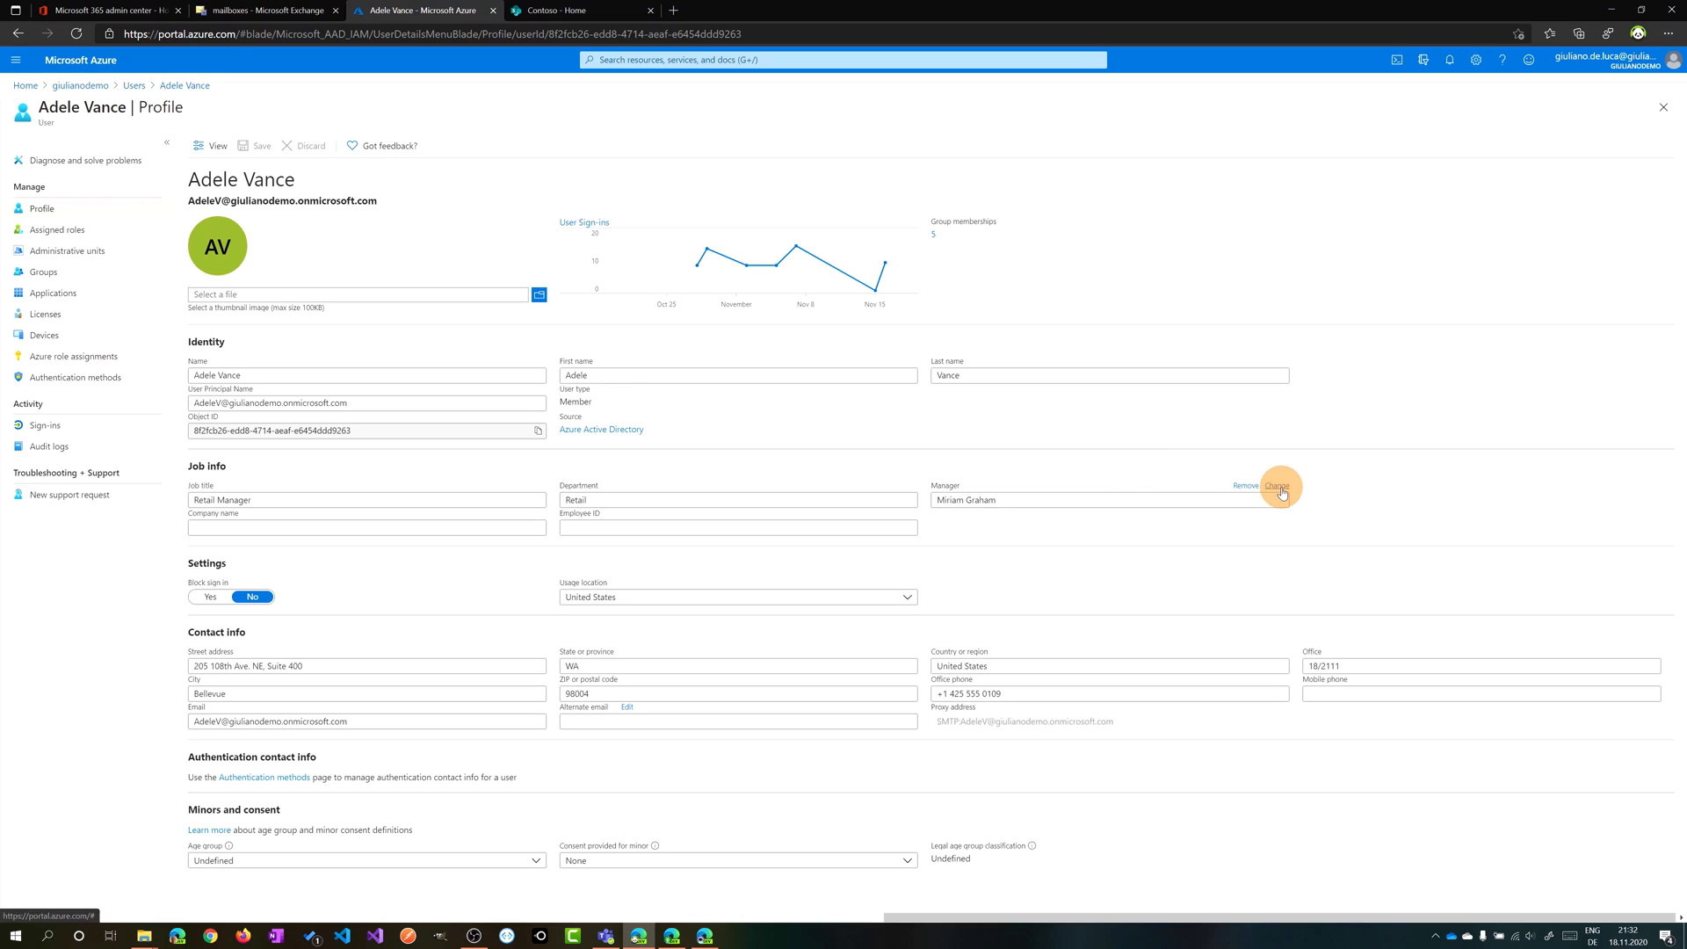
{"action": "left_click", "coordinate": [1277, 486]}
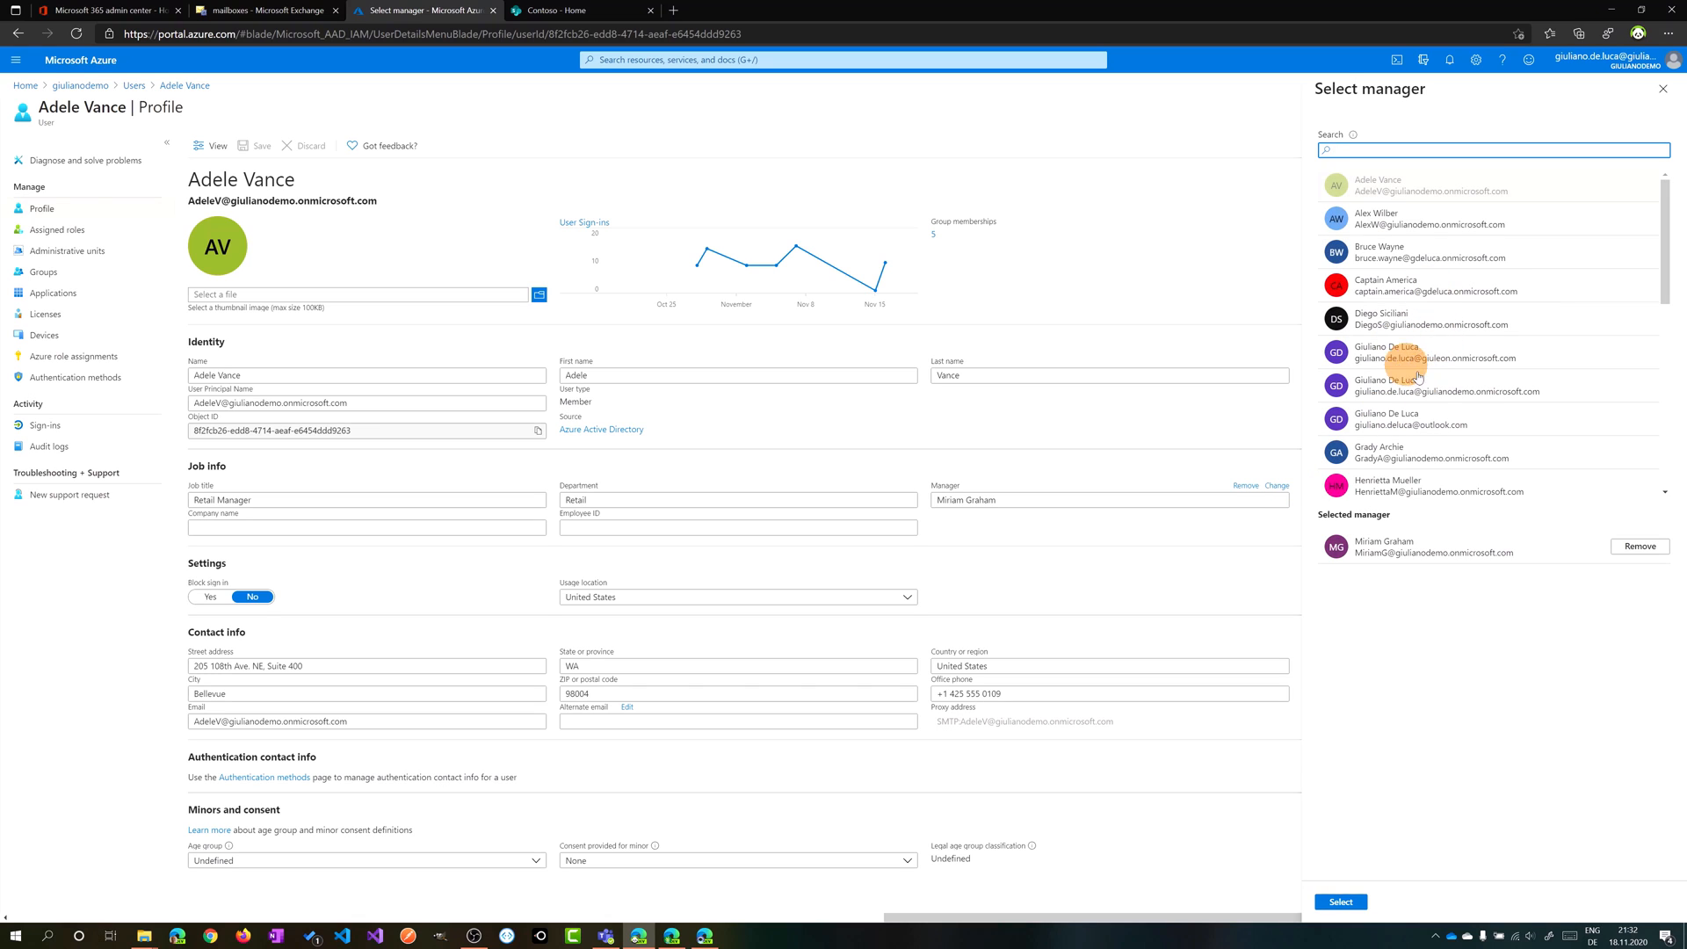
{"action": "mouse_move", "coordinate": [1612, 232]}
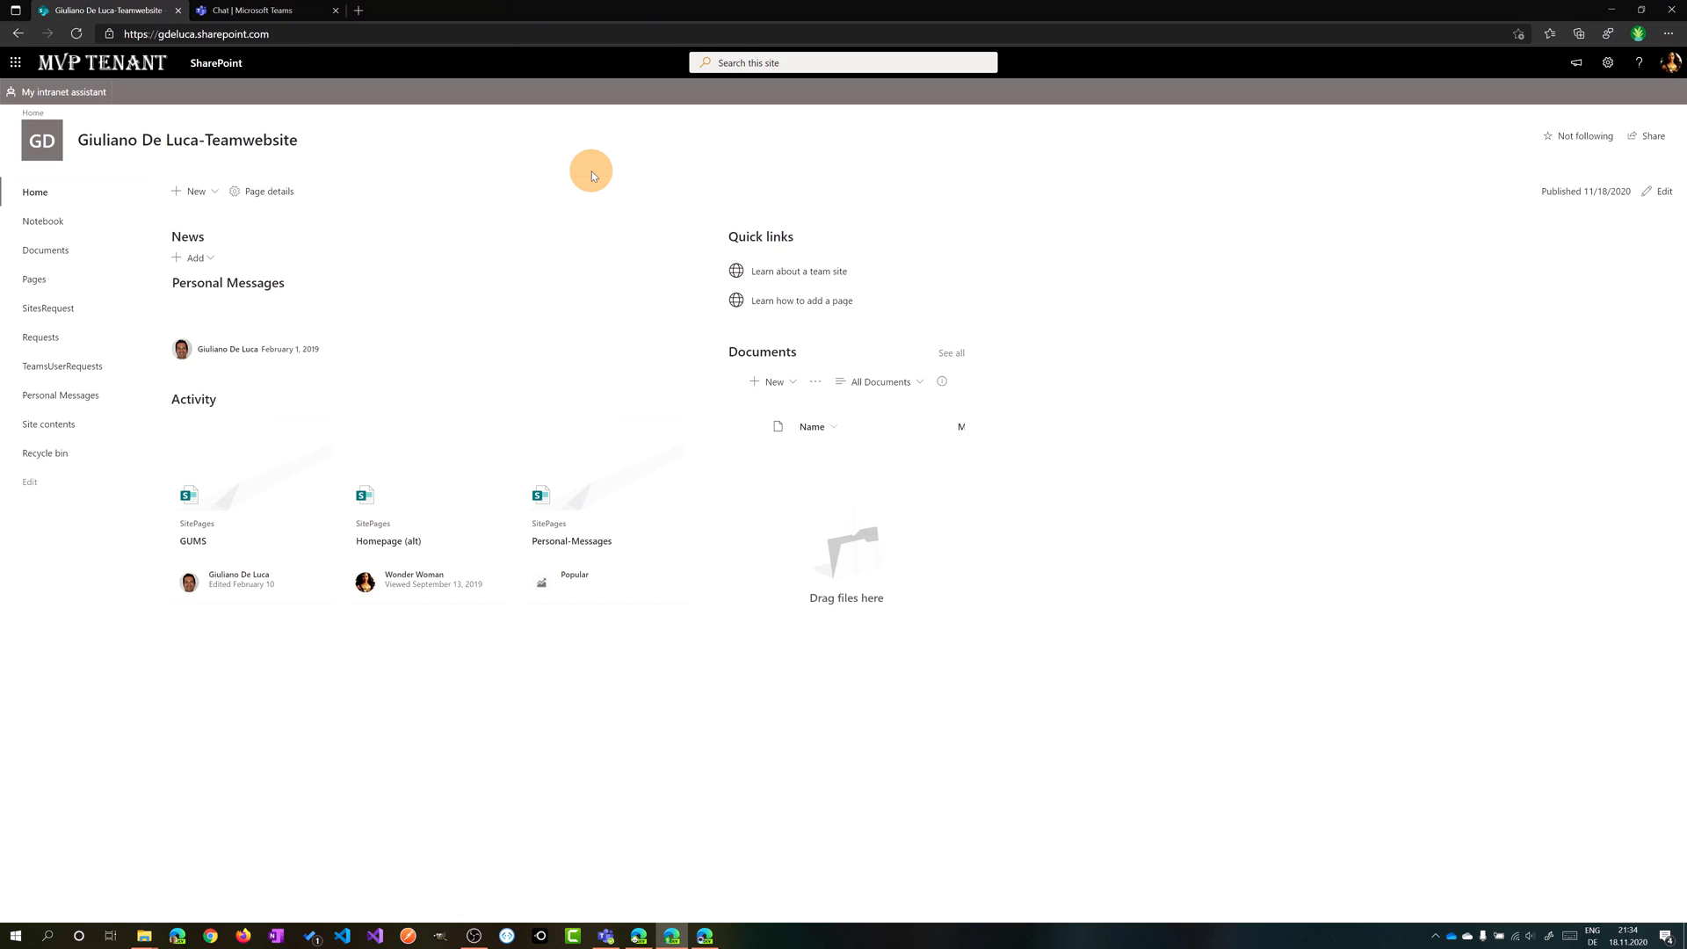
{"action": "mouse_move", "coordinate": [1230, 143]}
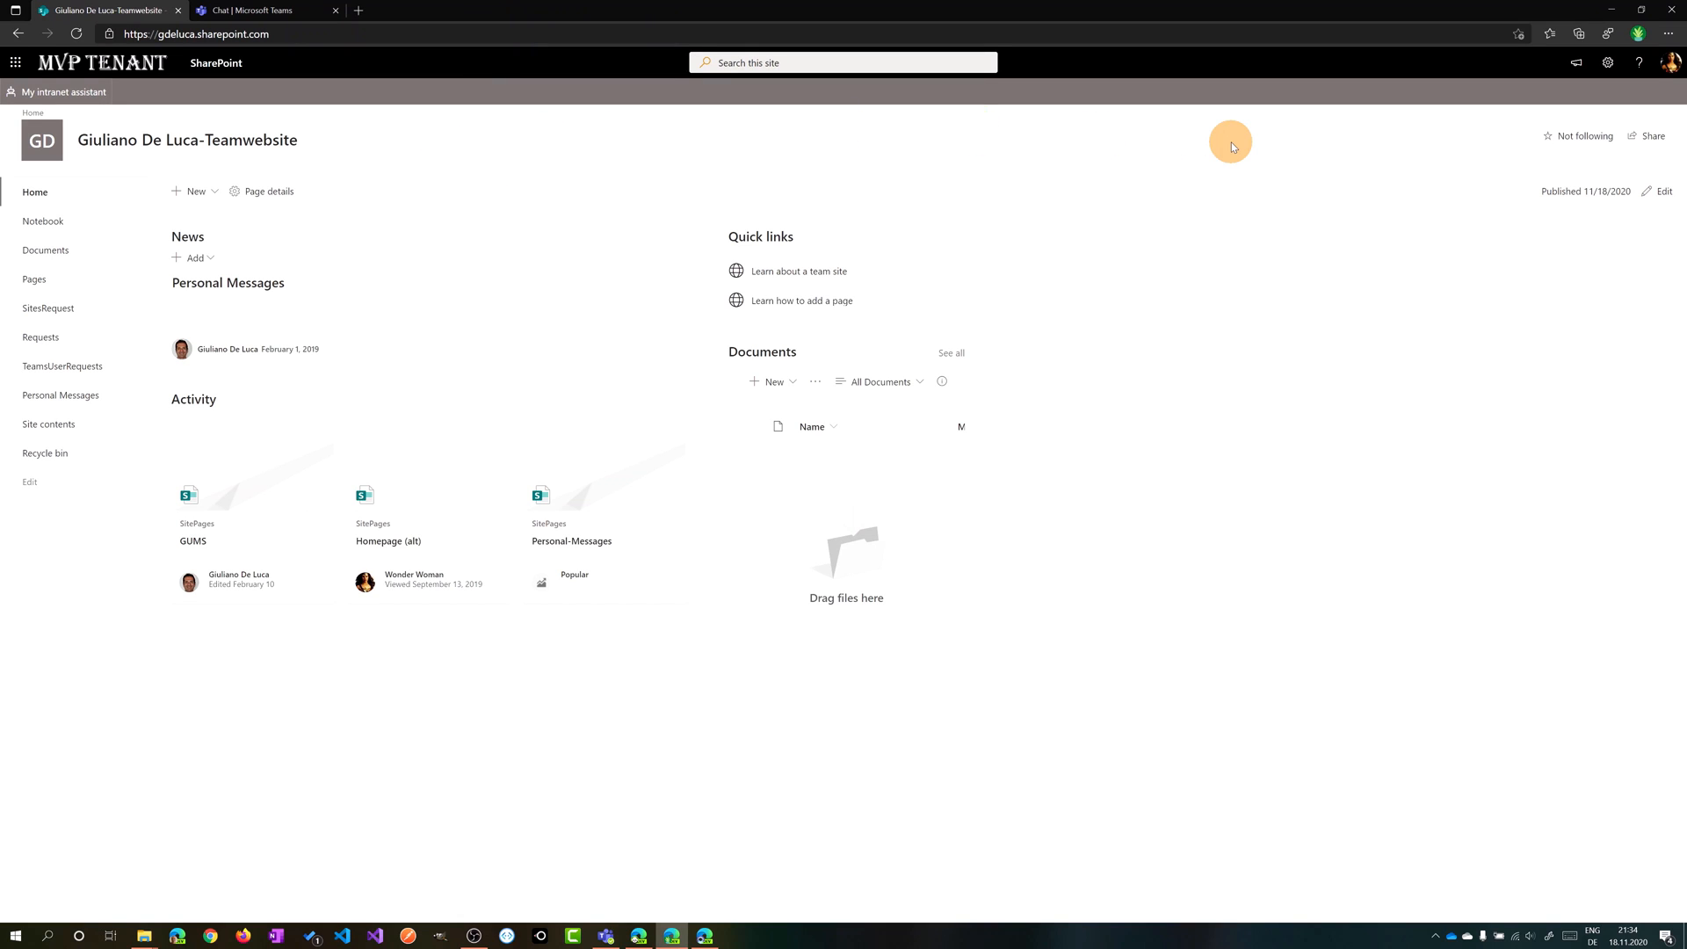
{"action": "mouse_move", "coordinate": [1440, 183]}
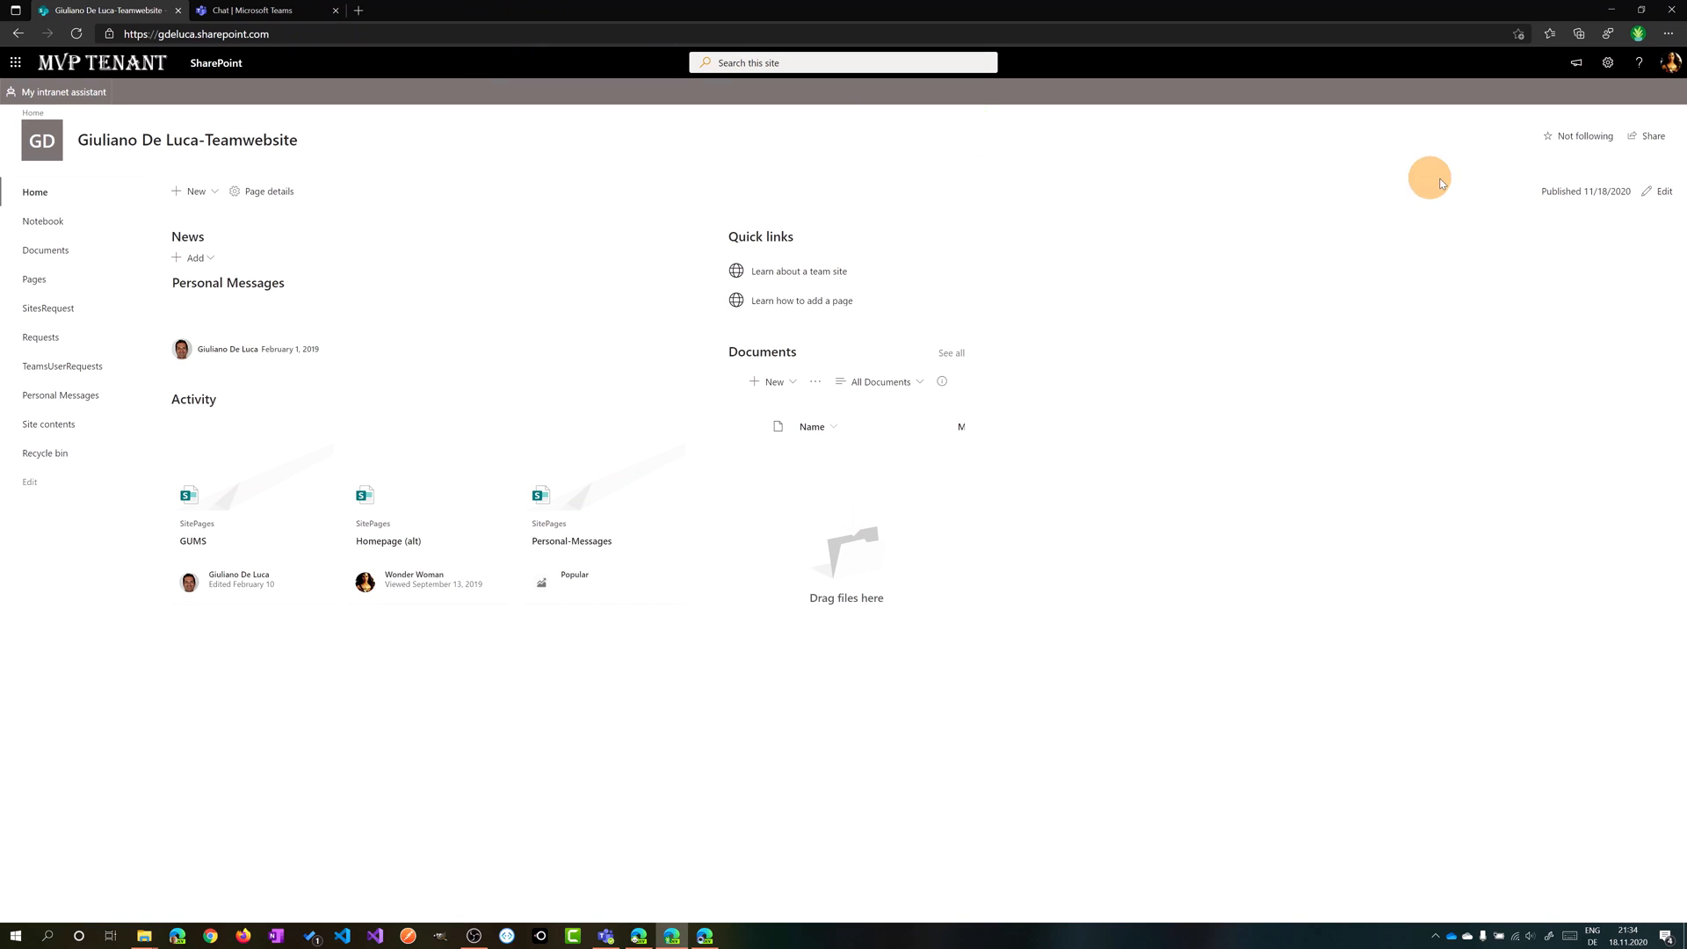
- Edit the team site home page and add a My feed web part to the top of the left column
{"action": "left_click", "coordinate": [1662, 192]}
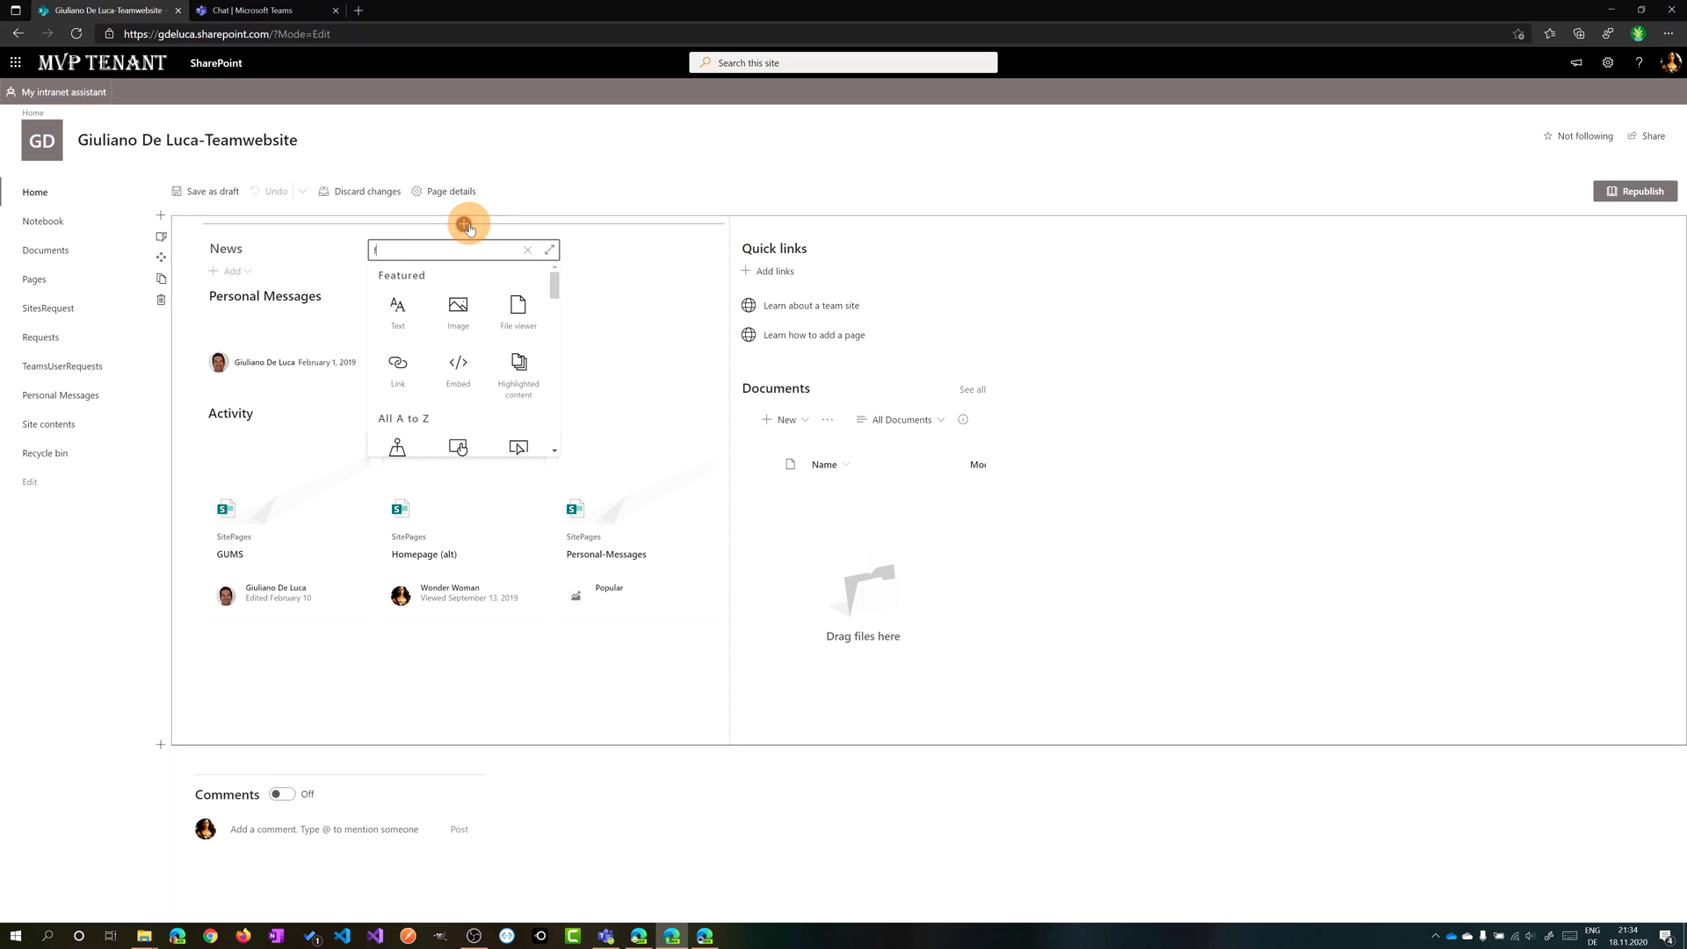
{"action": "type", "text": "feed"}
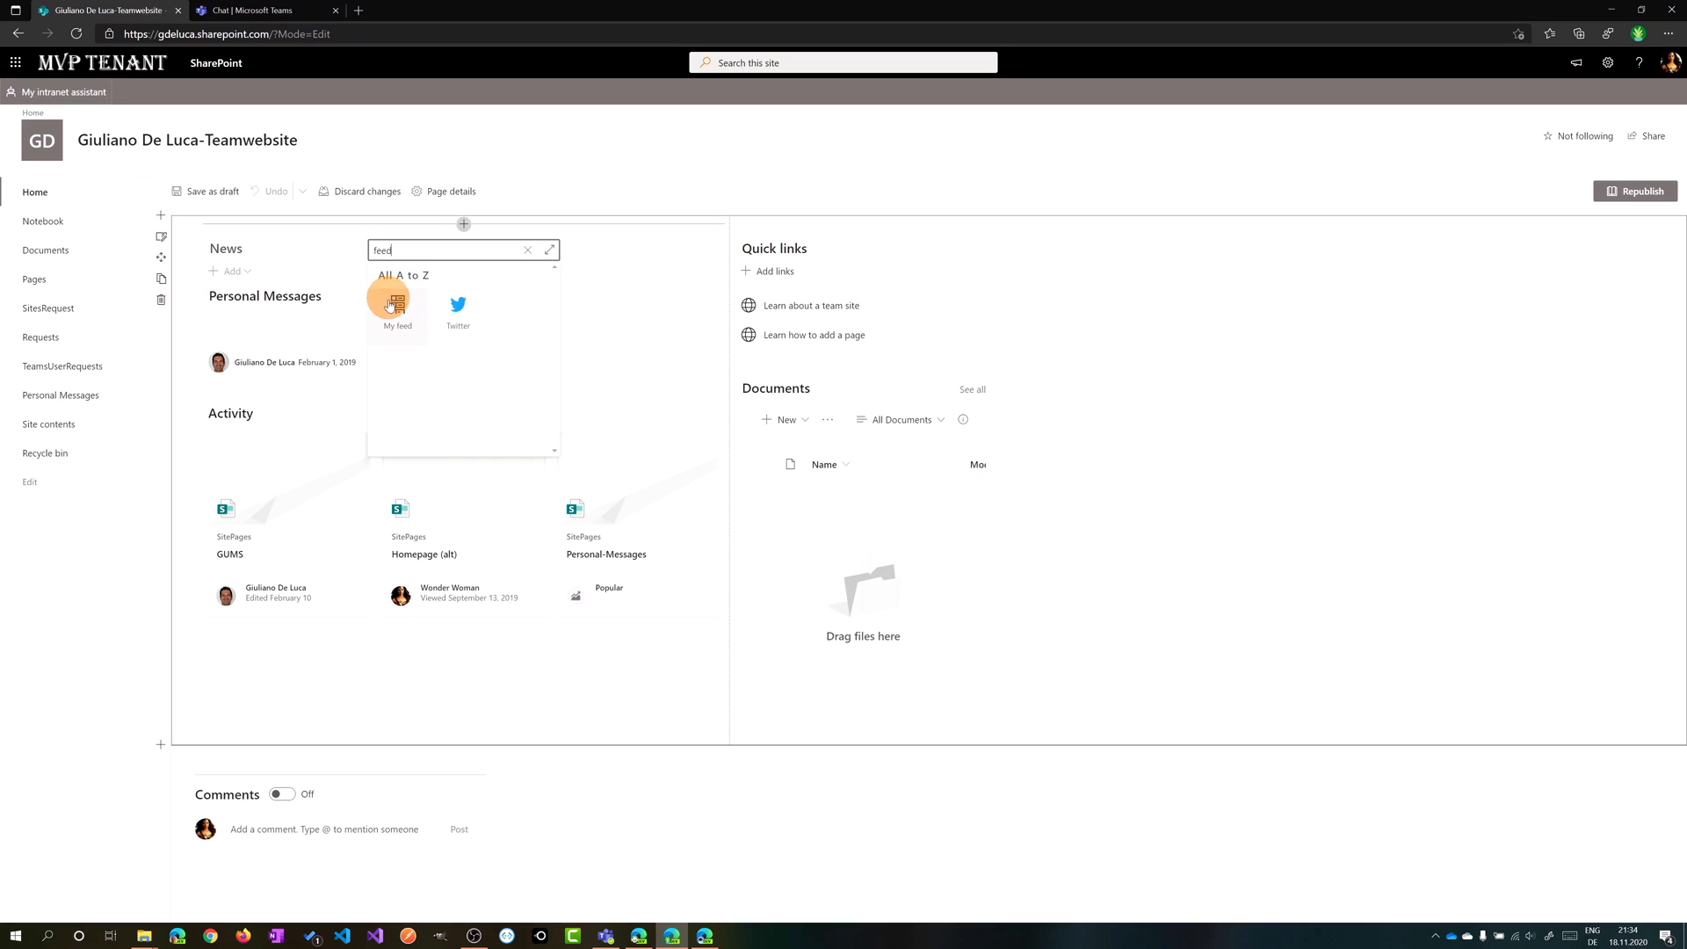
{"action": "left_click", "coordinate": [387, 303]}
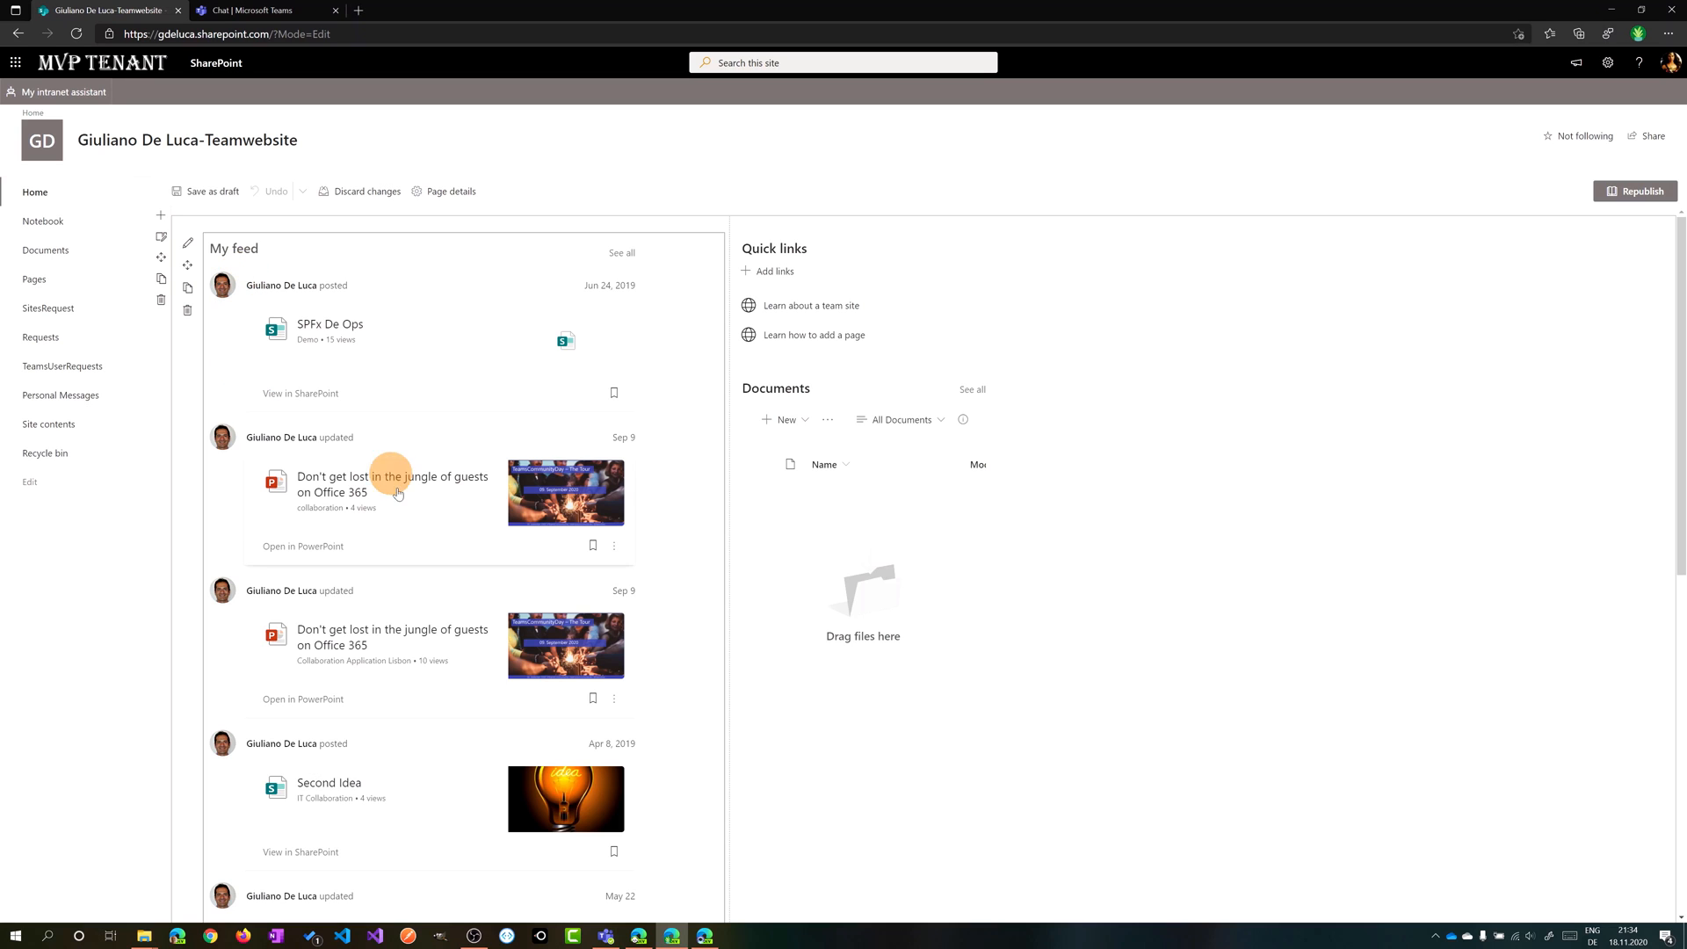
{"action": "mouse_move", "coordinate": [250, 338]}
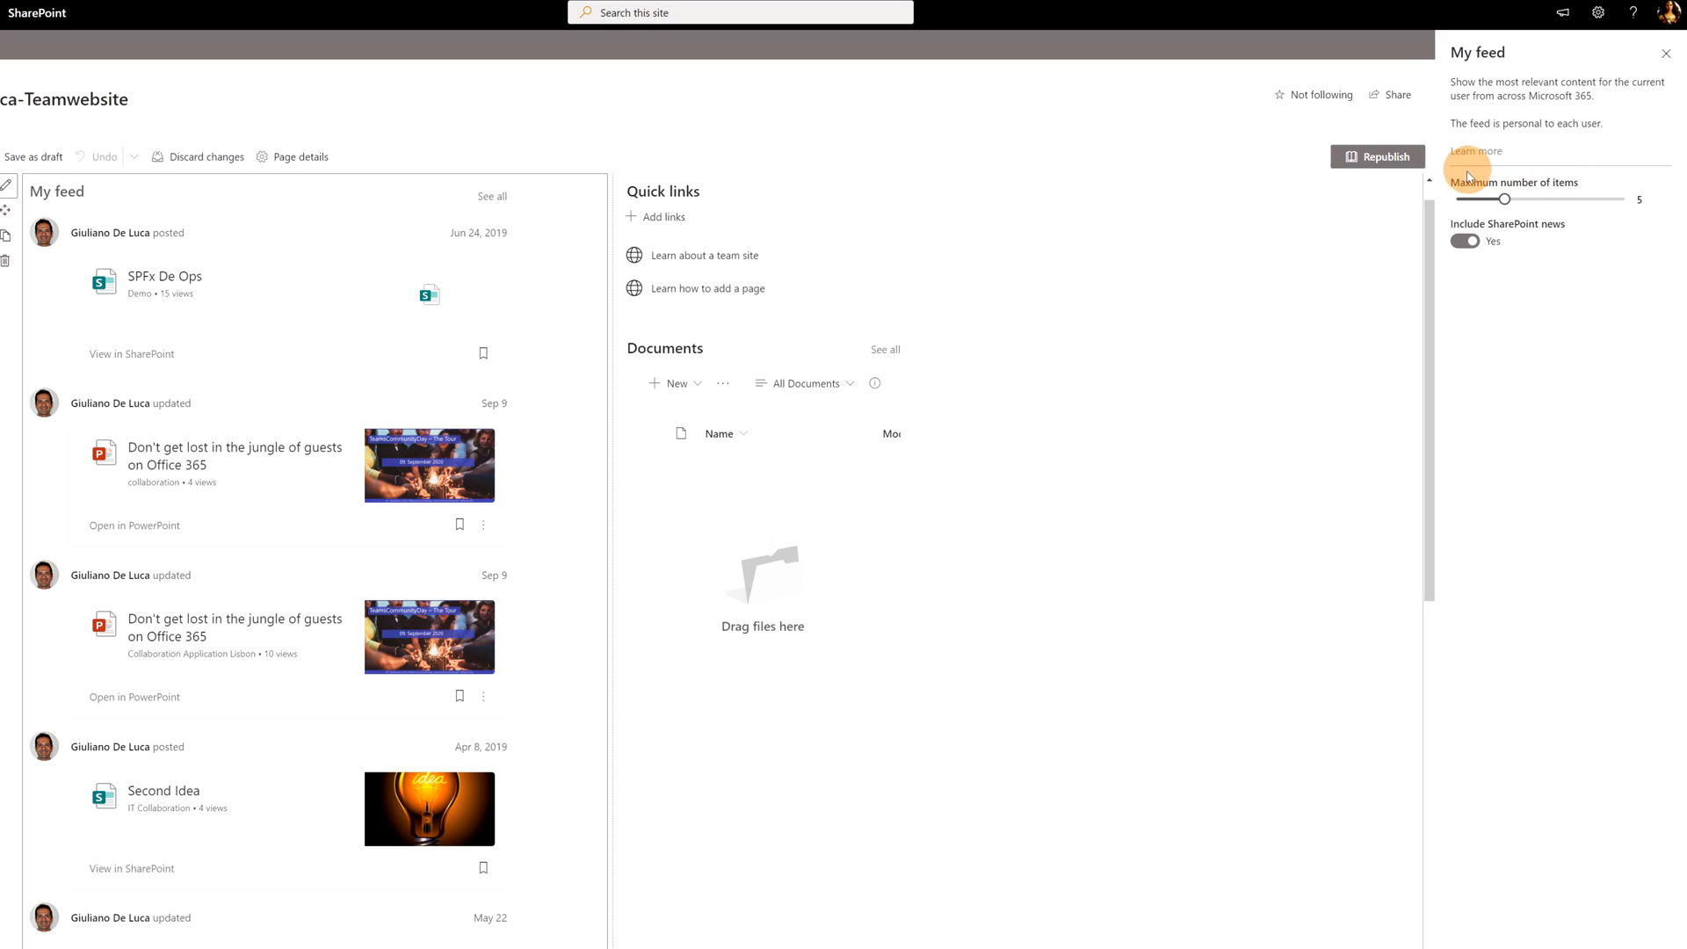
{"action": "mouse_move", "coordinate": [1597, 234]}
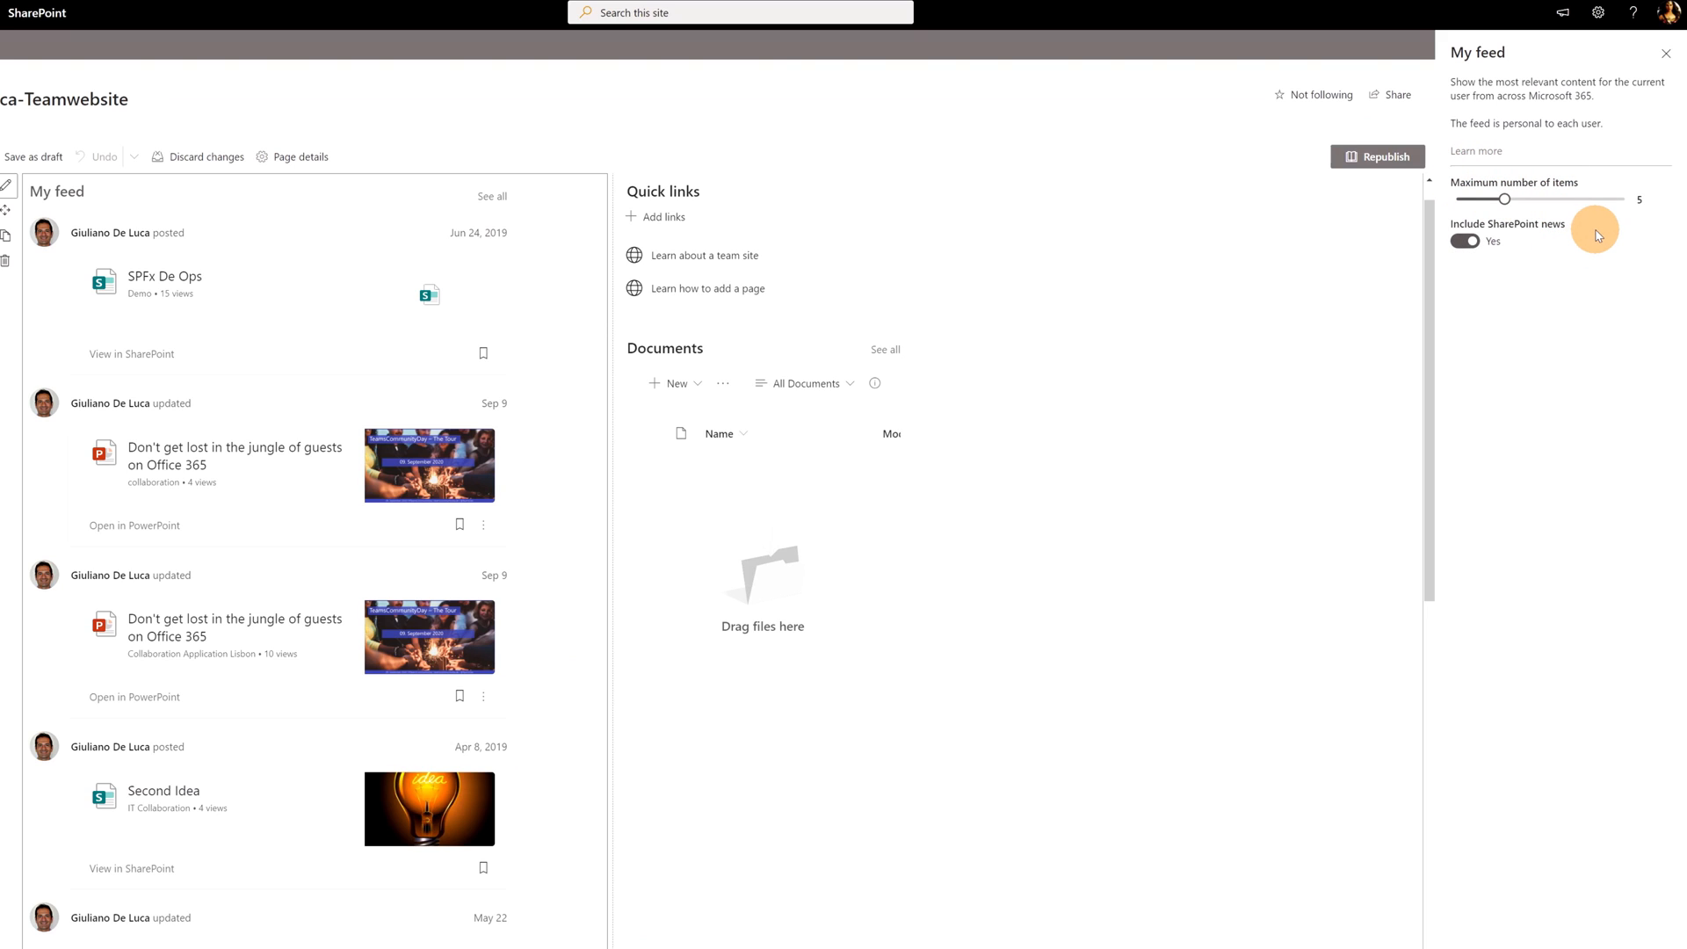
{"action": "mouse_move", "coordinate": [1610, 208]}
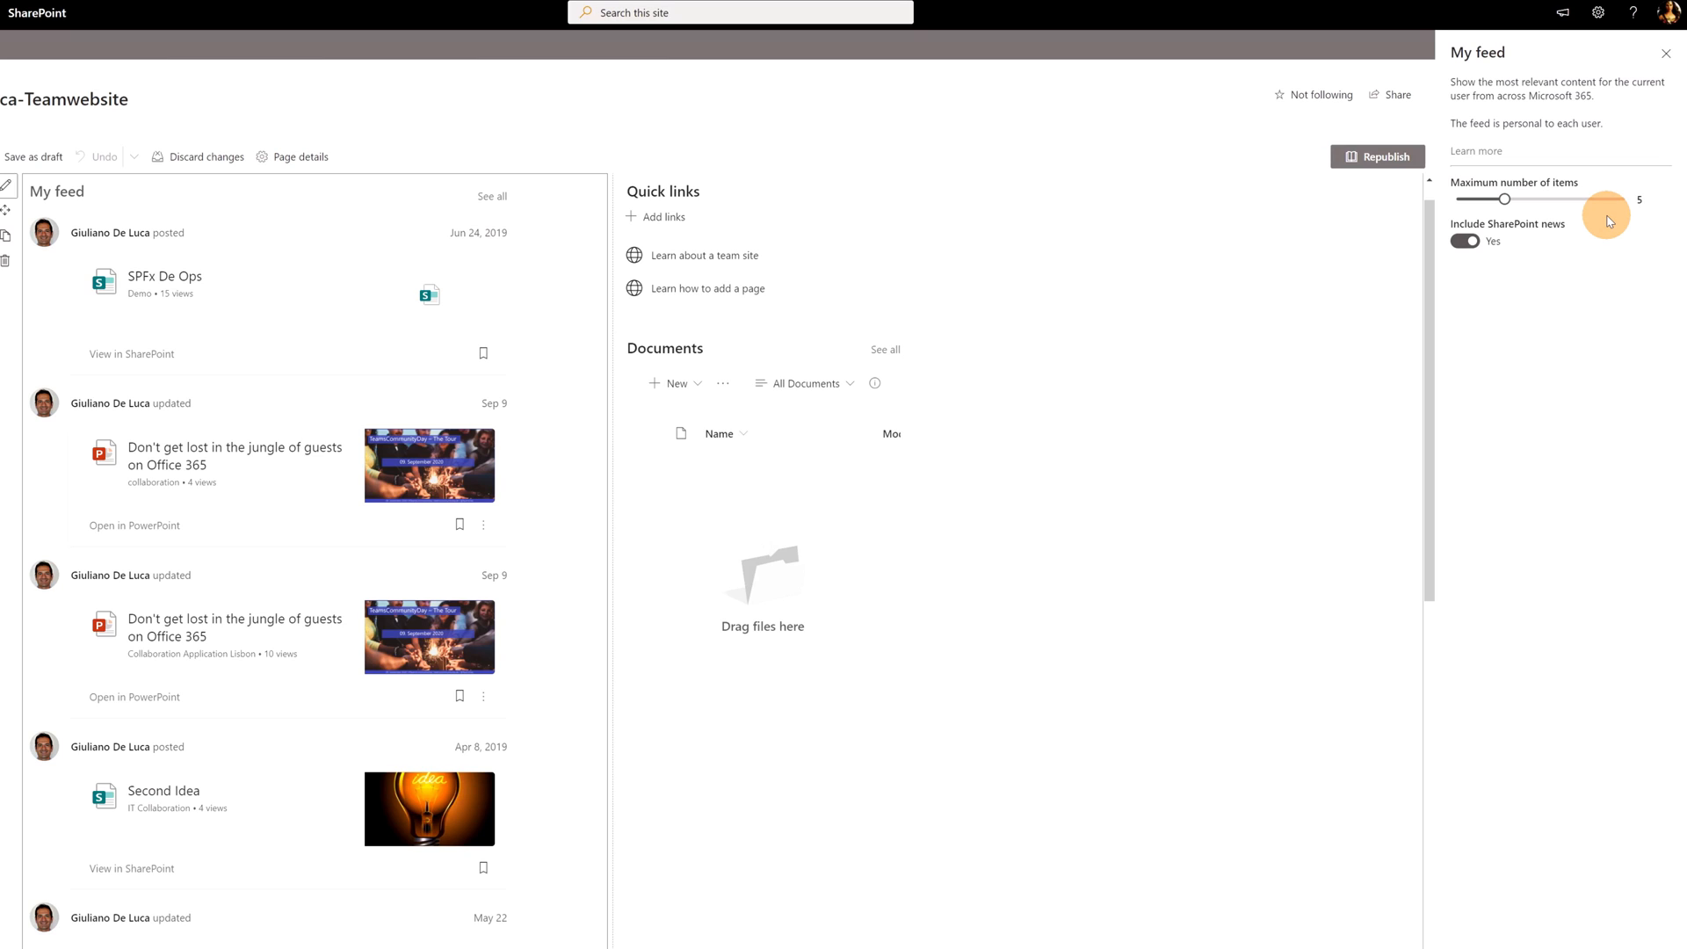
- In the My feed settings, switch Include SharePoint news off and then back on
{"action": "left_click", "coordinate": [1467, 241]}
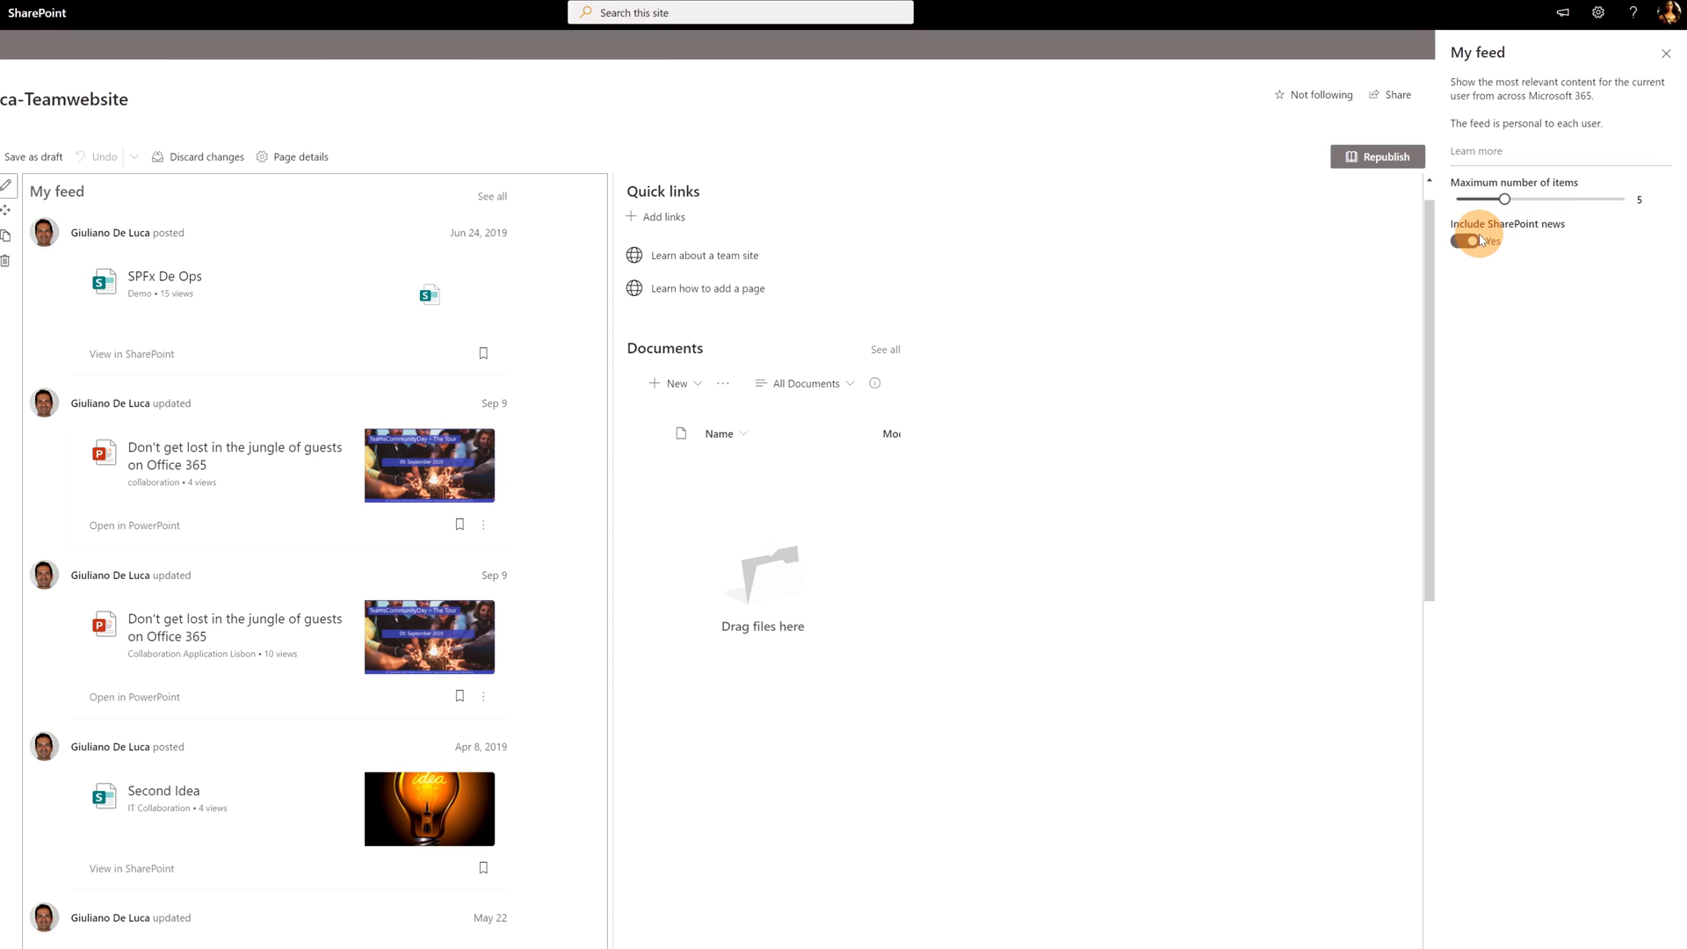
{"action": "left_click", "coordinate": [1468, 240]}
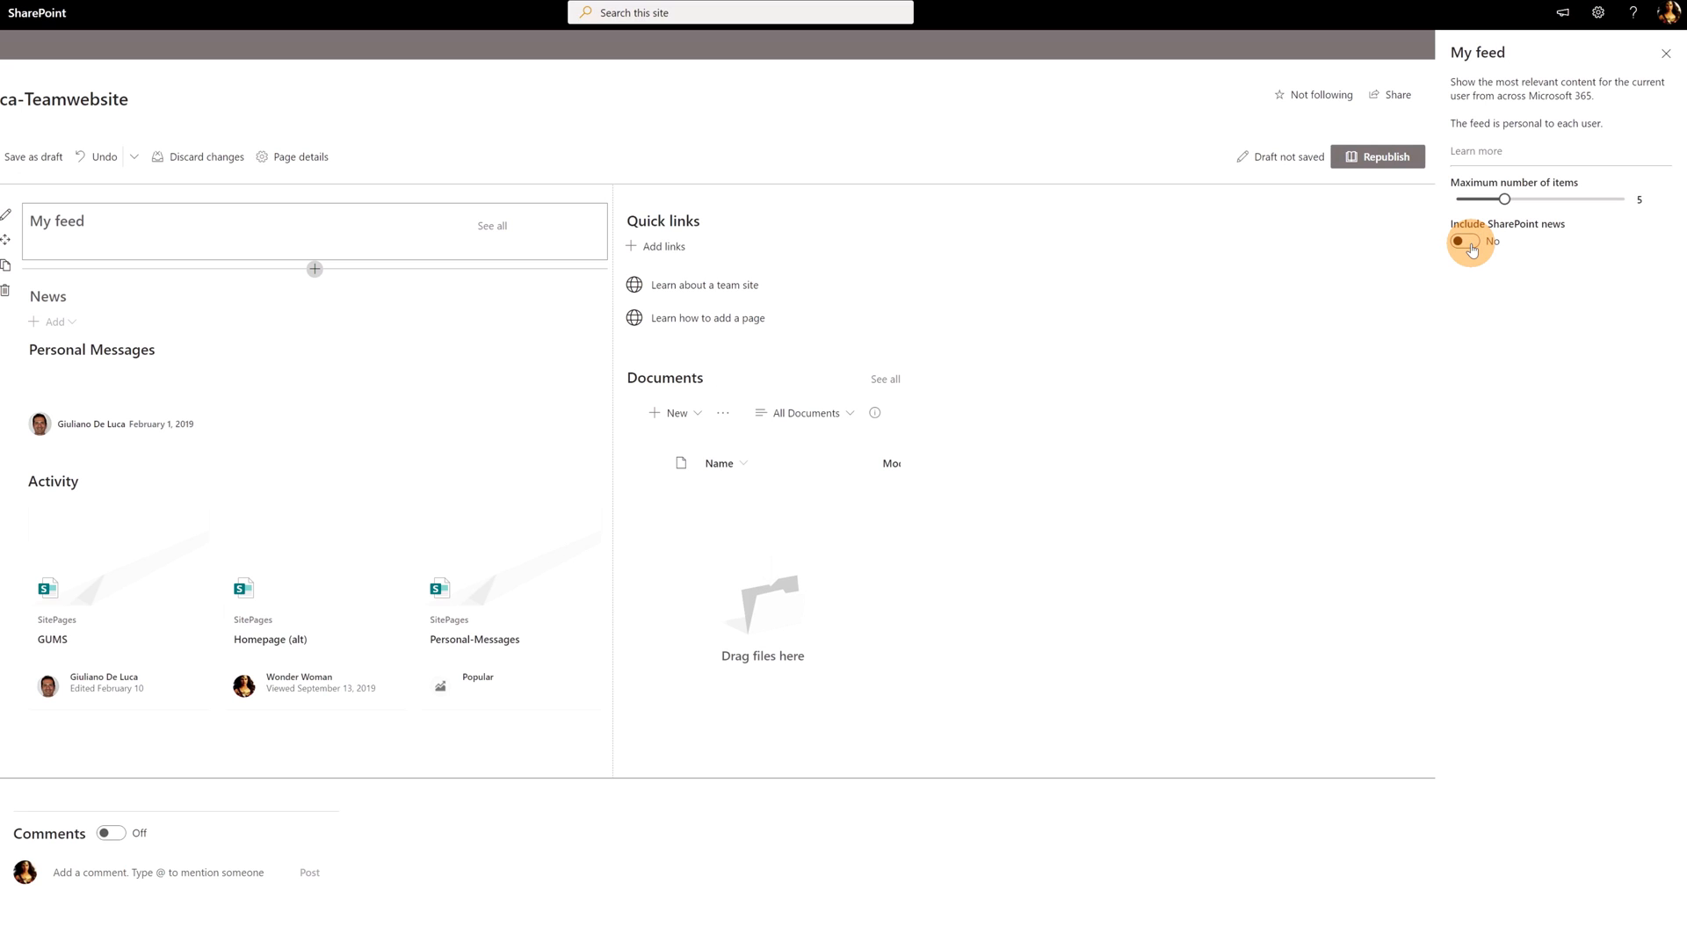
{"action": "left_click", "coordinate": [1464, 241]}
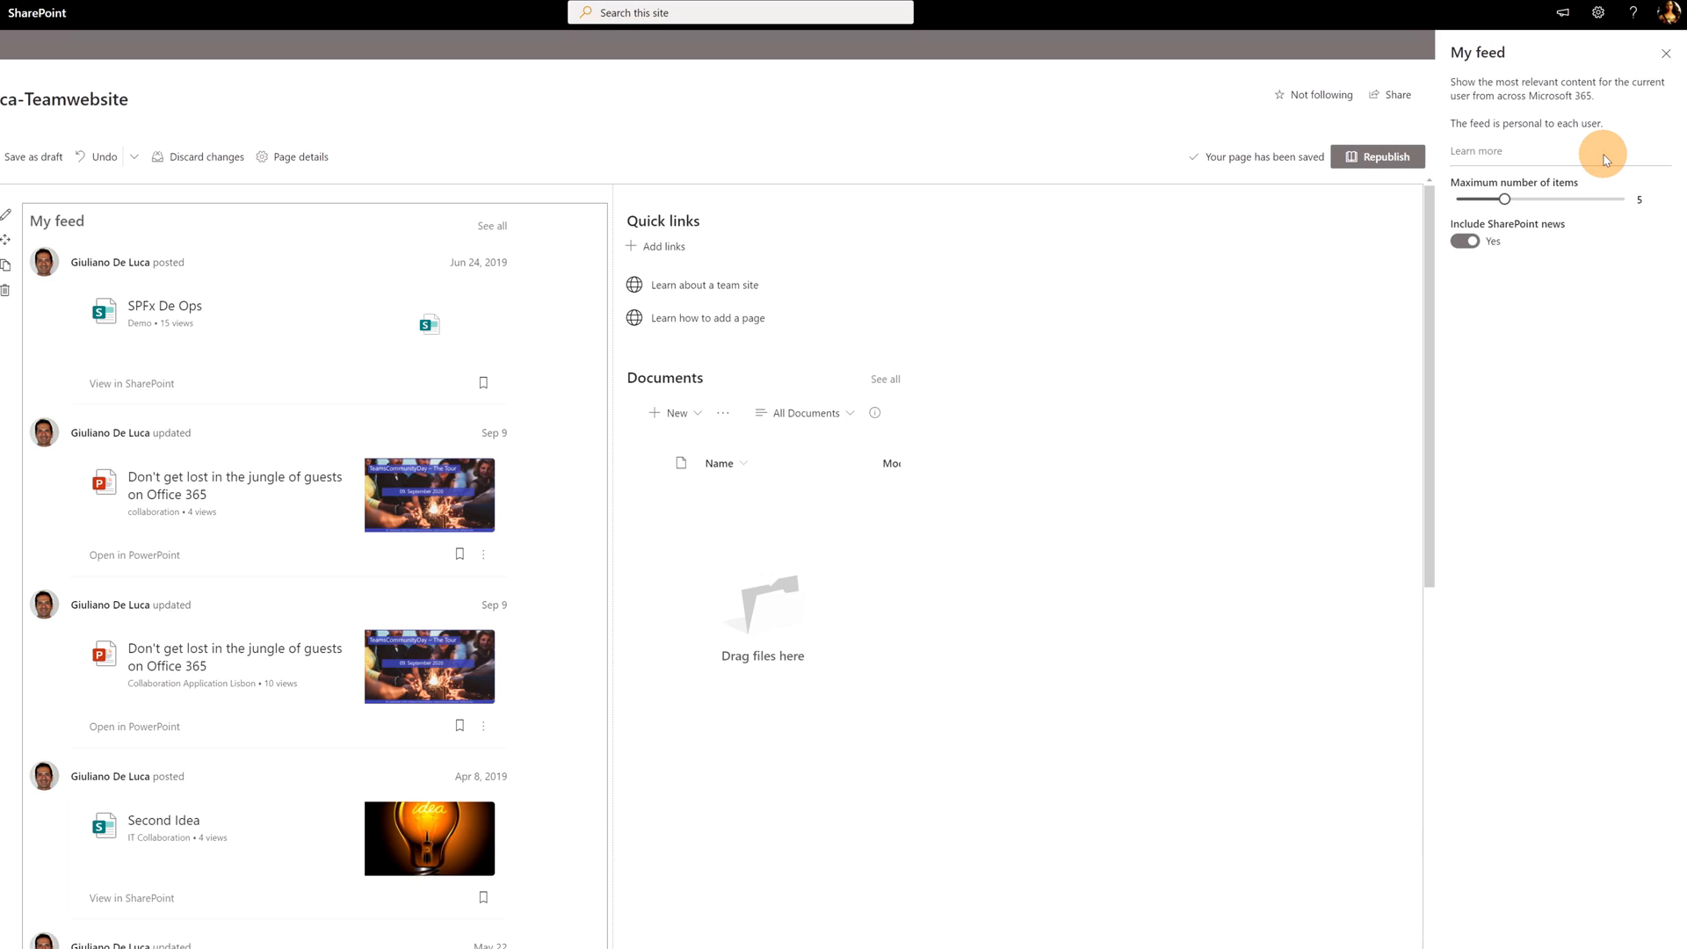
{"action": "mouse_move", "coordinate": [1475, 152]}
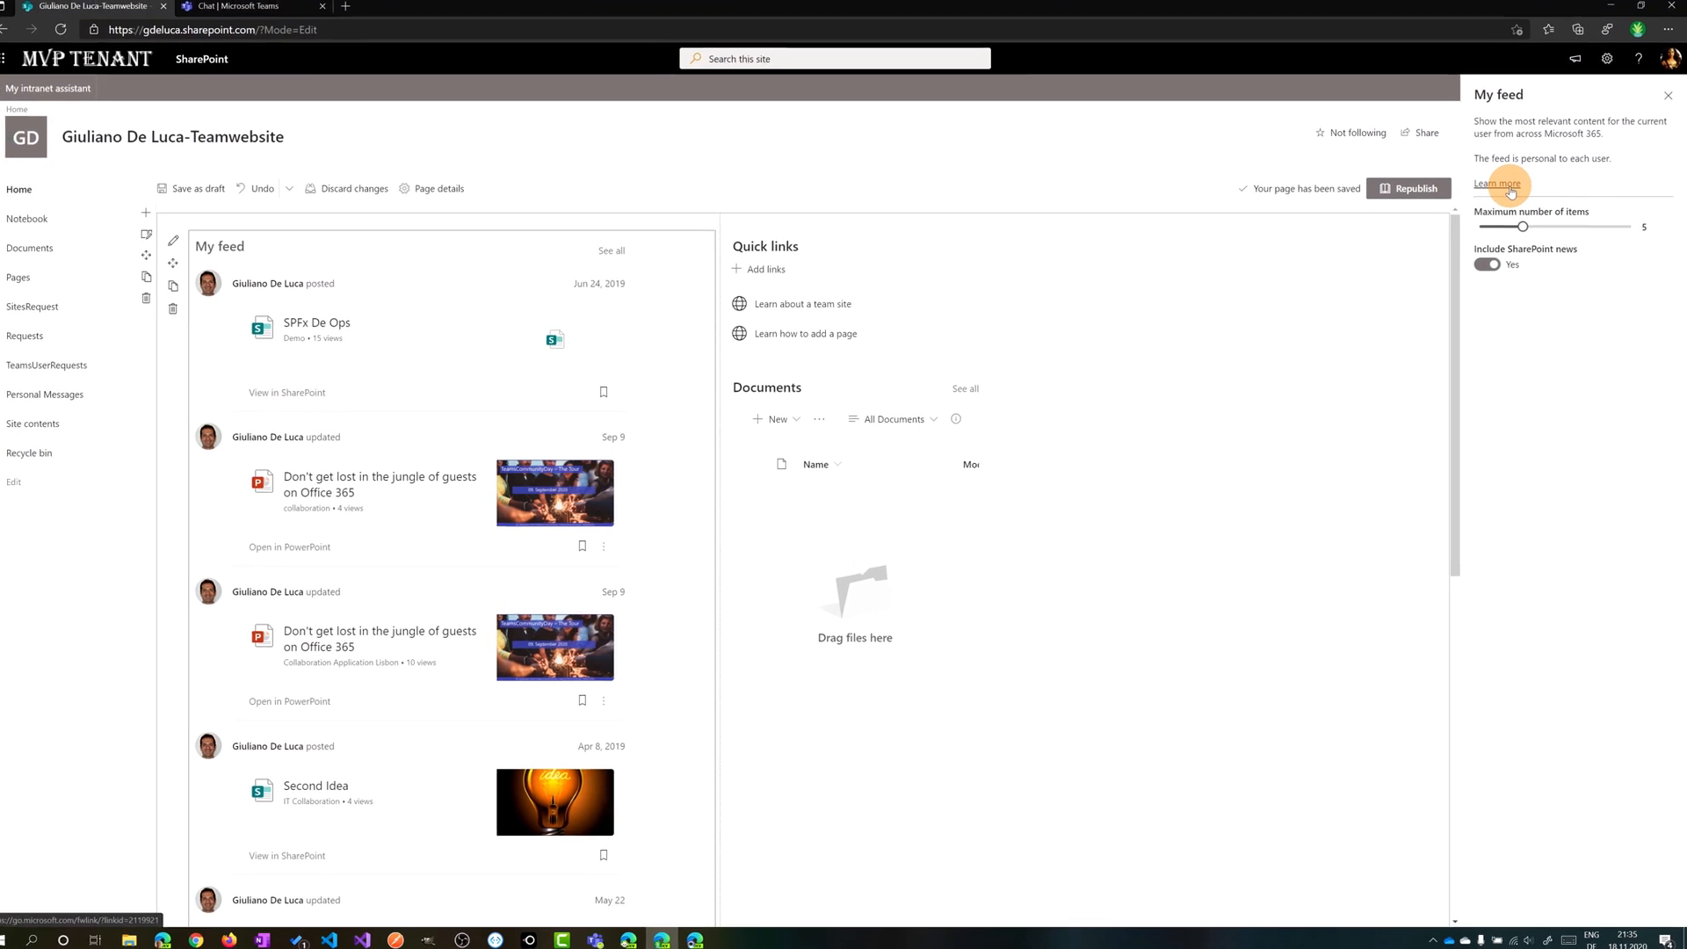
- Review the My feed support article's example feed item screenshots before returning to the site page
{"action": "left_click", "coordinate": [1498, 183]}
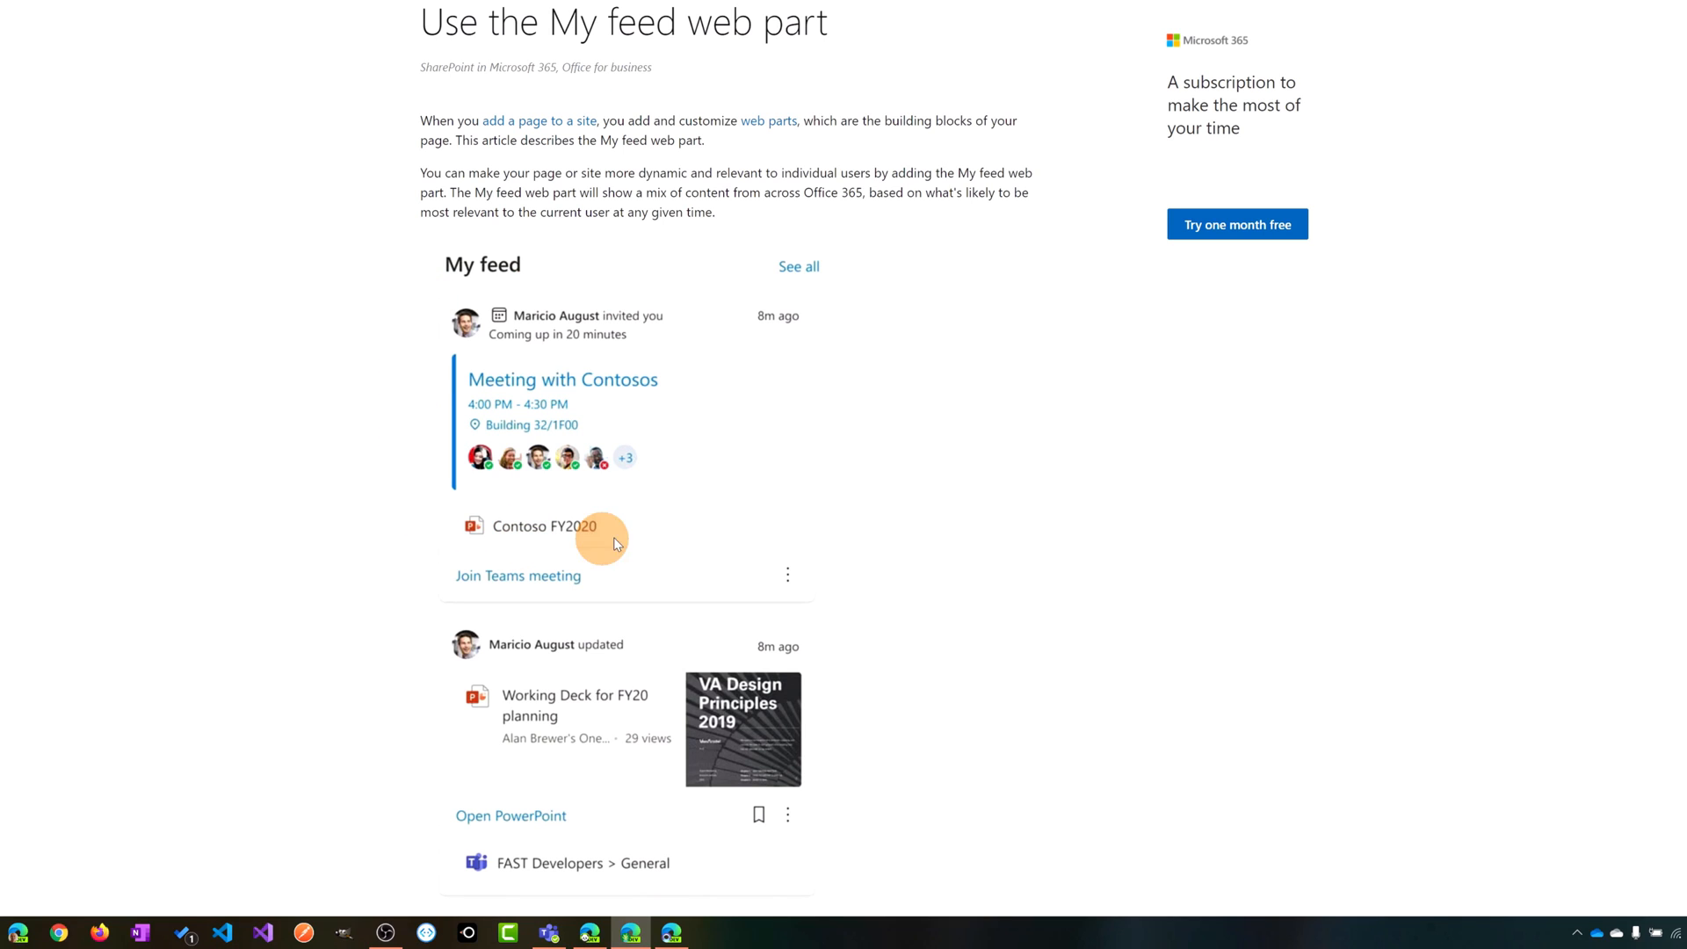
{"action": "mouse_move", "coordinate": [658, 501]}
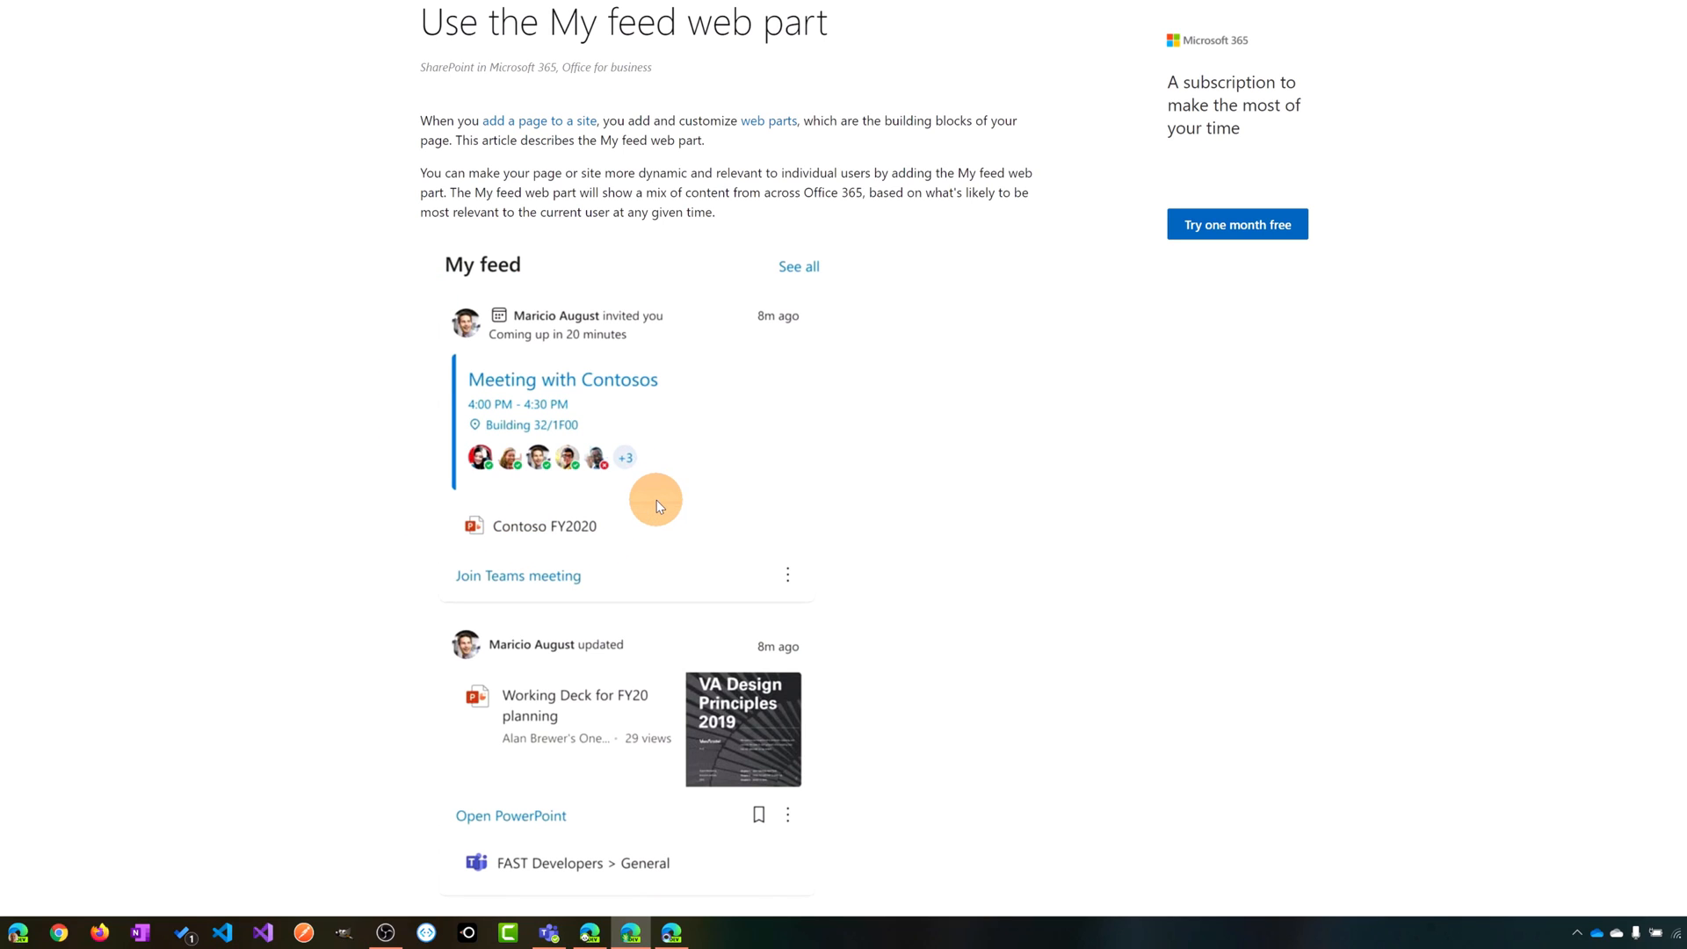
{"action": "scroll", "scroll_direction": "down", "scroll_amount": 3}
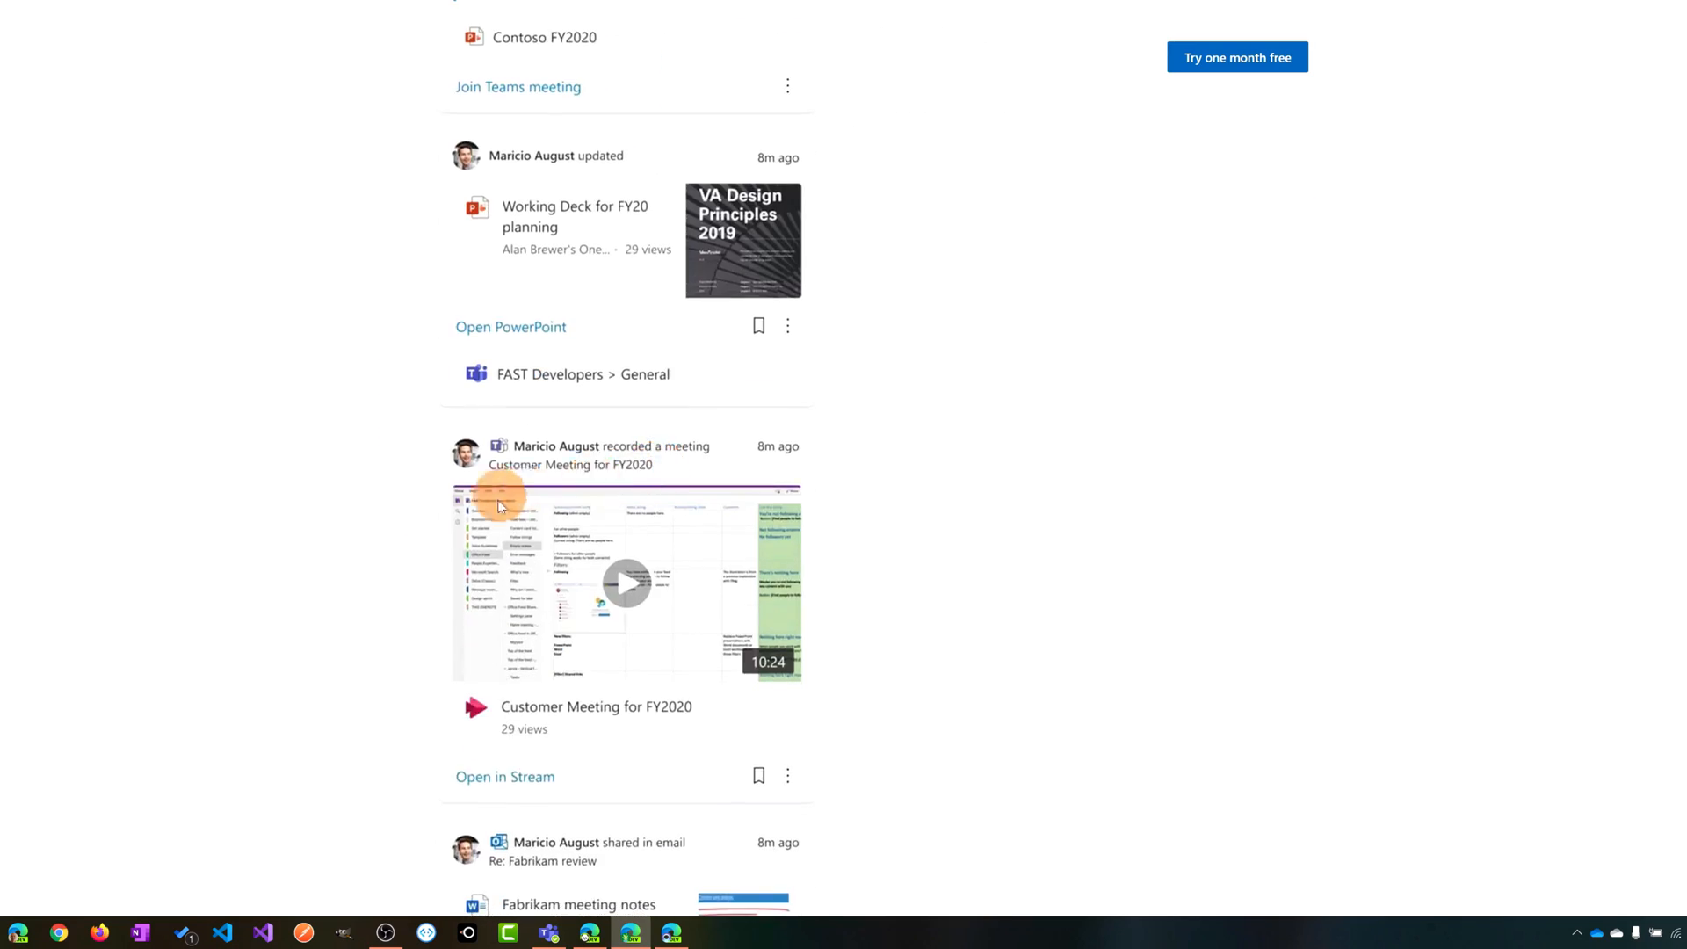
{"action": "mouse_move", "coordinate": [774, 616]}
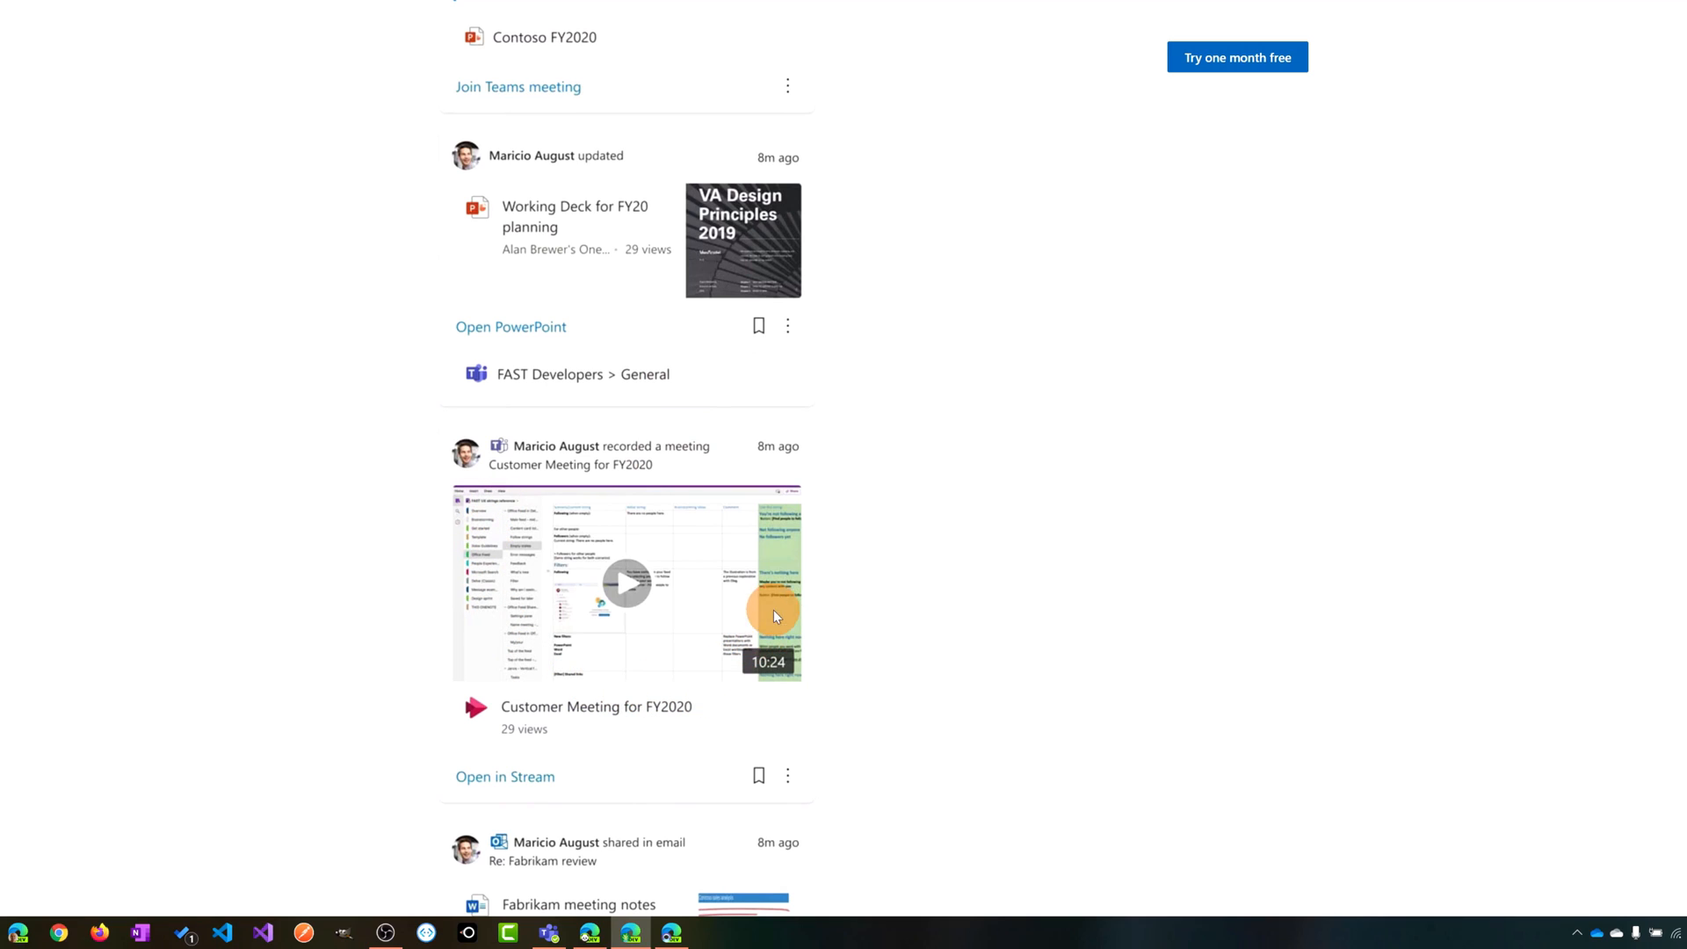
{"action": "mouse_move", "coordinate": [762, 567]}
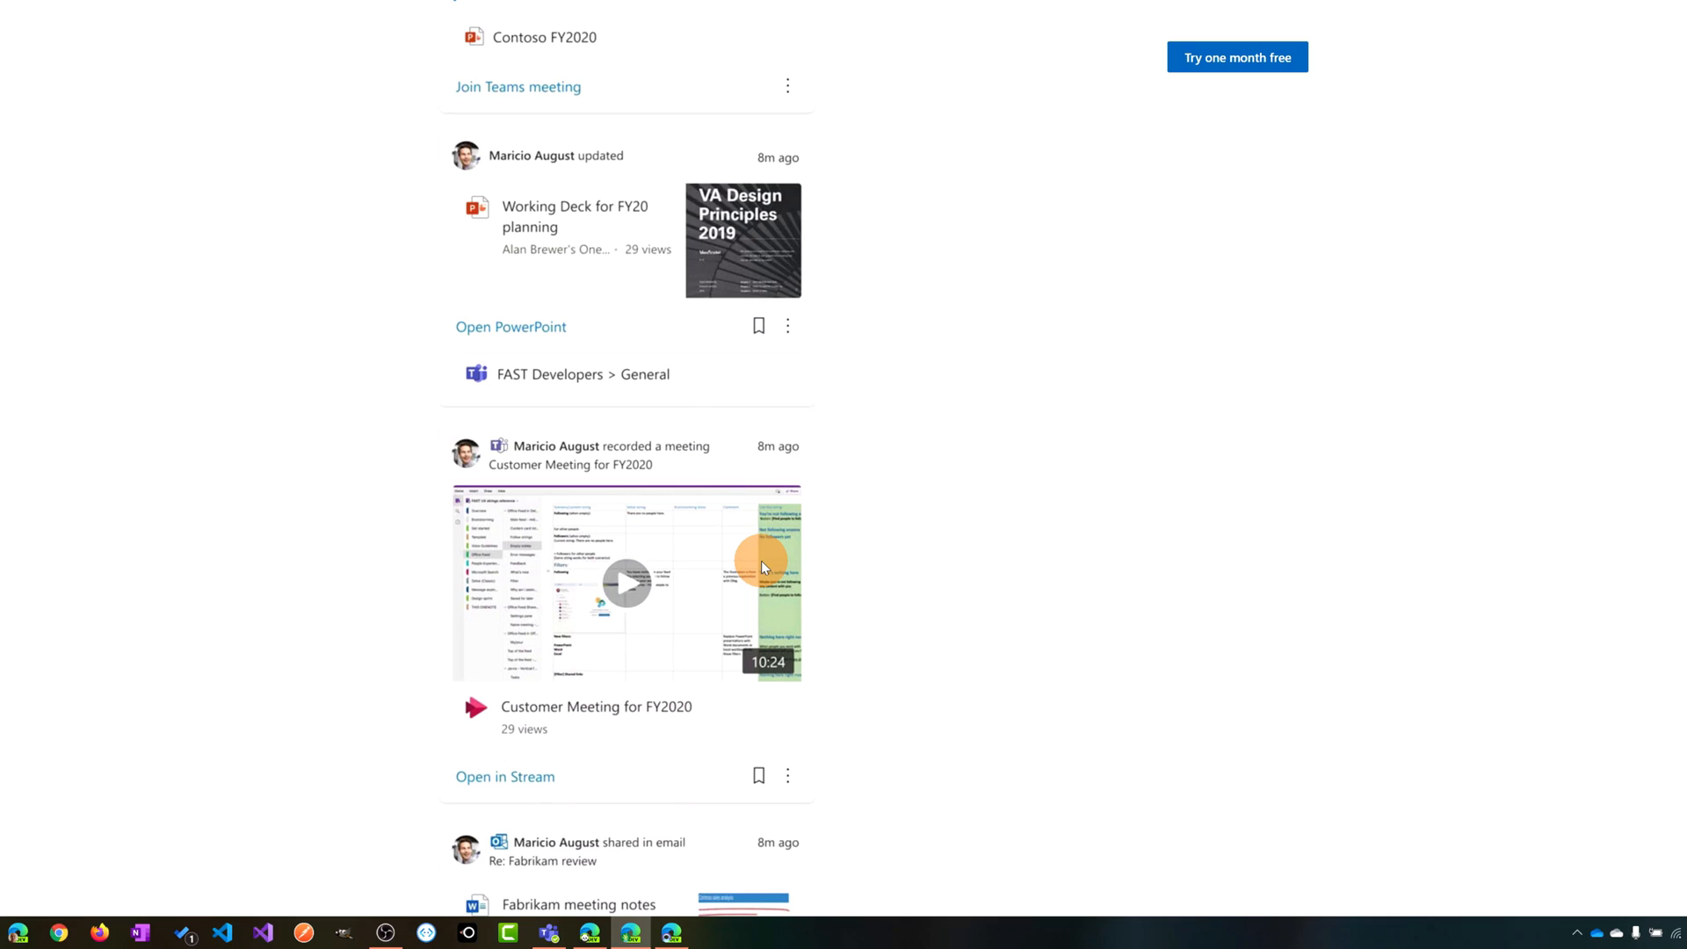
{"action": "scroll", "scroll_direction": "down", "scroll_amount": 3}
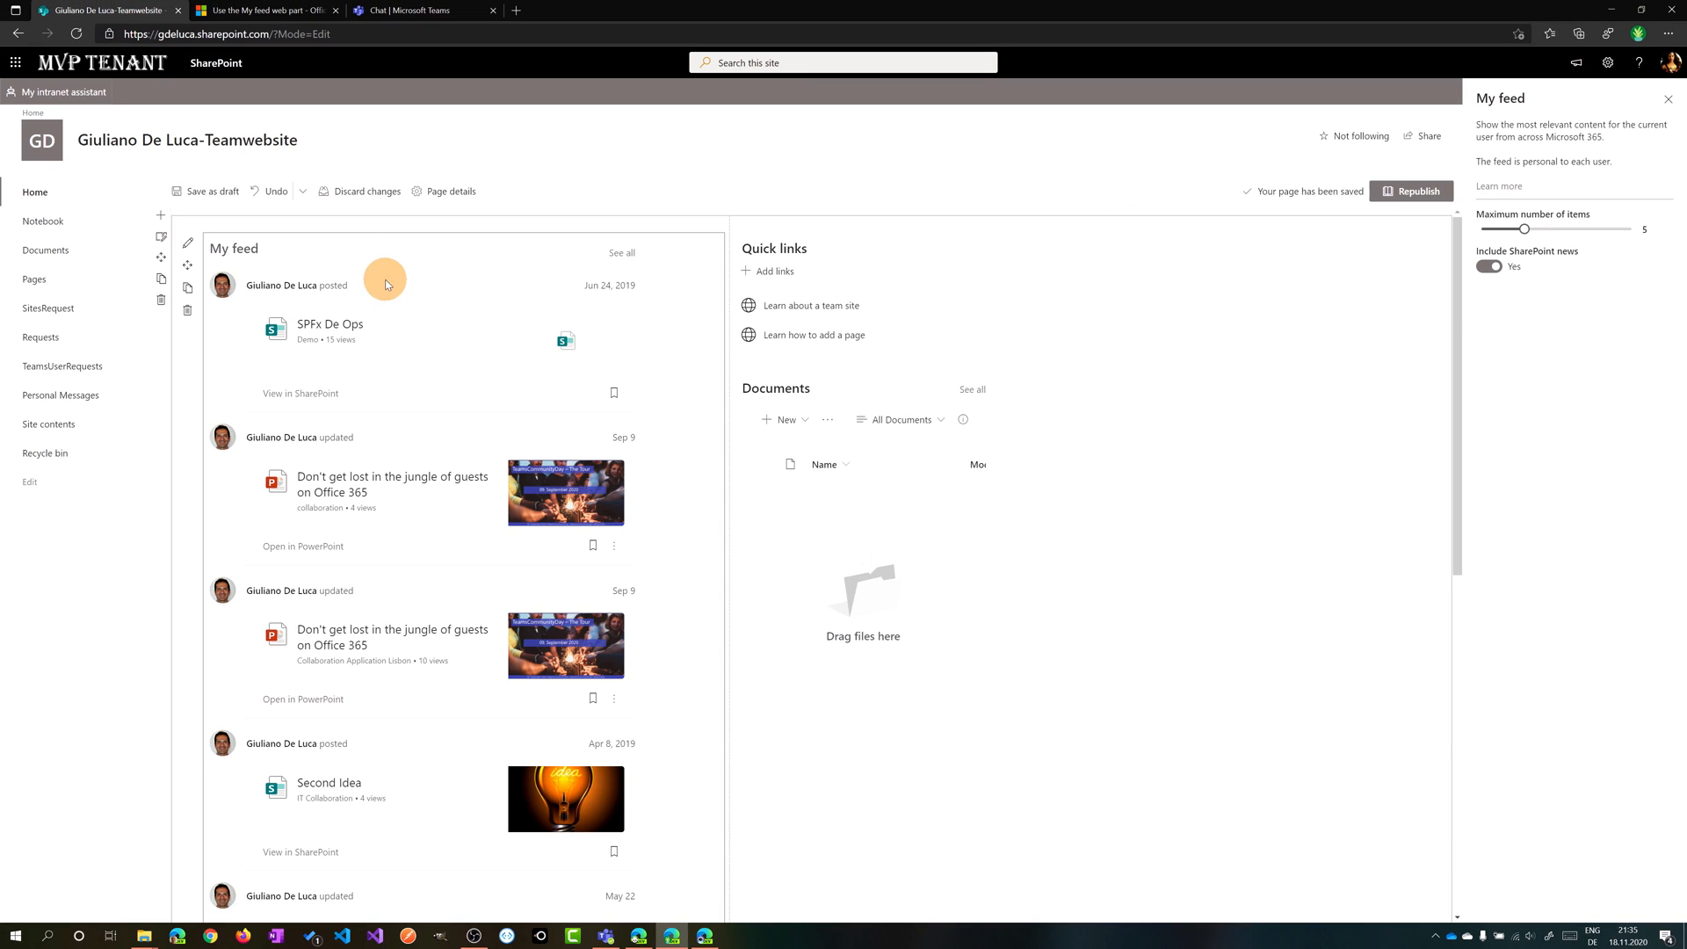
{"action": "mouse_move", "coordinate": [1421, 194]}
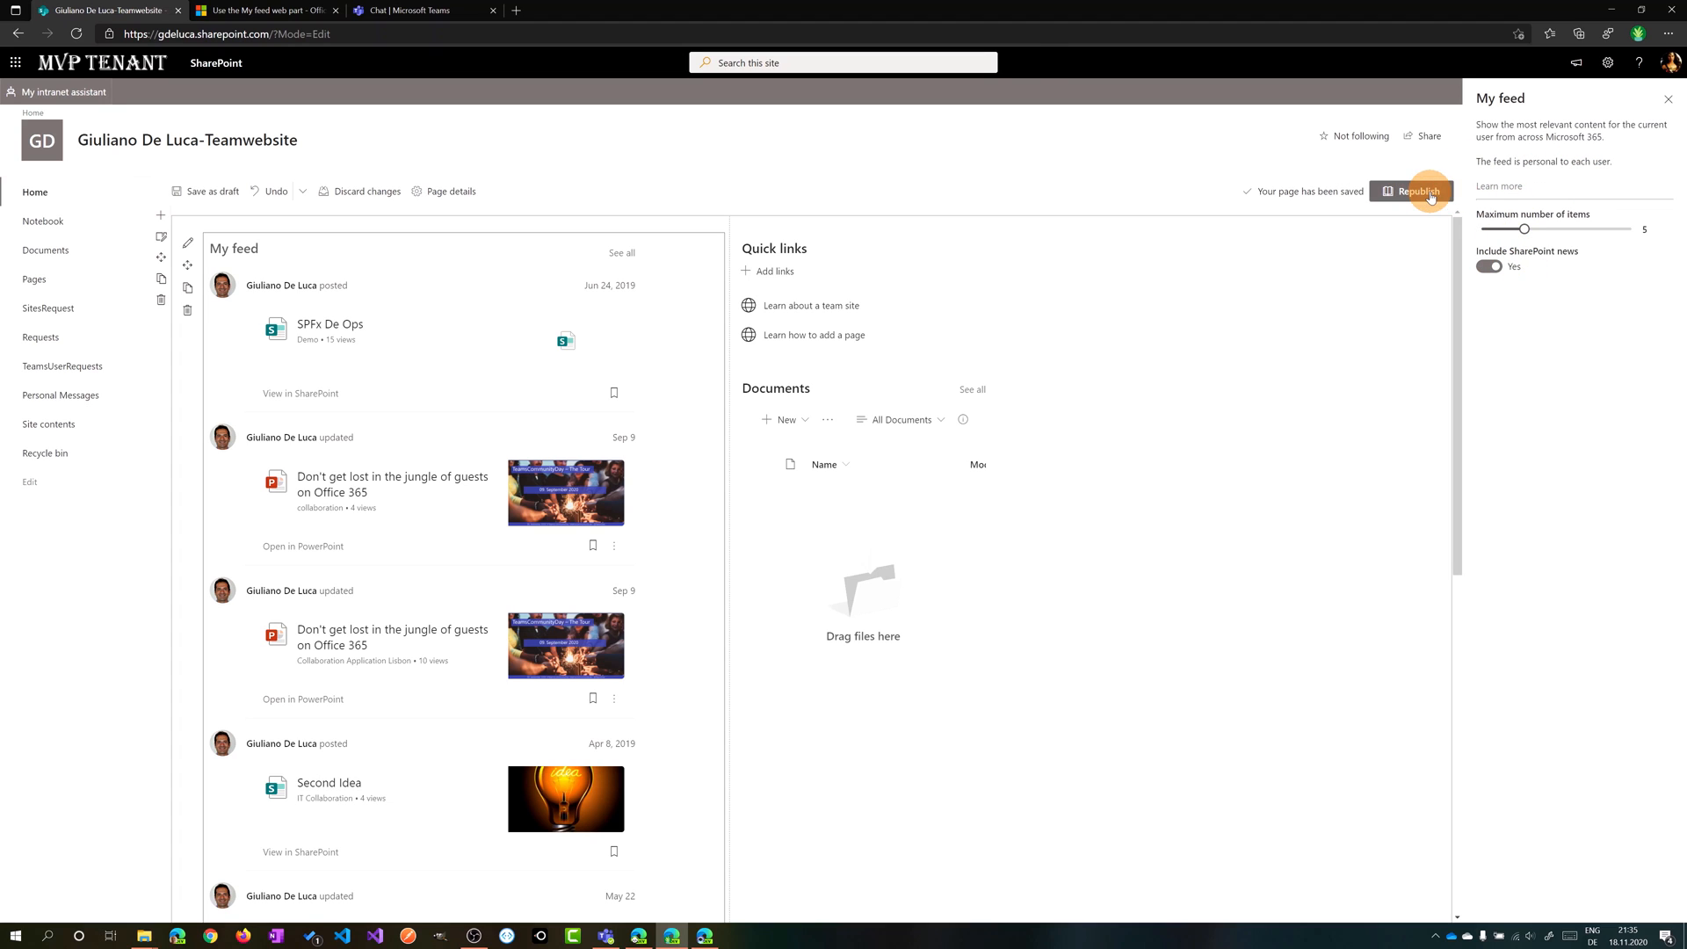
- Republish the team site home page so the My feed web part goes live
{"action": "left_click", "coordinate": [1415, 191]}
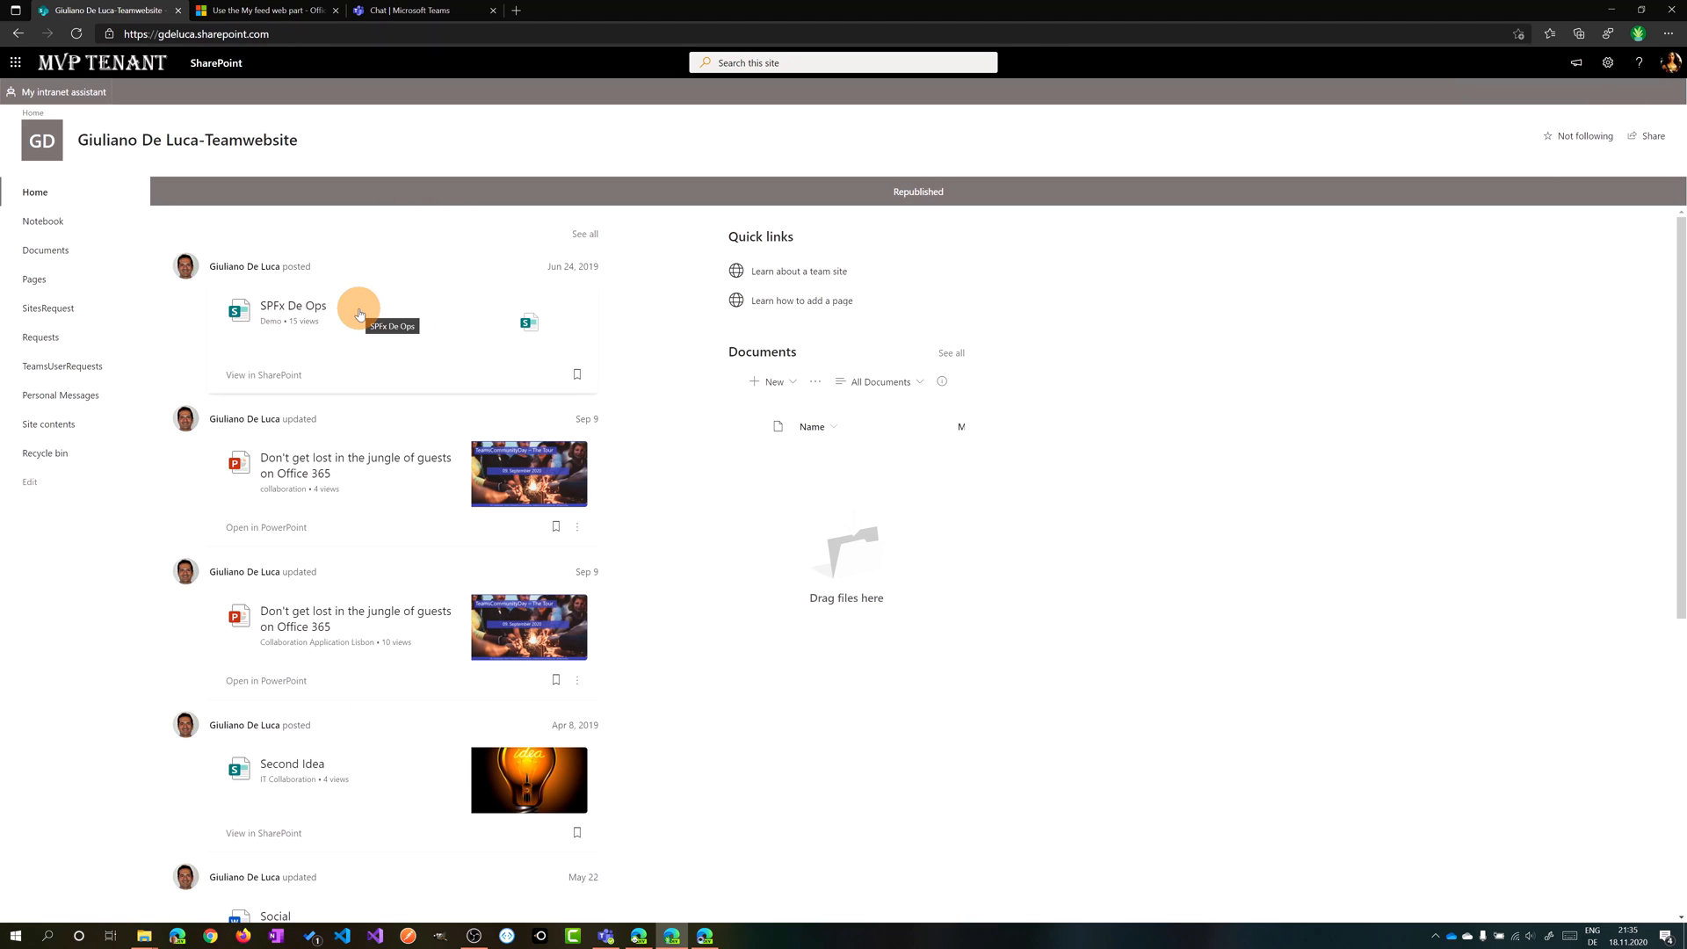
{"action": "mouse_move", "coordinate": [519, 308]}
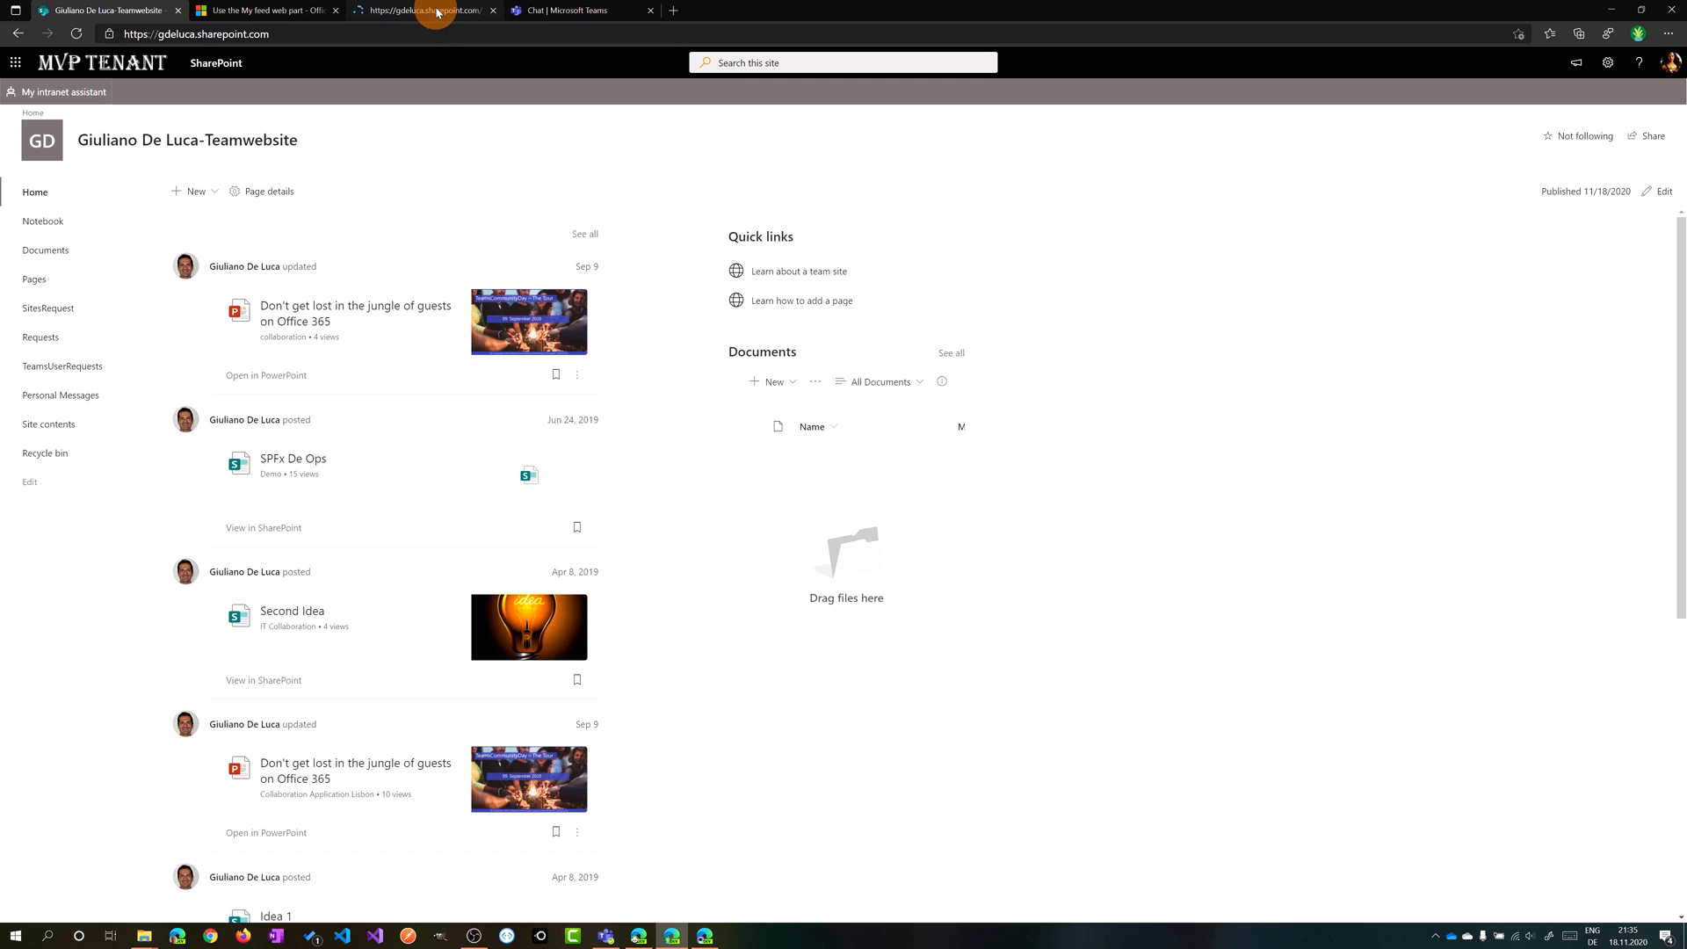
- View the full My feed listing in its own tab via See all
{"action": "left_click", "coordinate": [263, 7]}
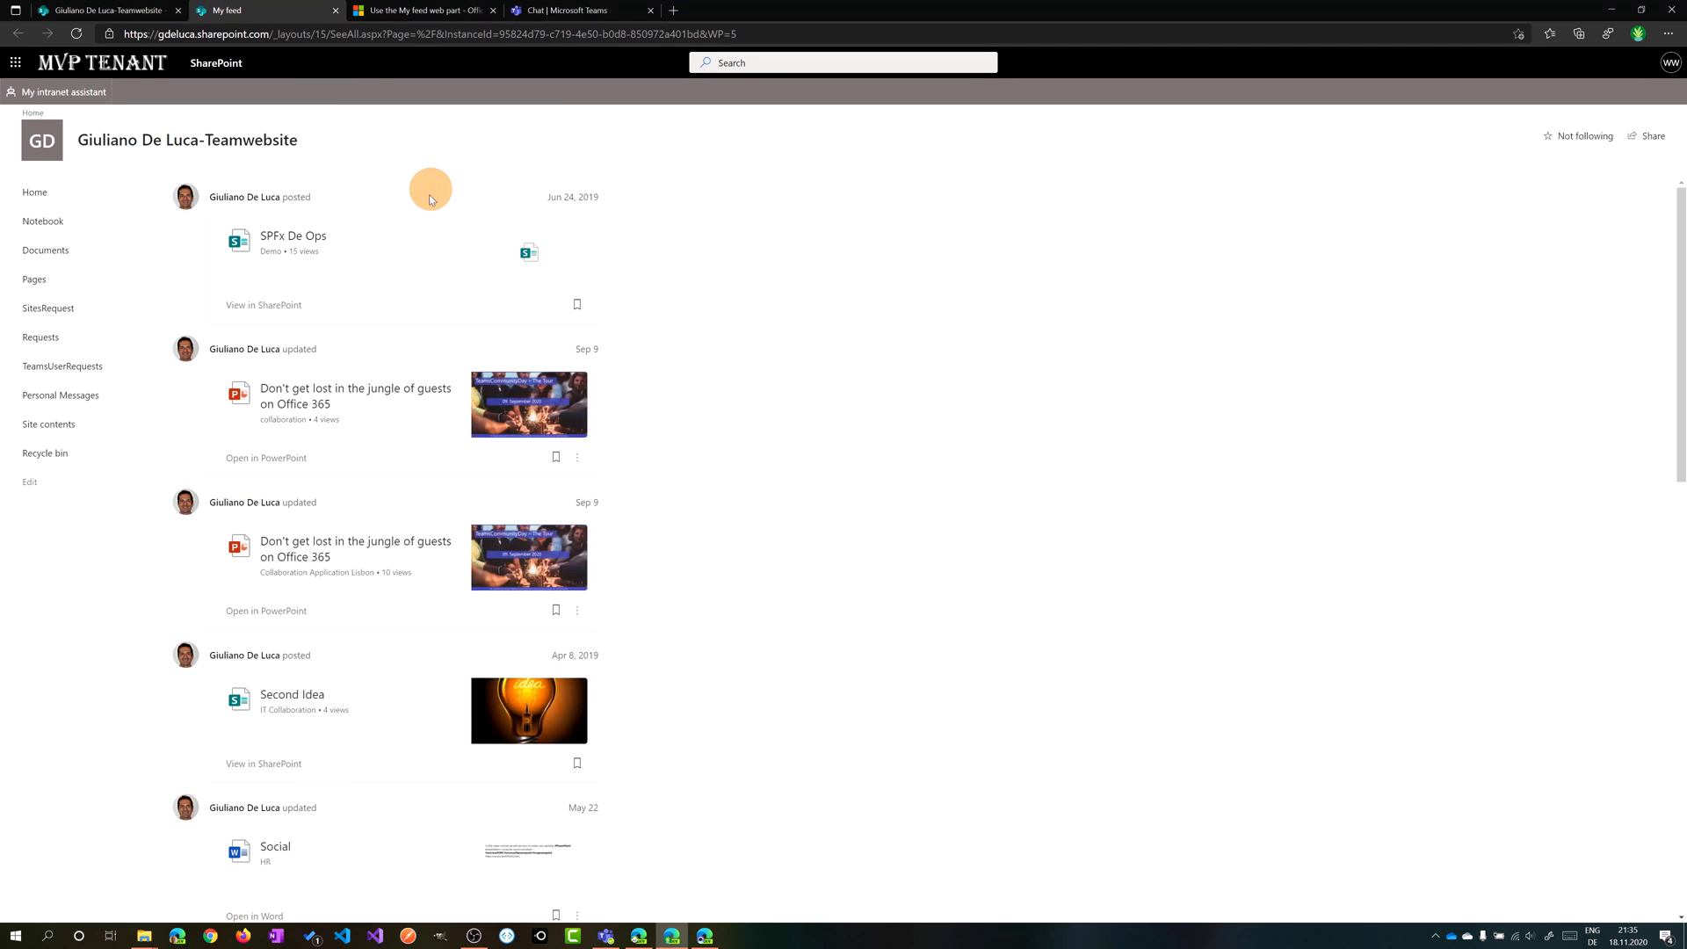
{"action": "scroll", "scroll_direction": "down", "scroll_amount": 3}
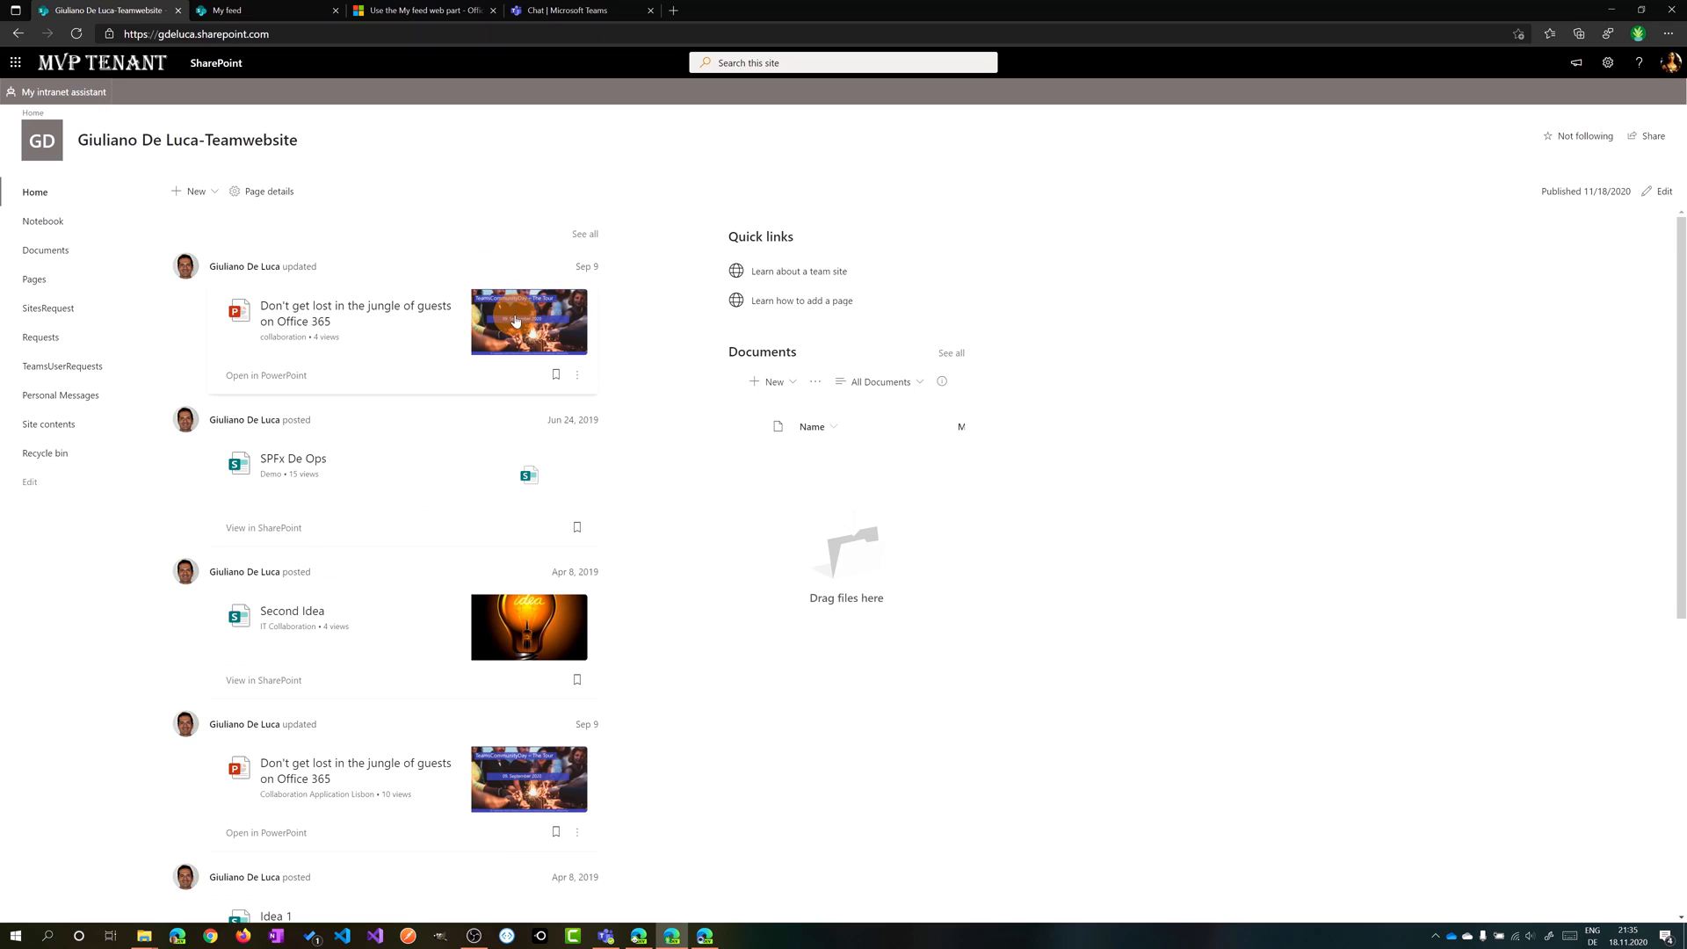
{"action": "mouse_move", "coordinate": [259, 290]}
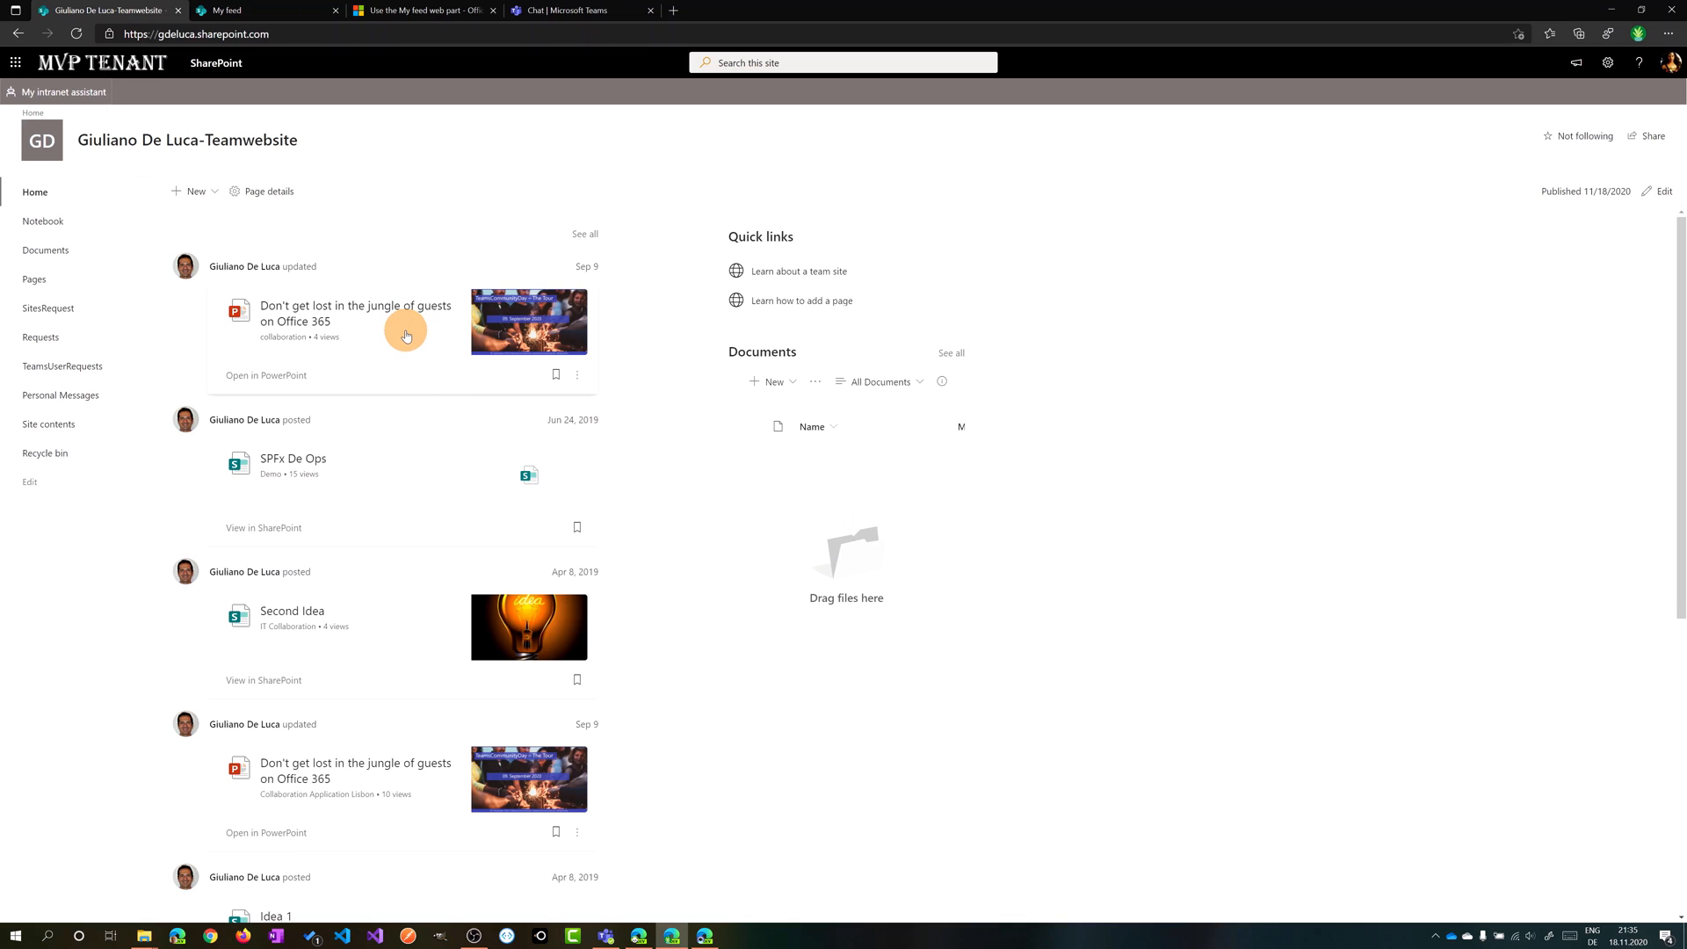
{"action": "mouse_move", "coordinate": [302, 378]}
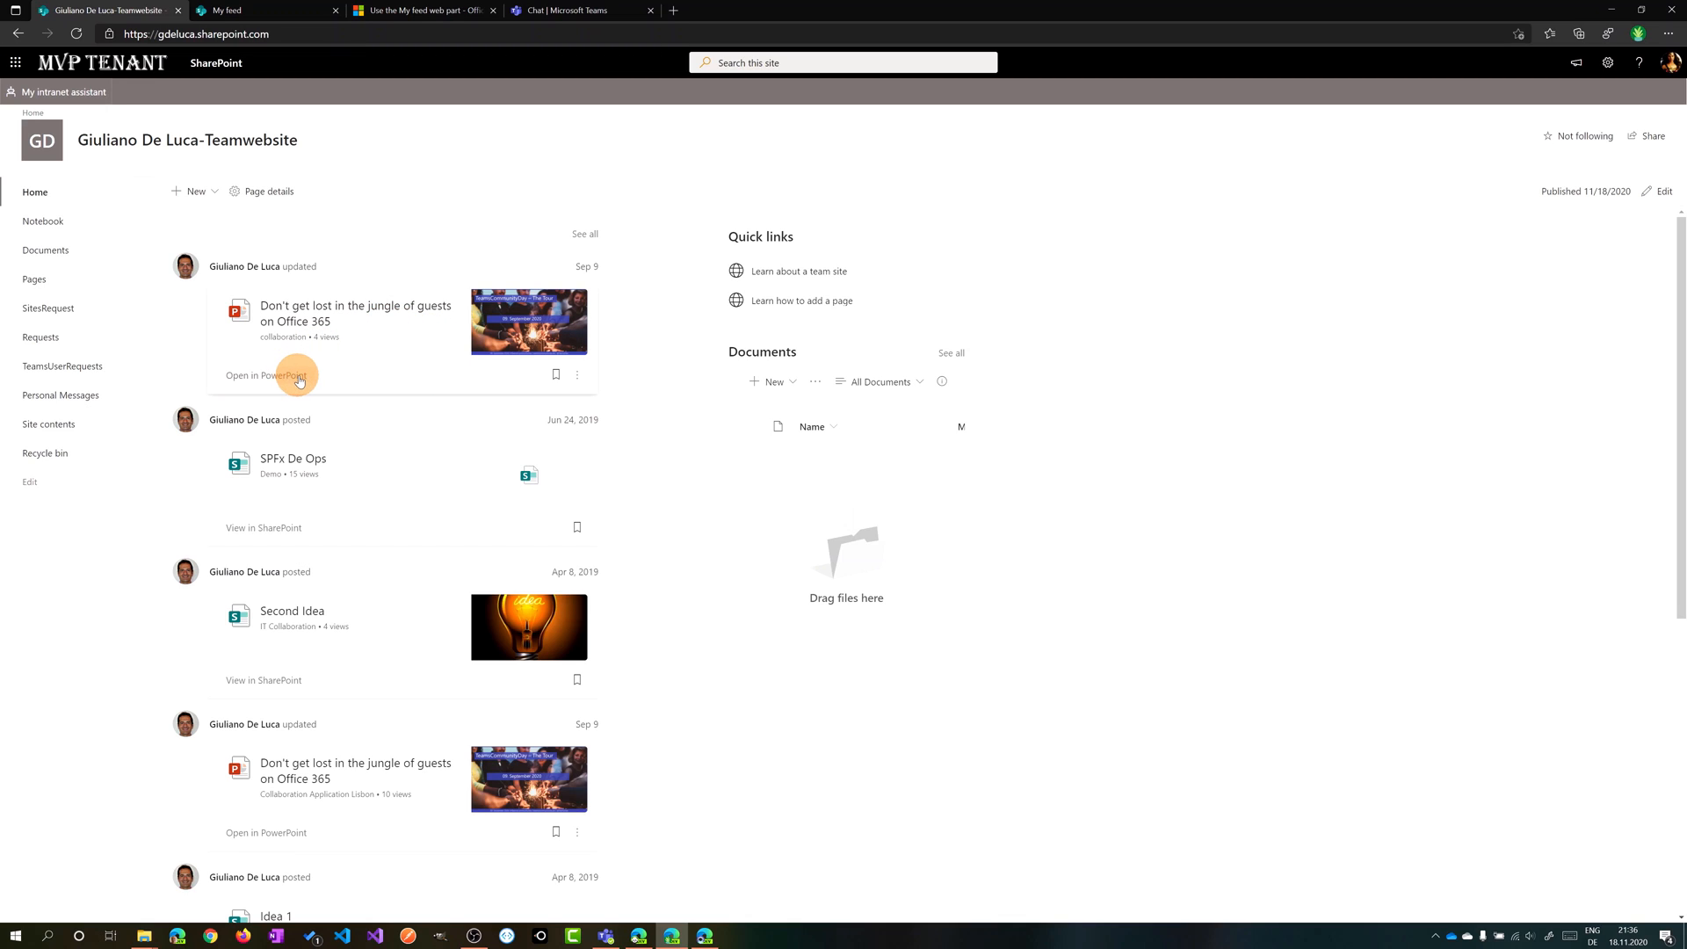
{"action": "mouse_move", "coordinate": [555, 402]}
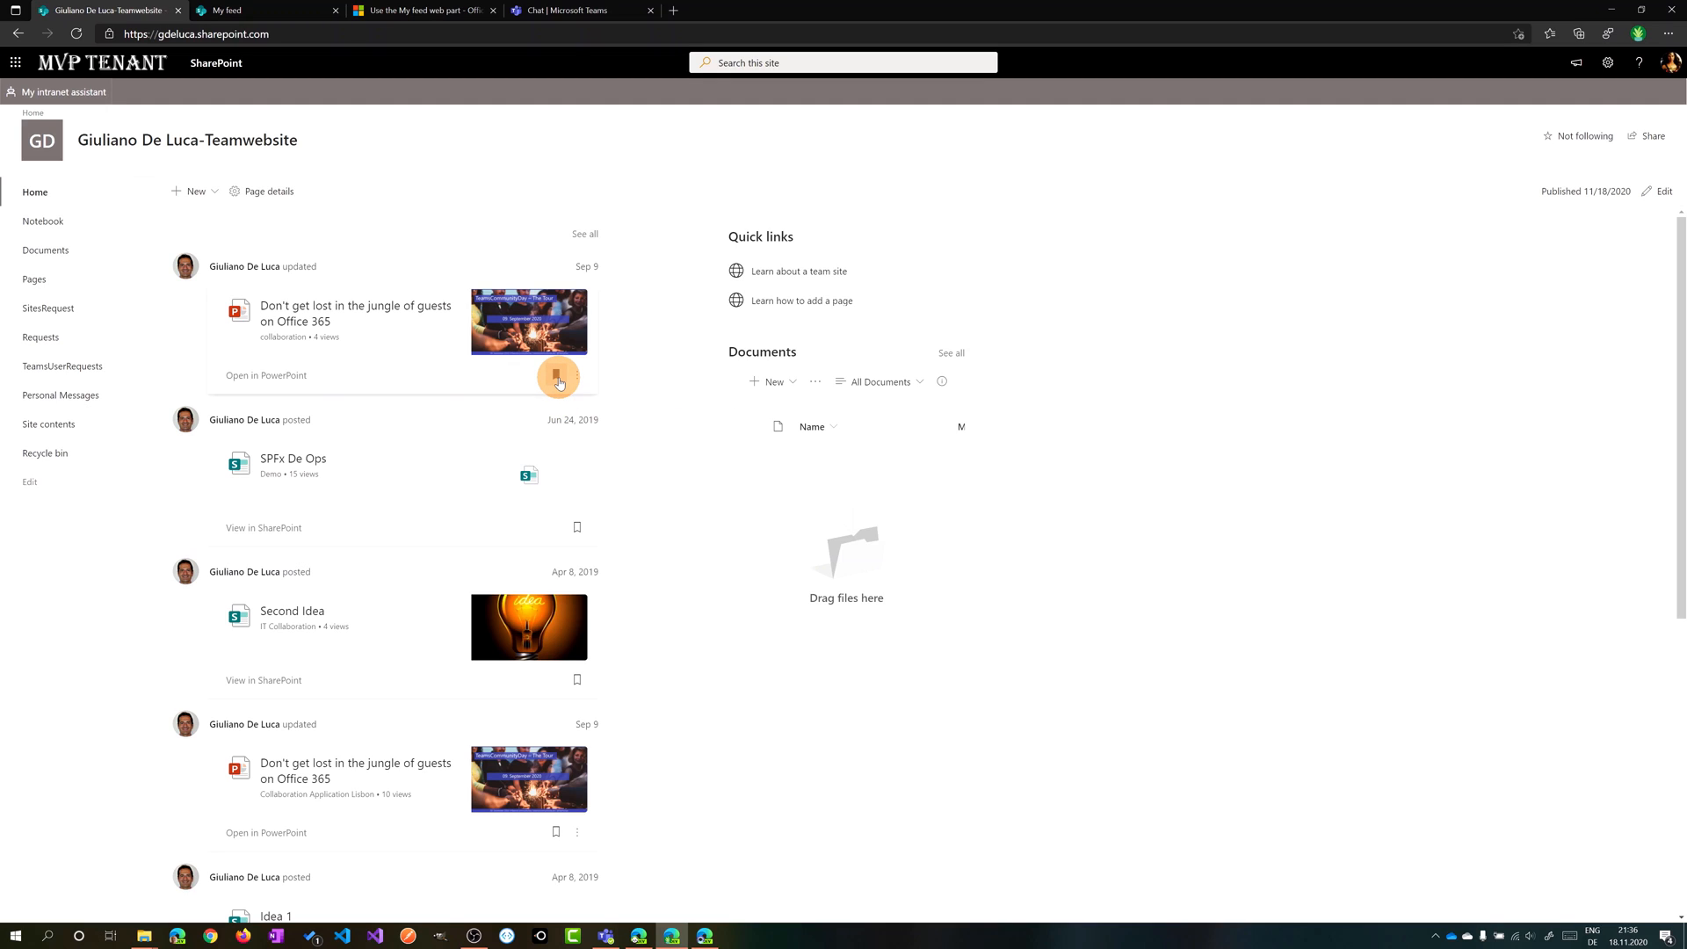
{"action": "mouse_move", "coordinate": [558, 376]}
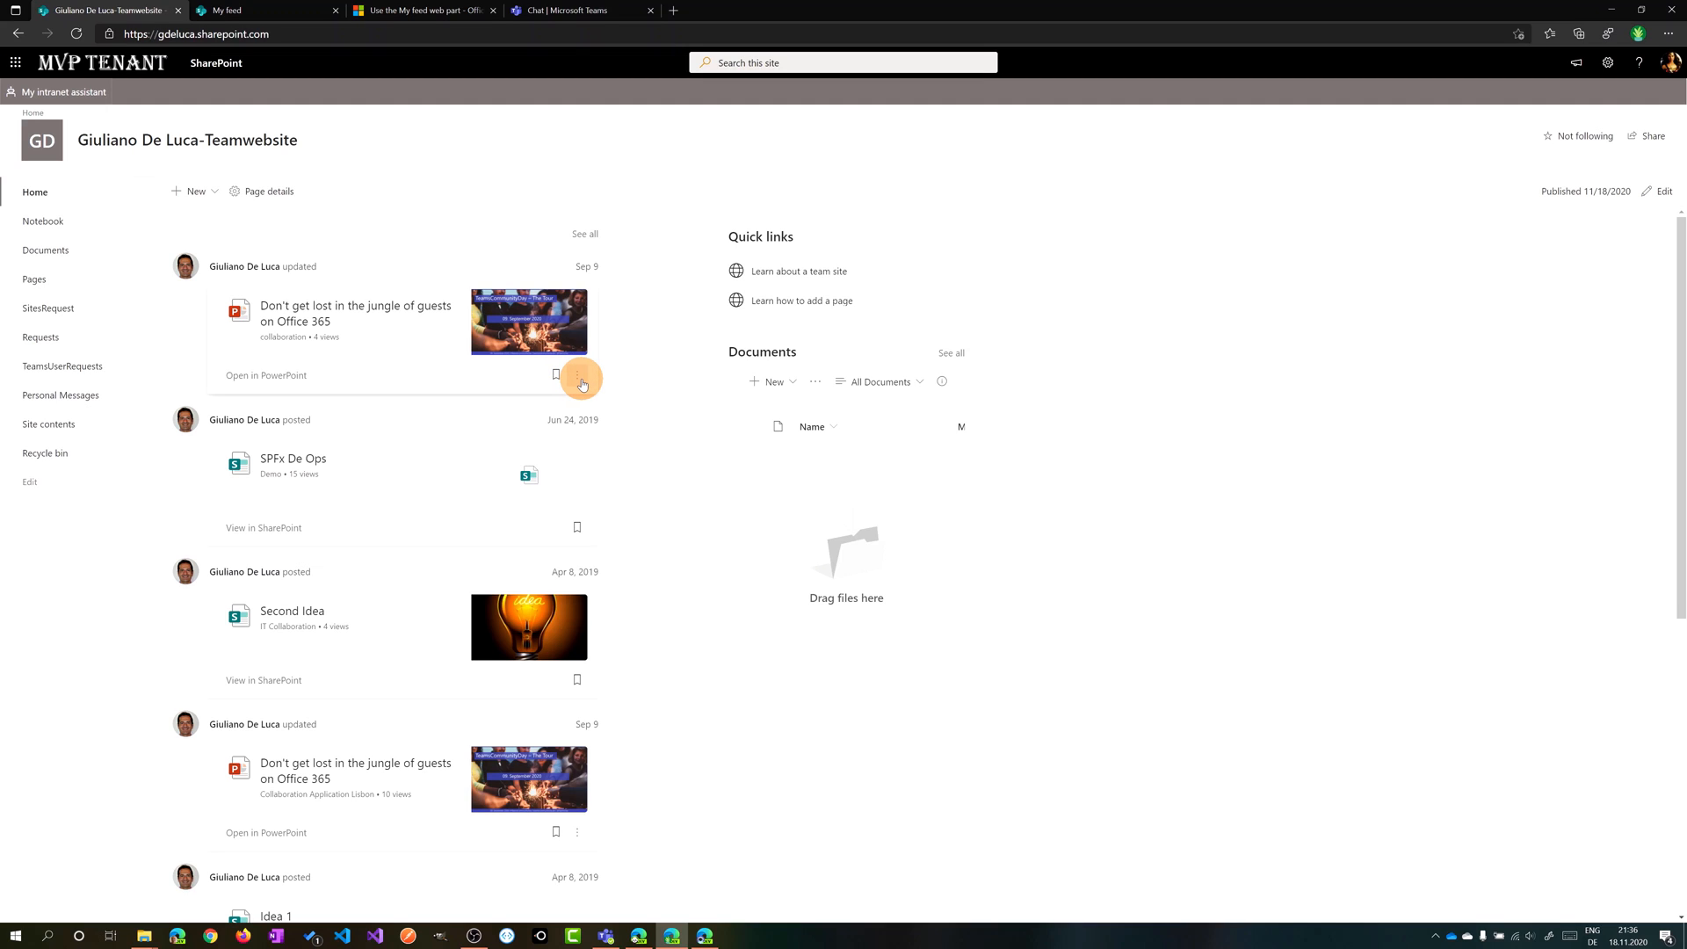
{"action": "mouse_move", "coordinate": [611, 406]}
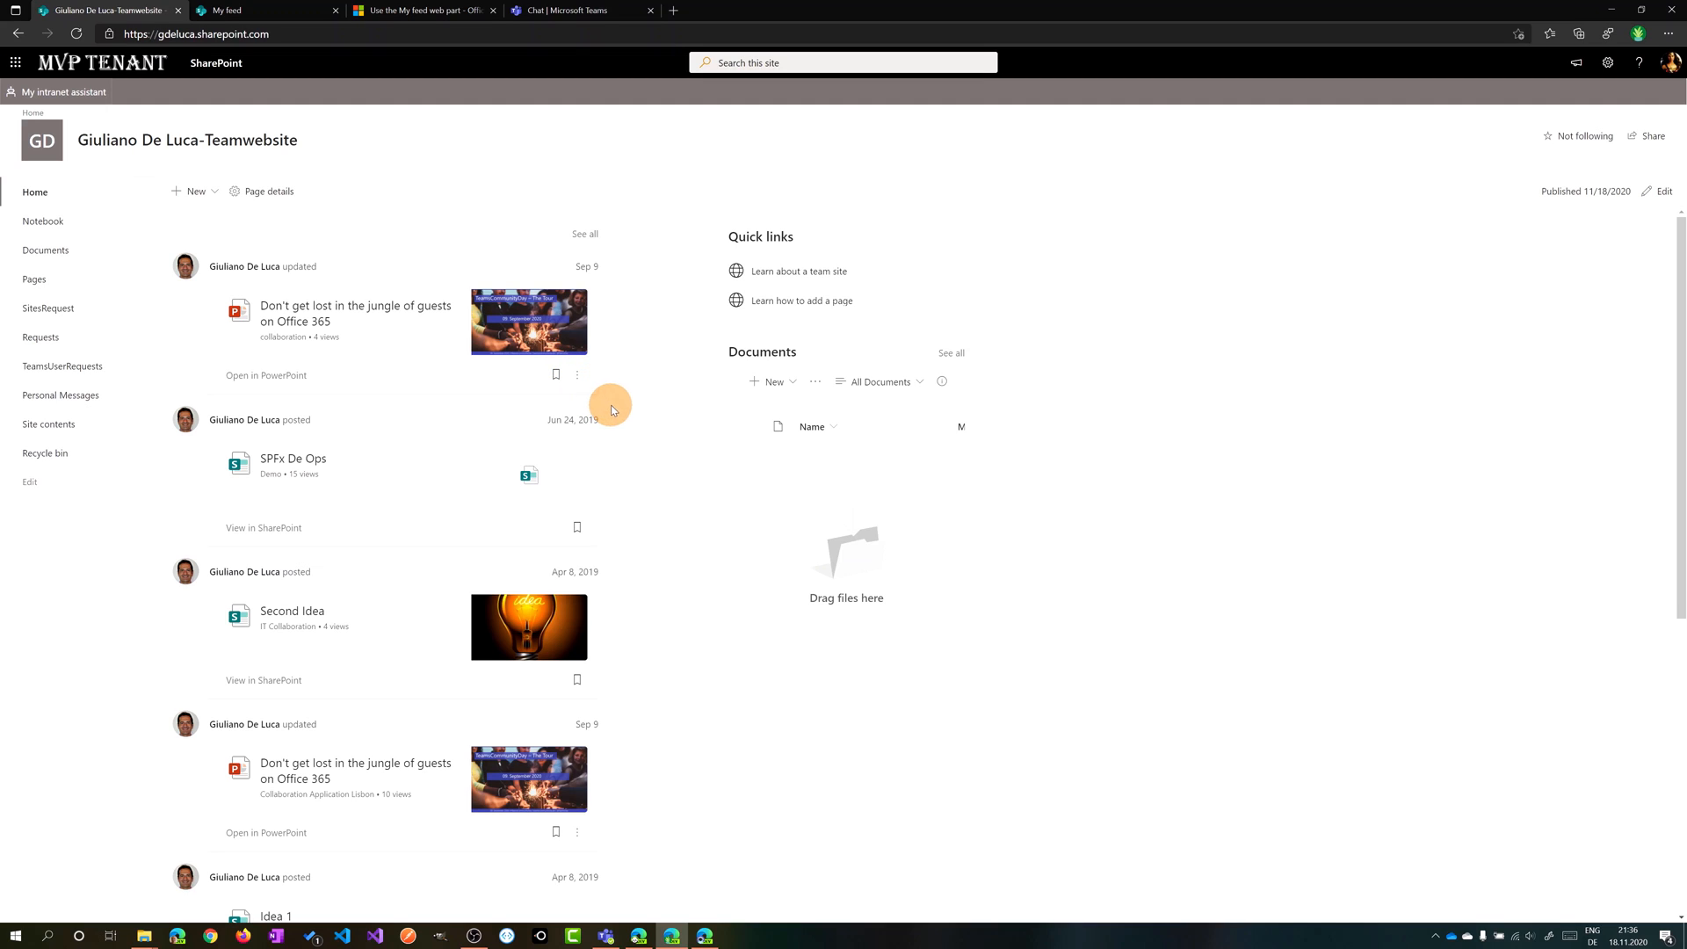
- Show the more-options menu (Share, Why am I seeing this?, Copy link) on the guests presentation item
{"action": "left_click", "coordinate": [578, 374]}
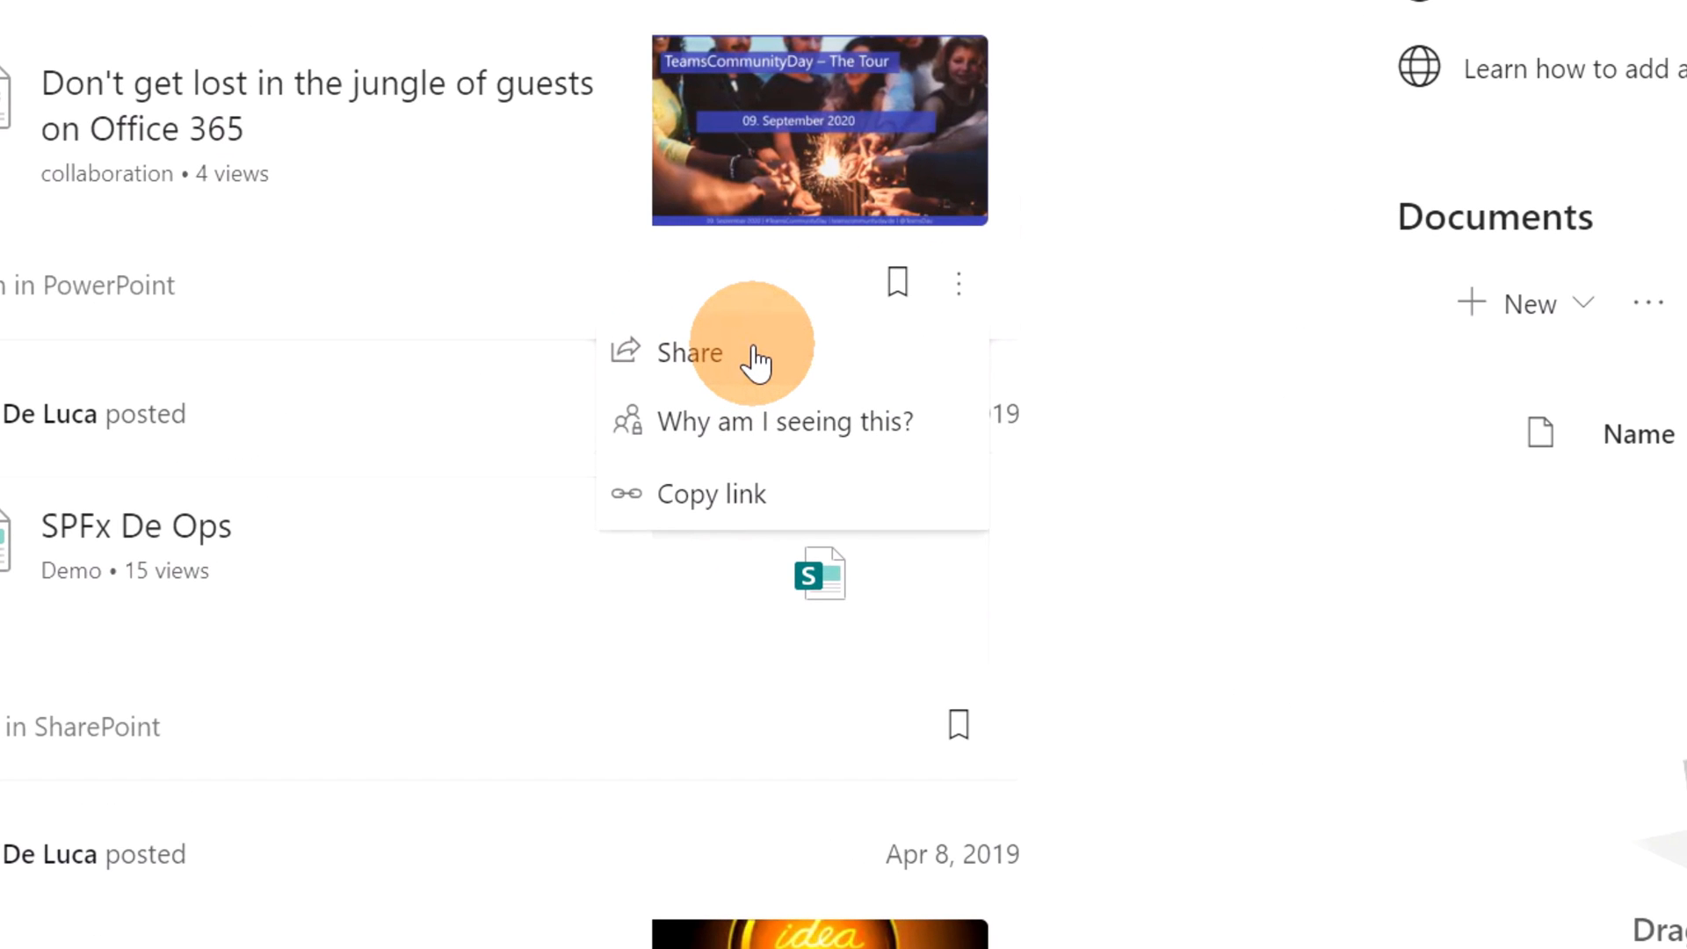
{"action": "mouse_move", "coordinate": [701, 498]}
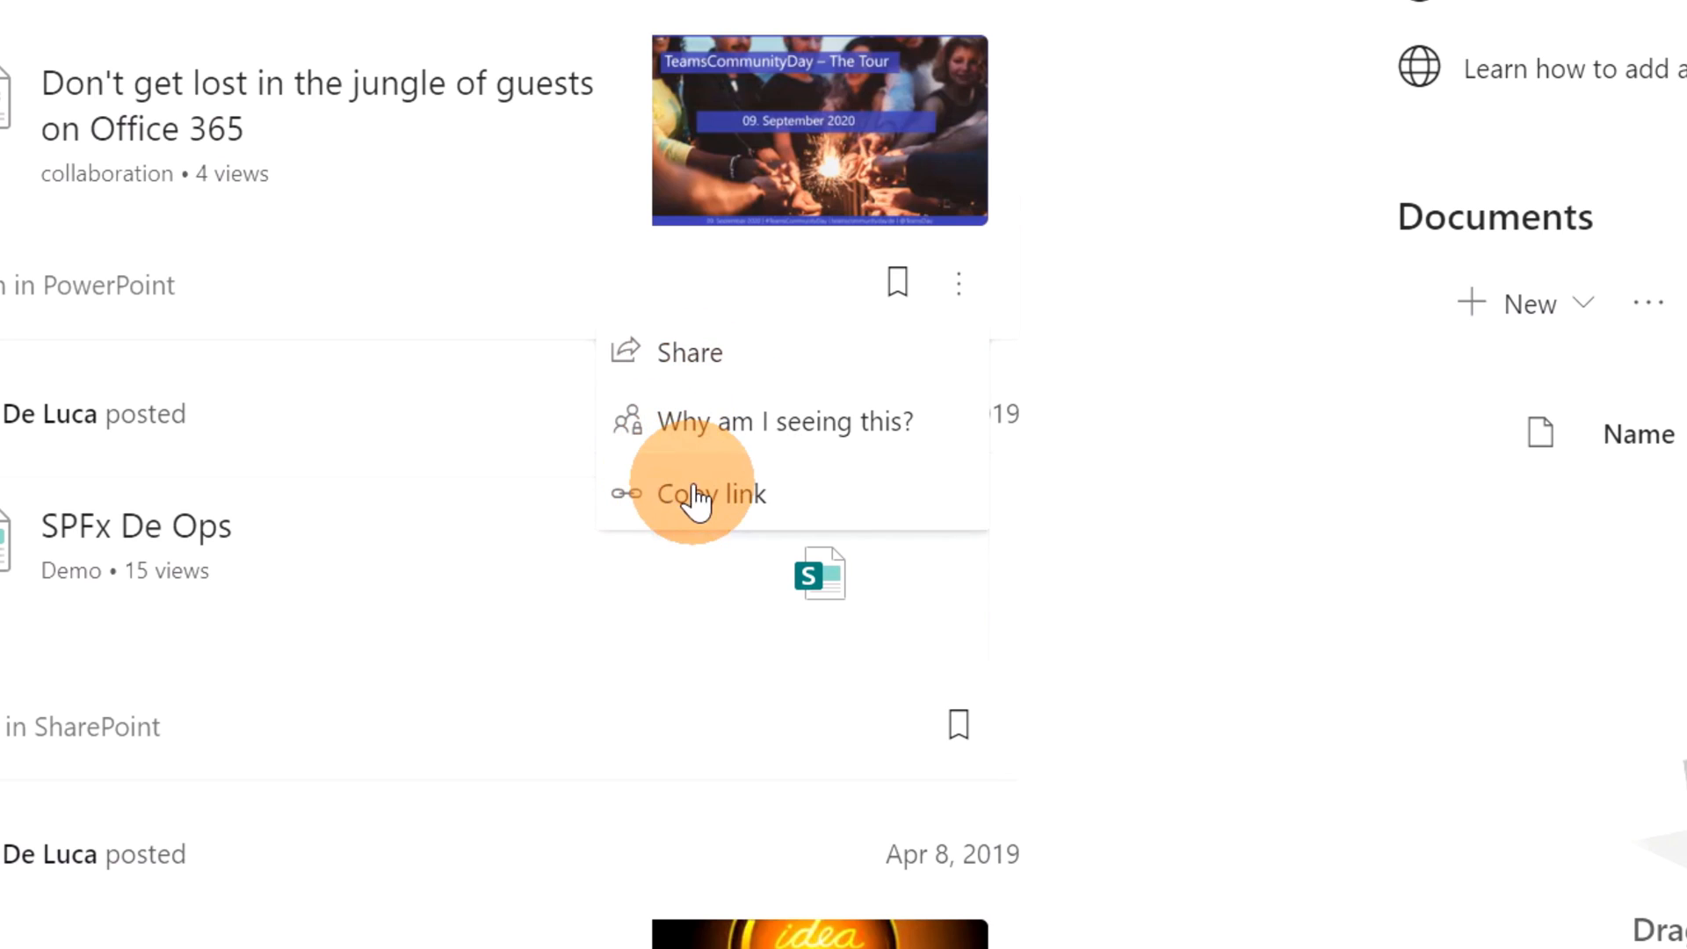
{"action": "mouse_move", "coordinate": [833, 486]}
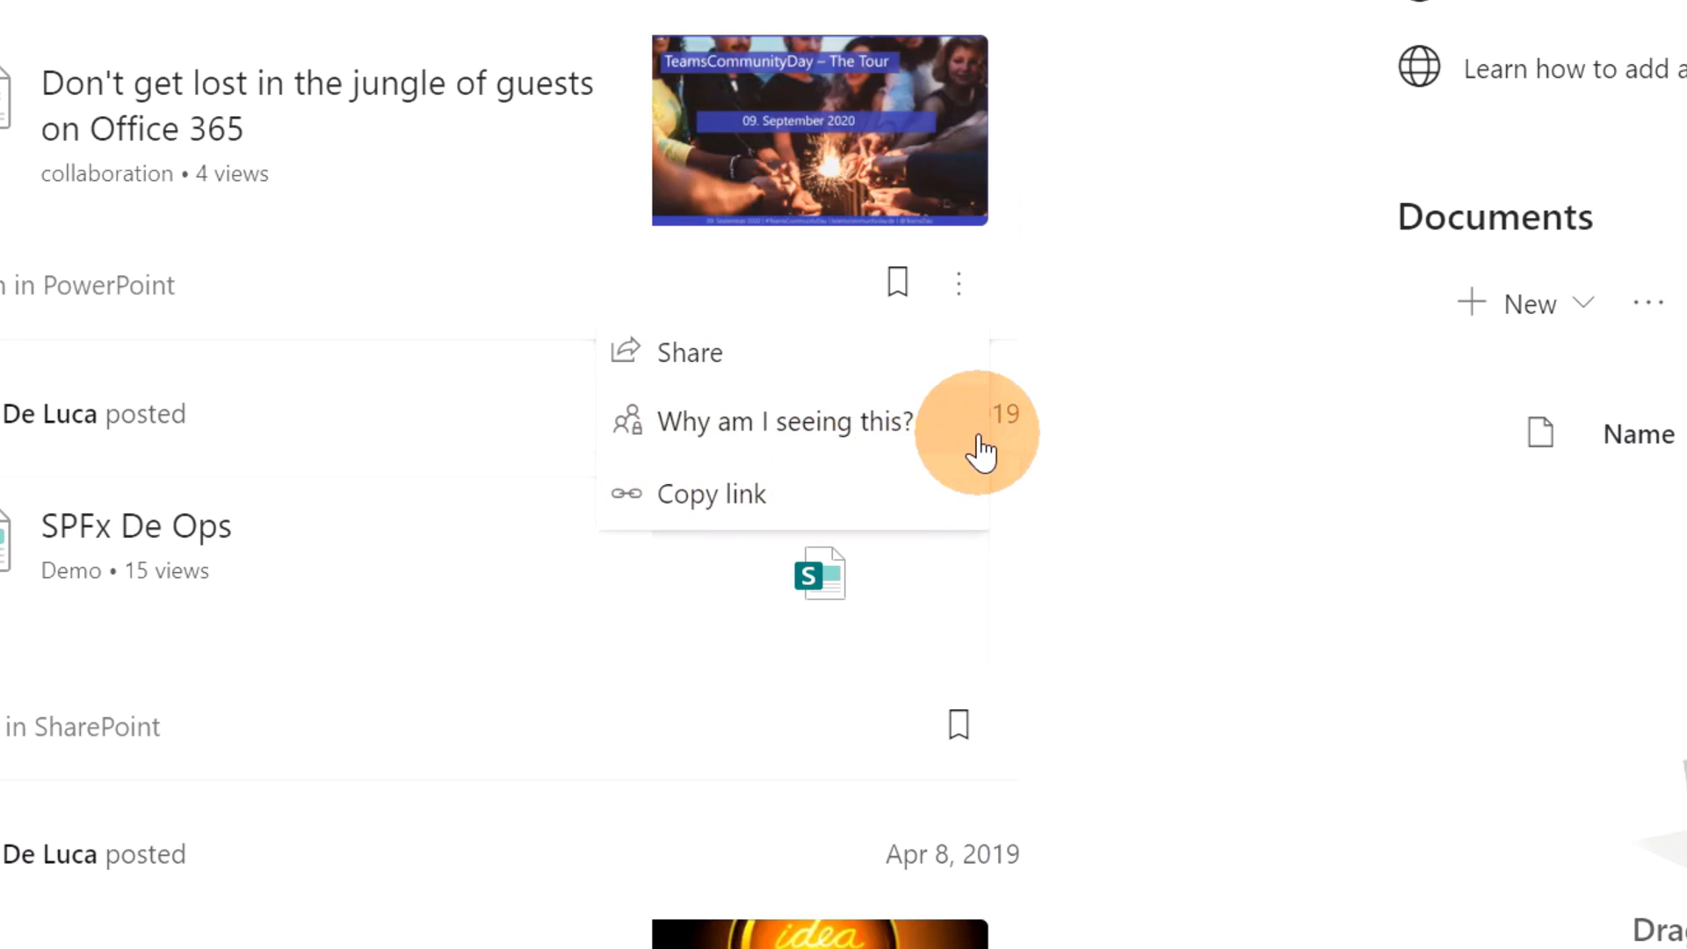
{"action": "mouse_move", "coordinate": [967, 441]}
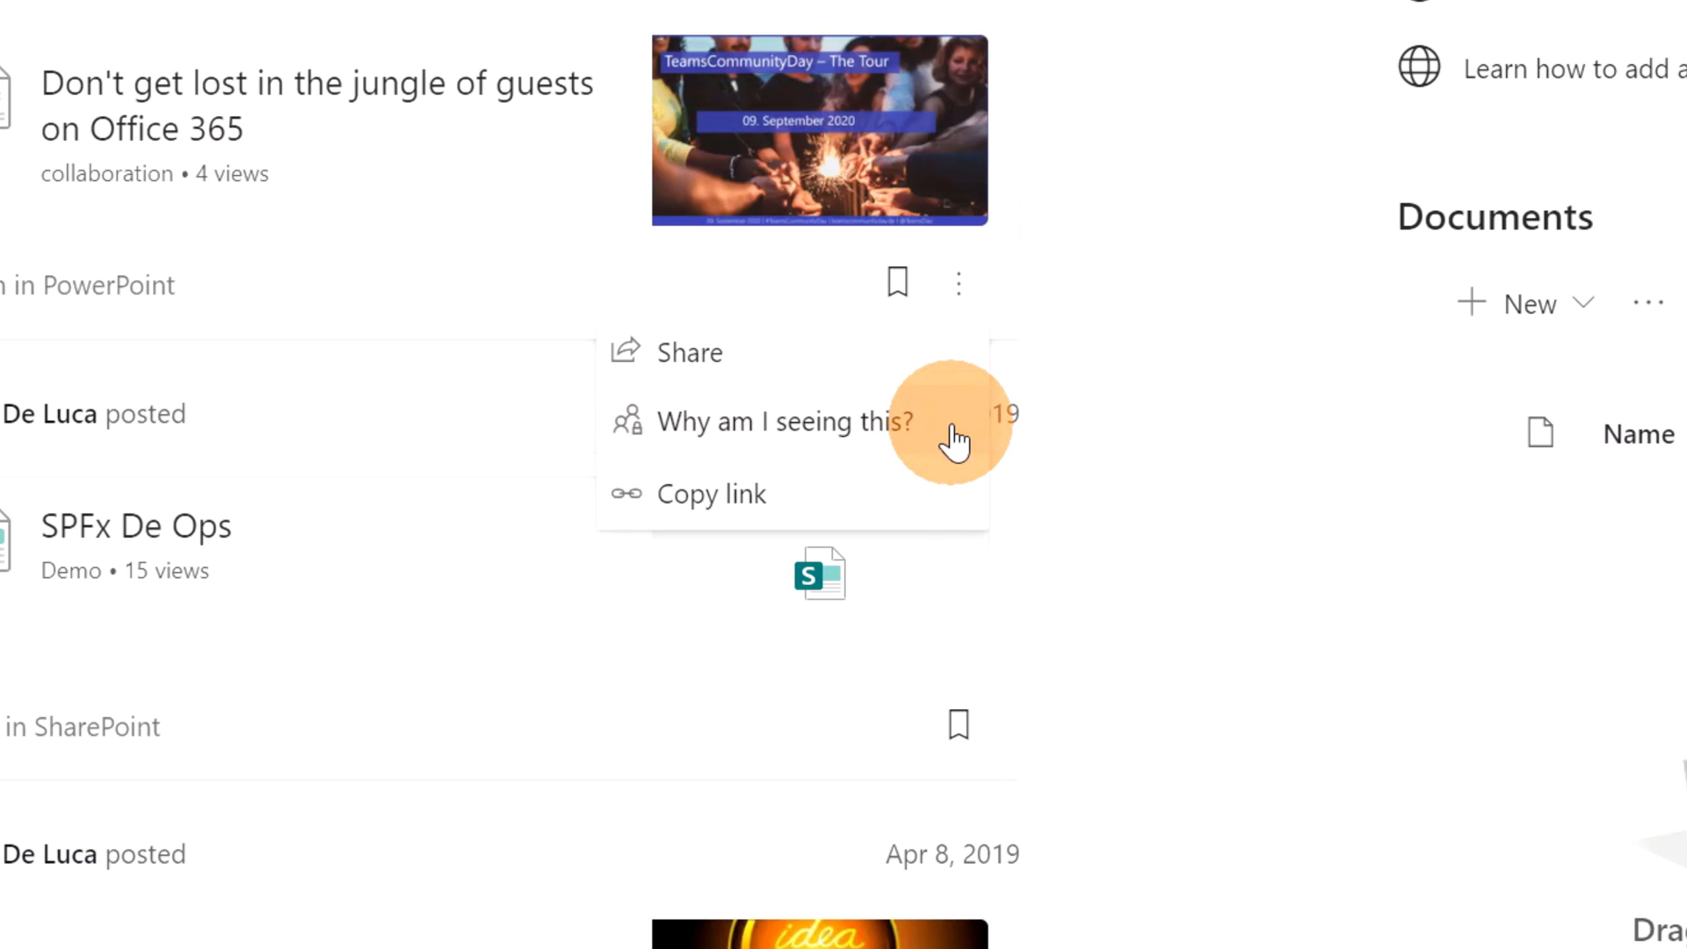
- Read the 'Why am I seeing this?' explanation for the guests presentation item and dismiss it with Got it
{"action": "left_click", "coordinate": [784, 421]}
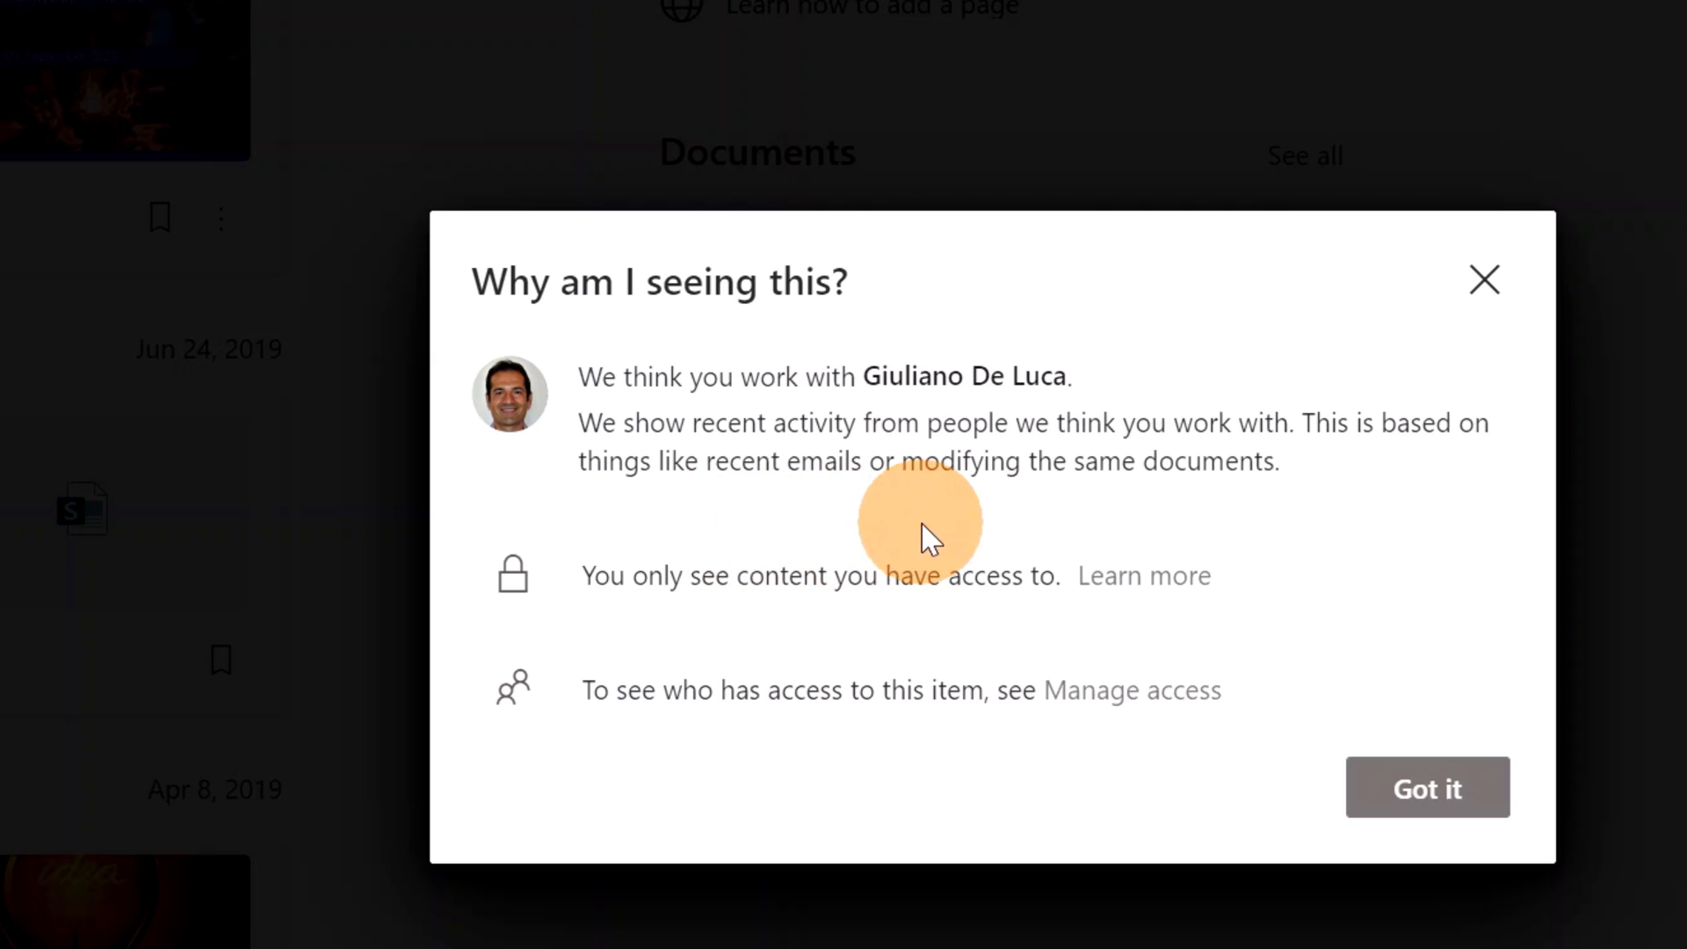
{"action": "mouse_move", "coordinate": [1239, 528]}
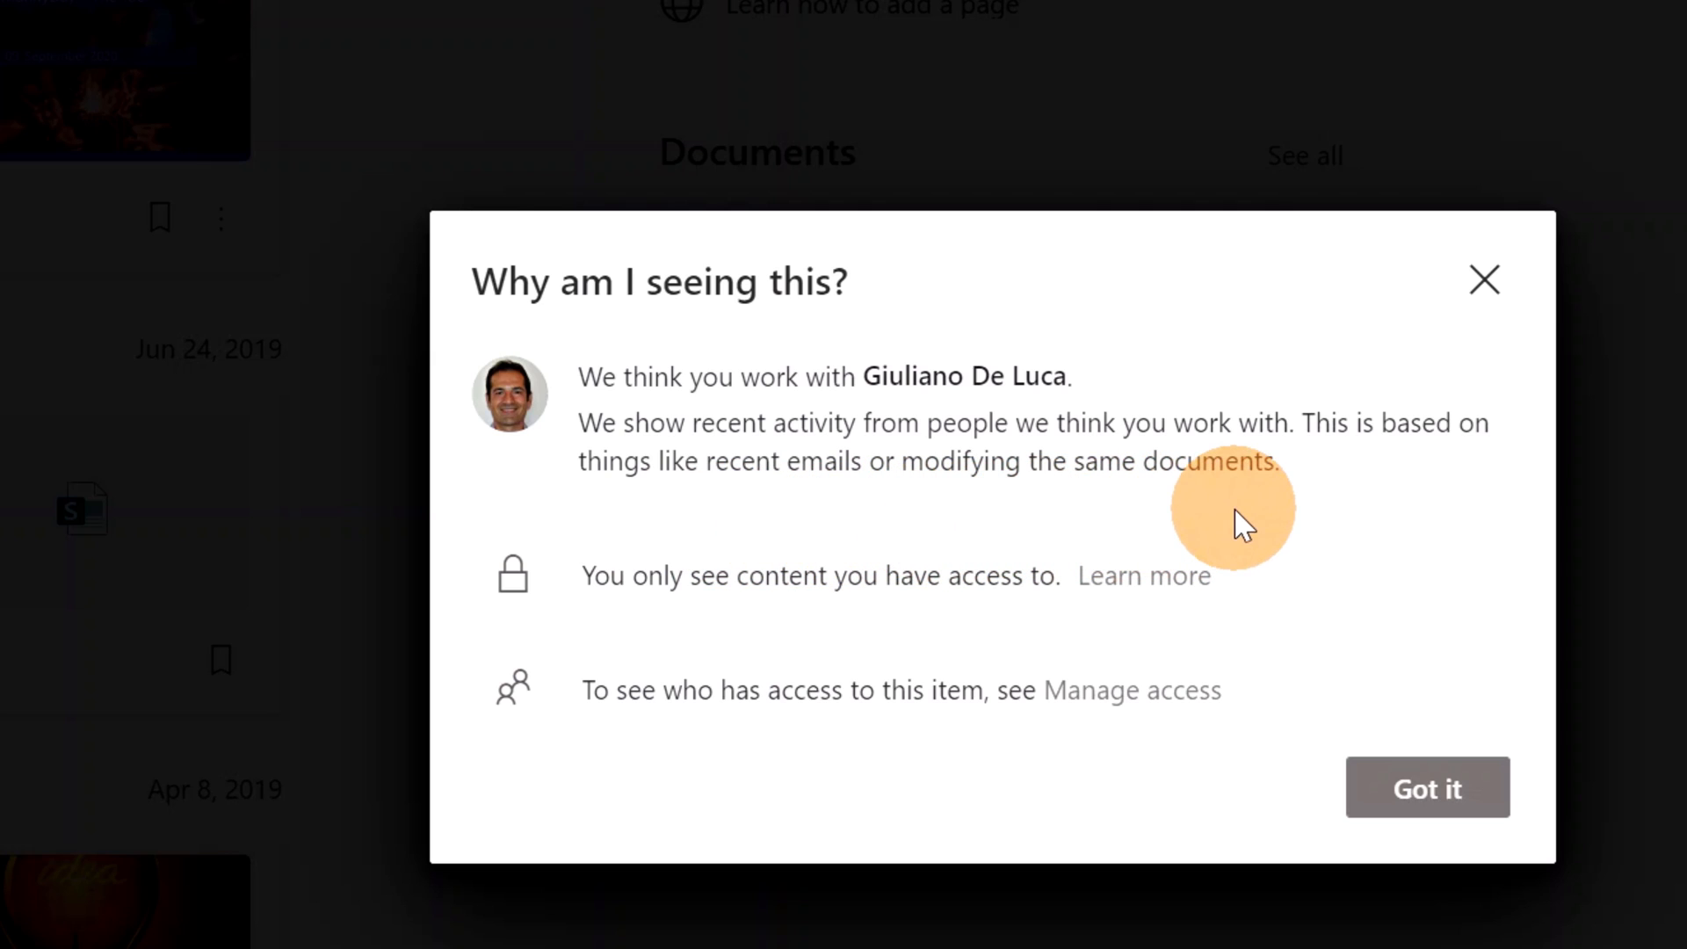
{"action": "mouse_move", "coordinate": [1292, 523]}
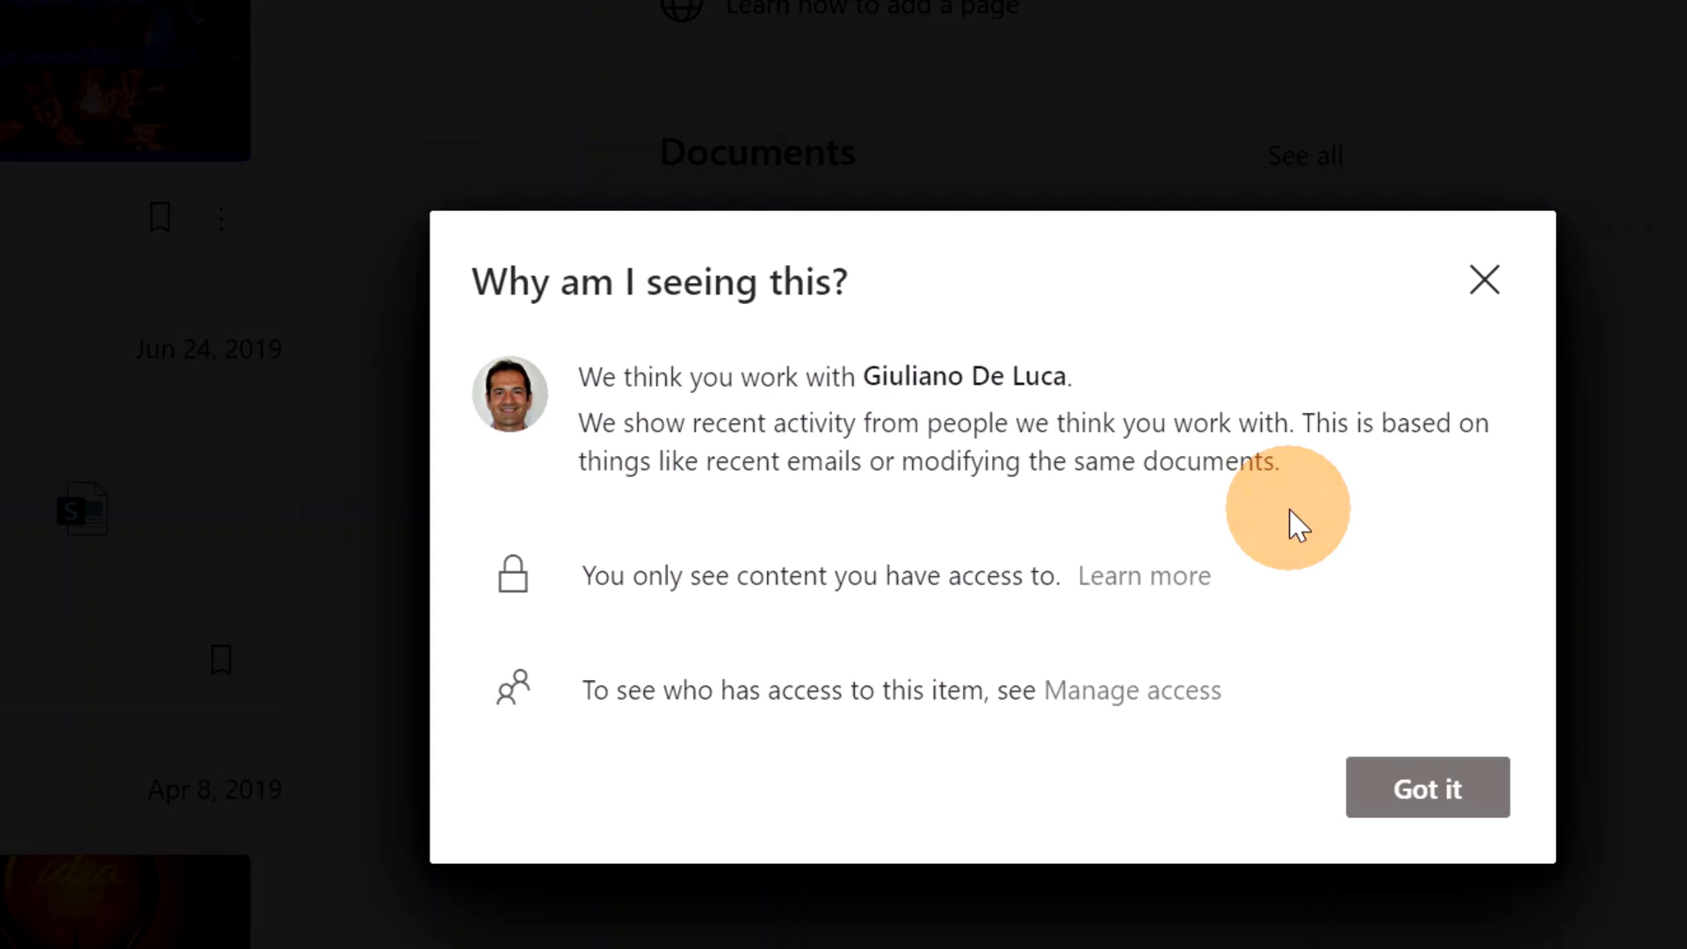
{"action": "mouse_move", "coordinate": [1426, 671]}
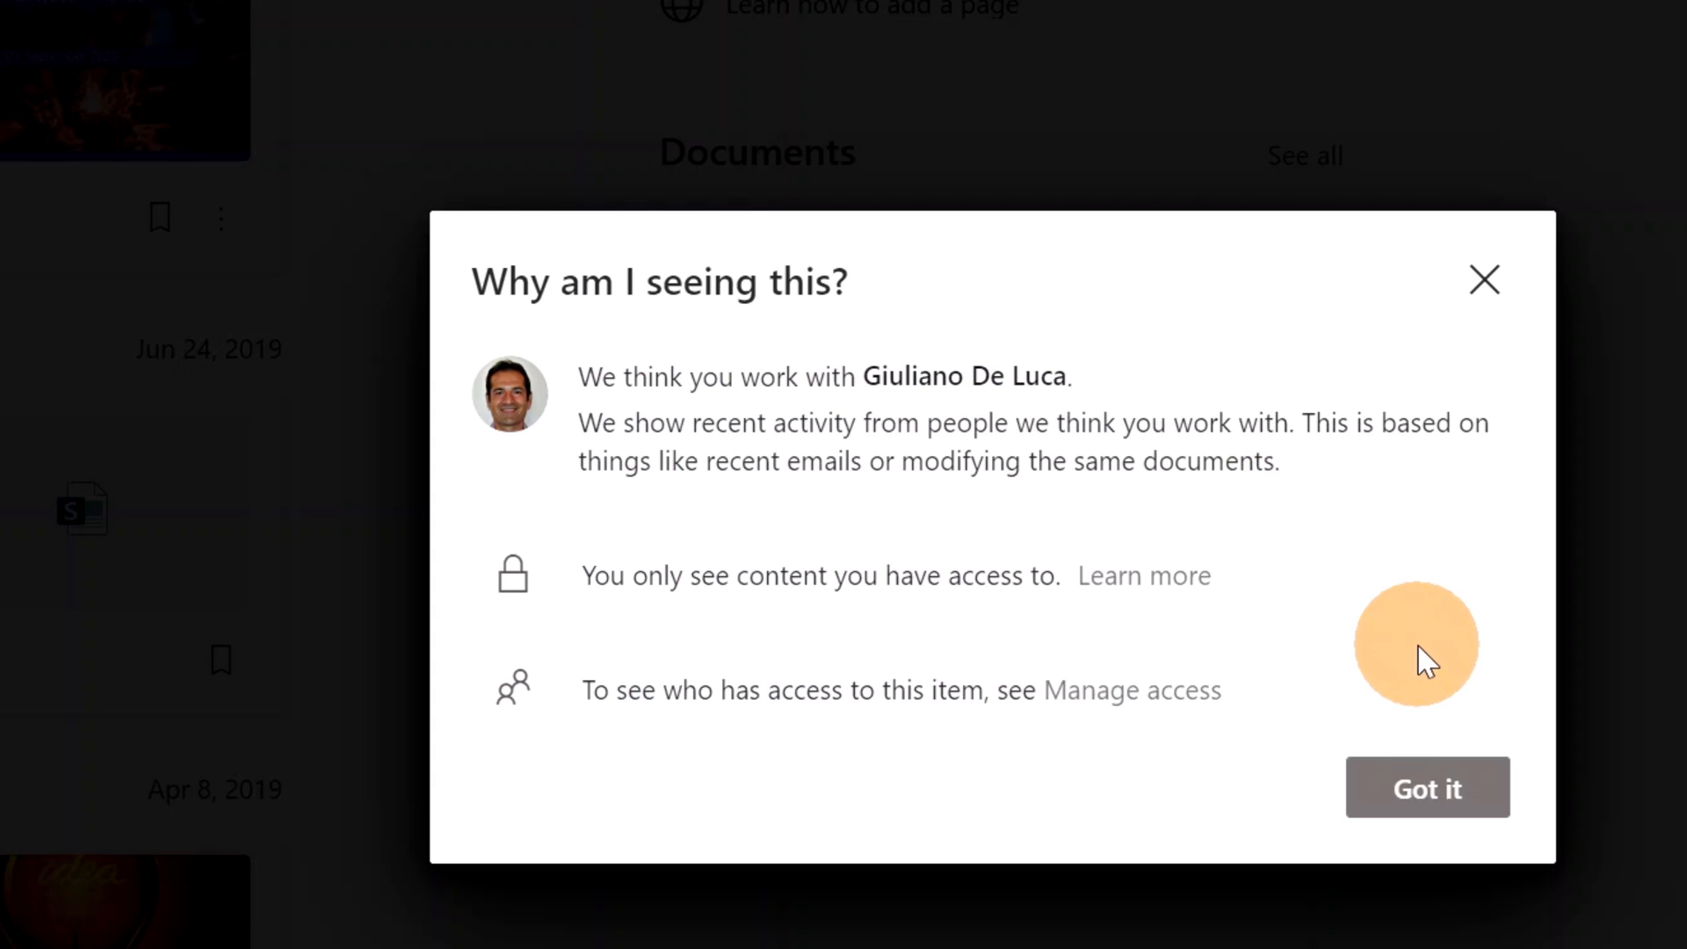
{"action": "left_click", "coordinate": [1428, 788]}
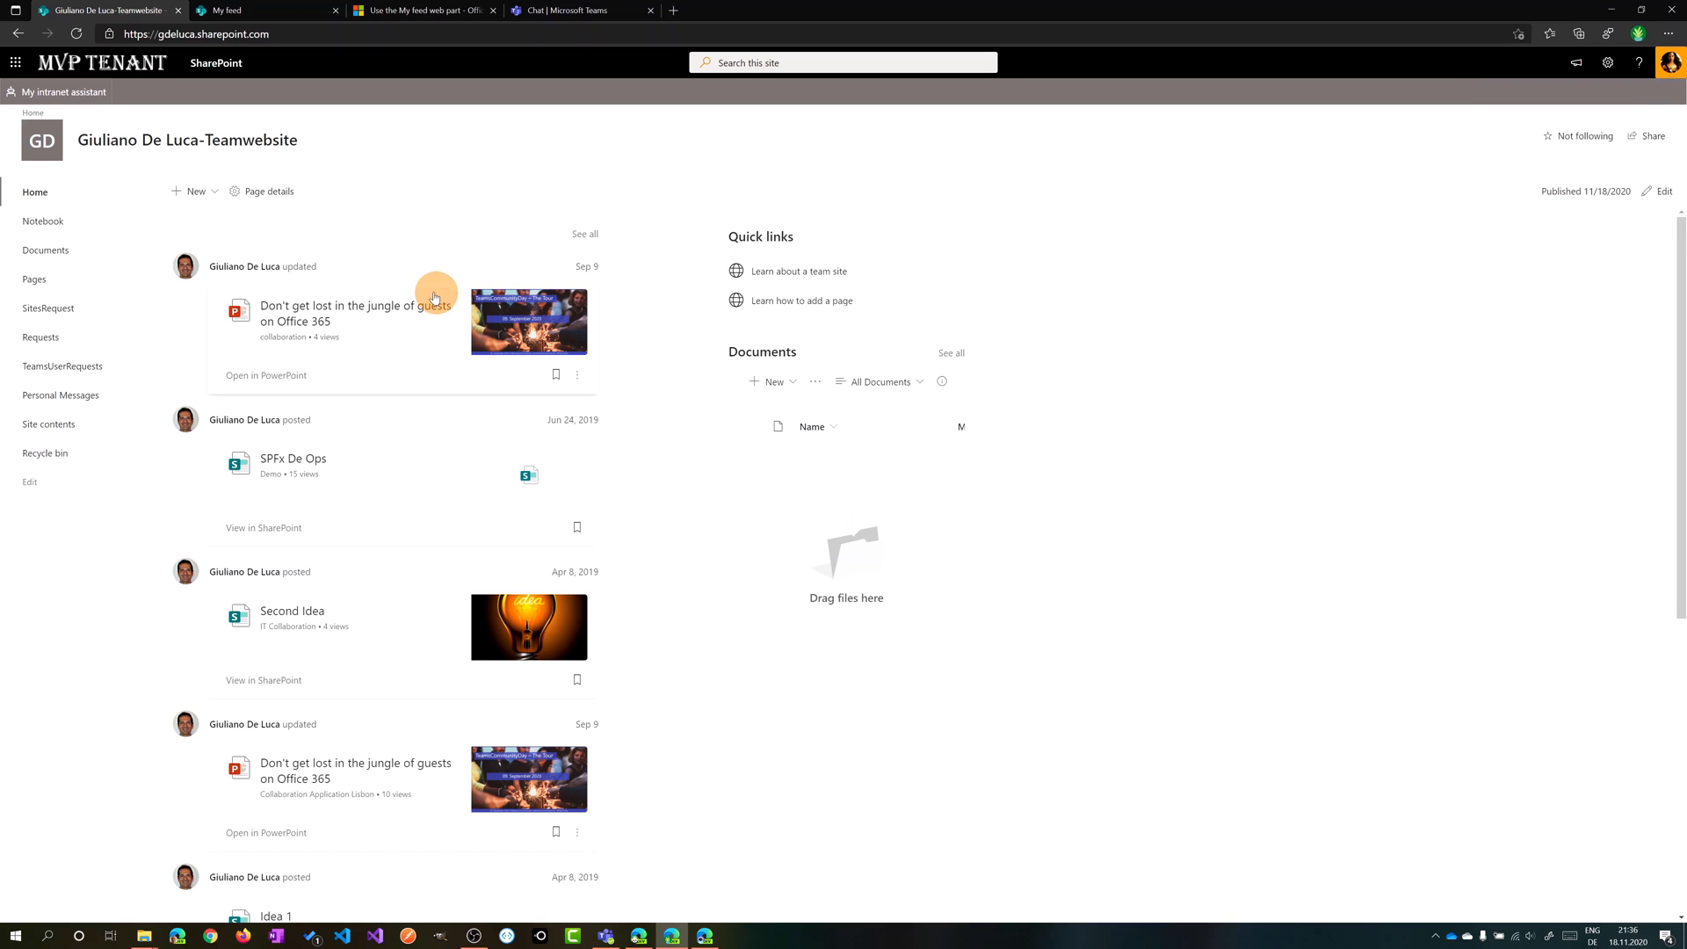
{"action": "mouse_move", "coordinate": [210, 294]}
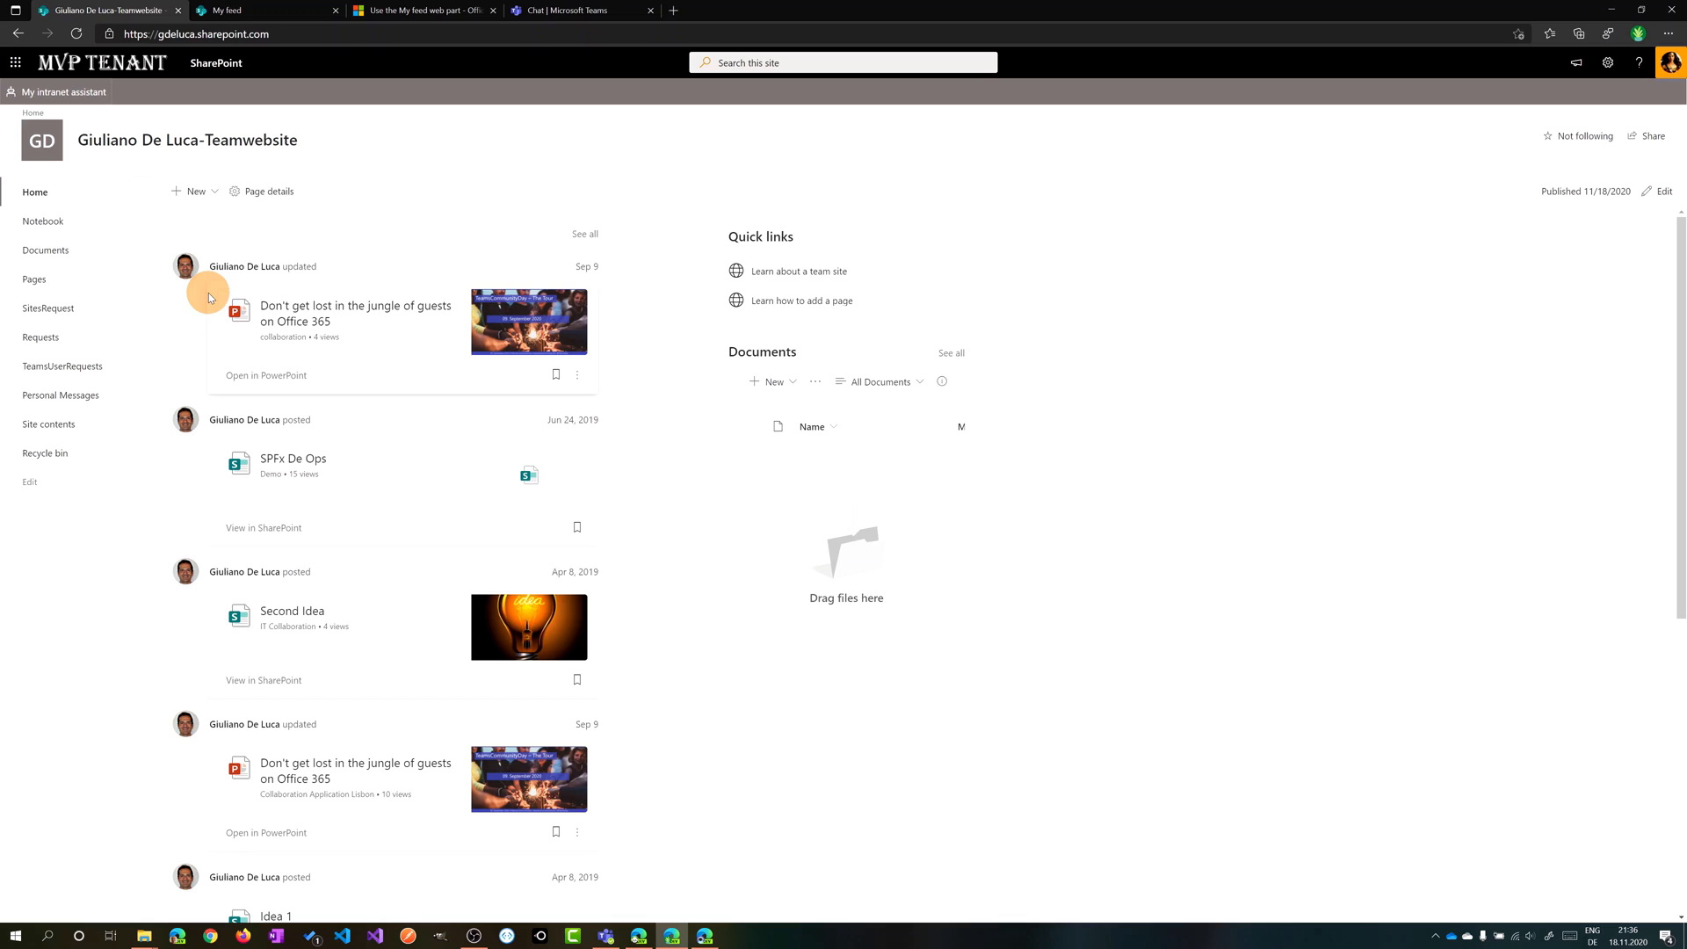
{"action": "mouse_move", "coordinate": [419, 302]}
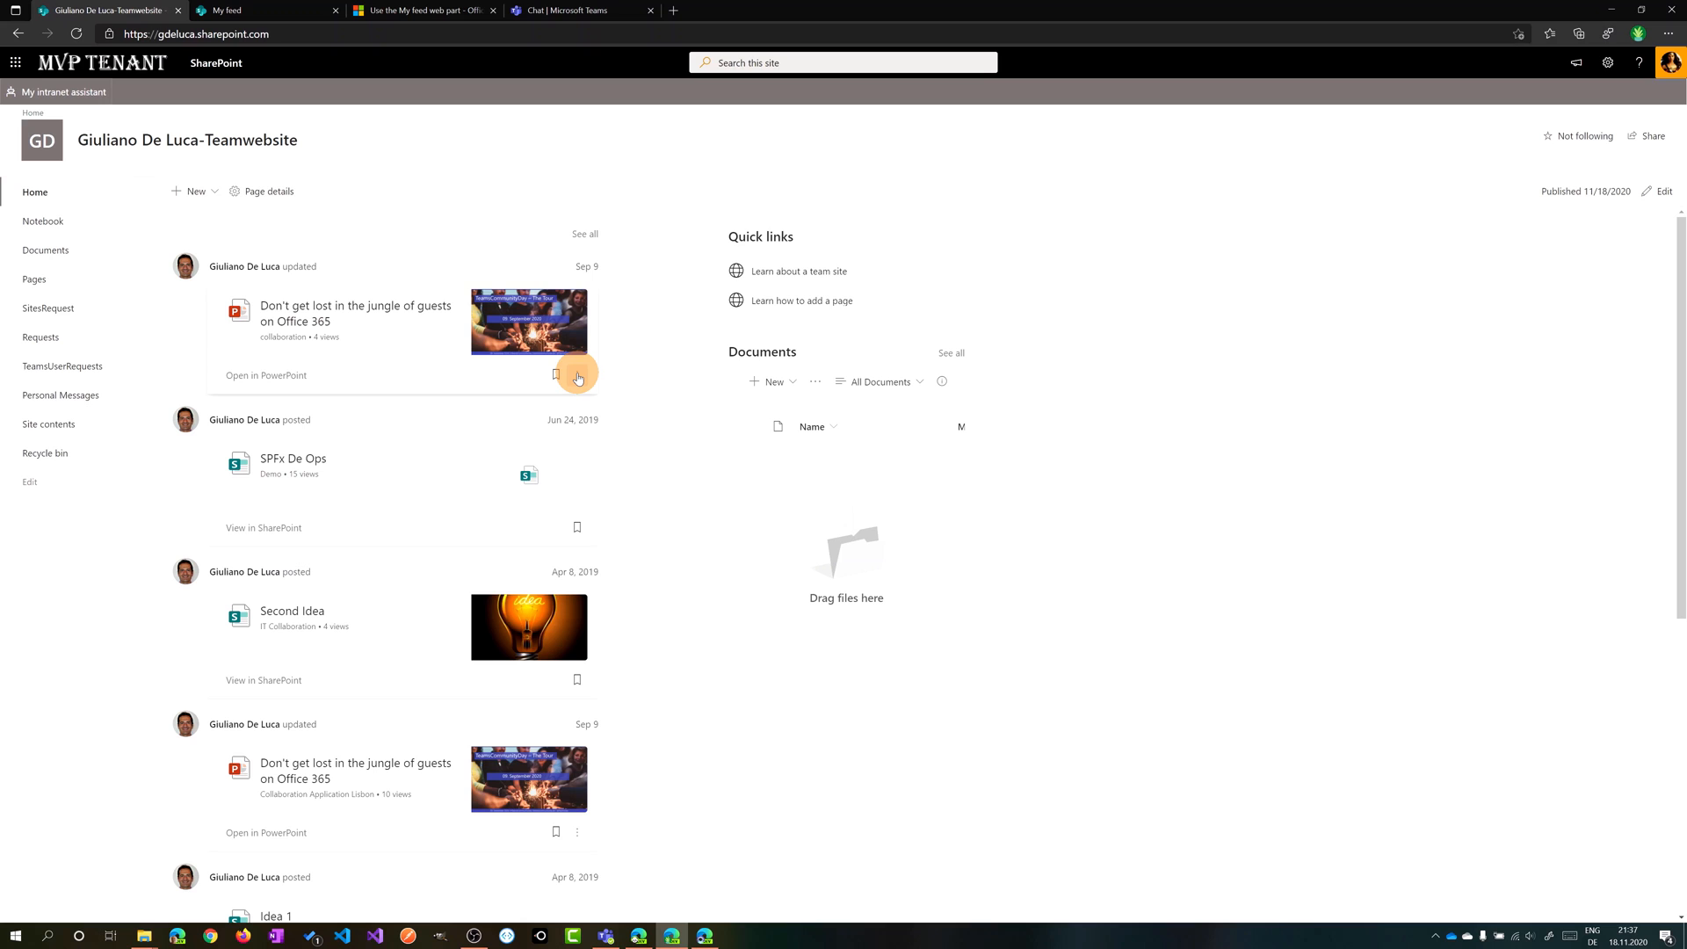
{"action": "scroll", "scroll_direction": "down", "scroll_amount": 3}
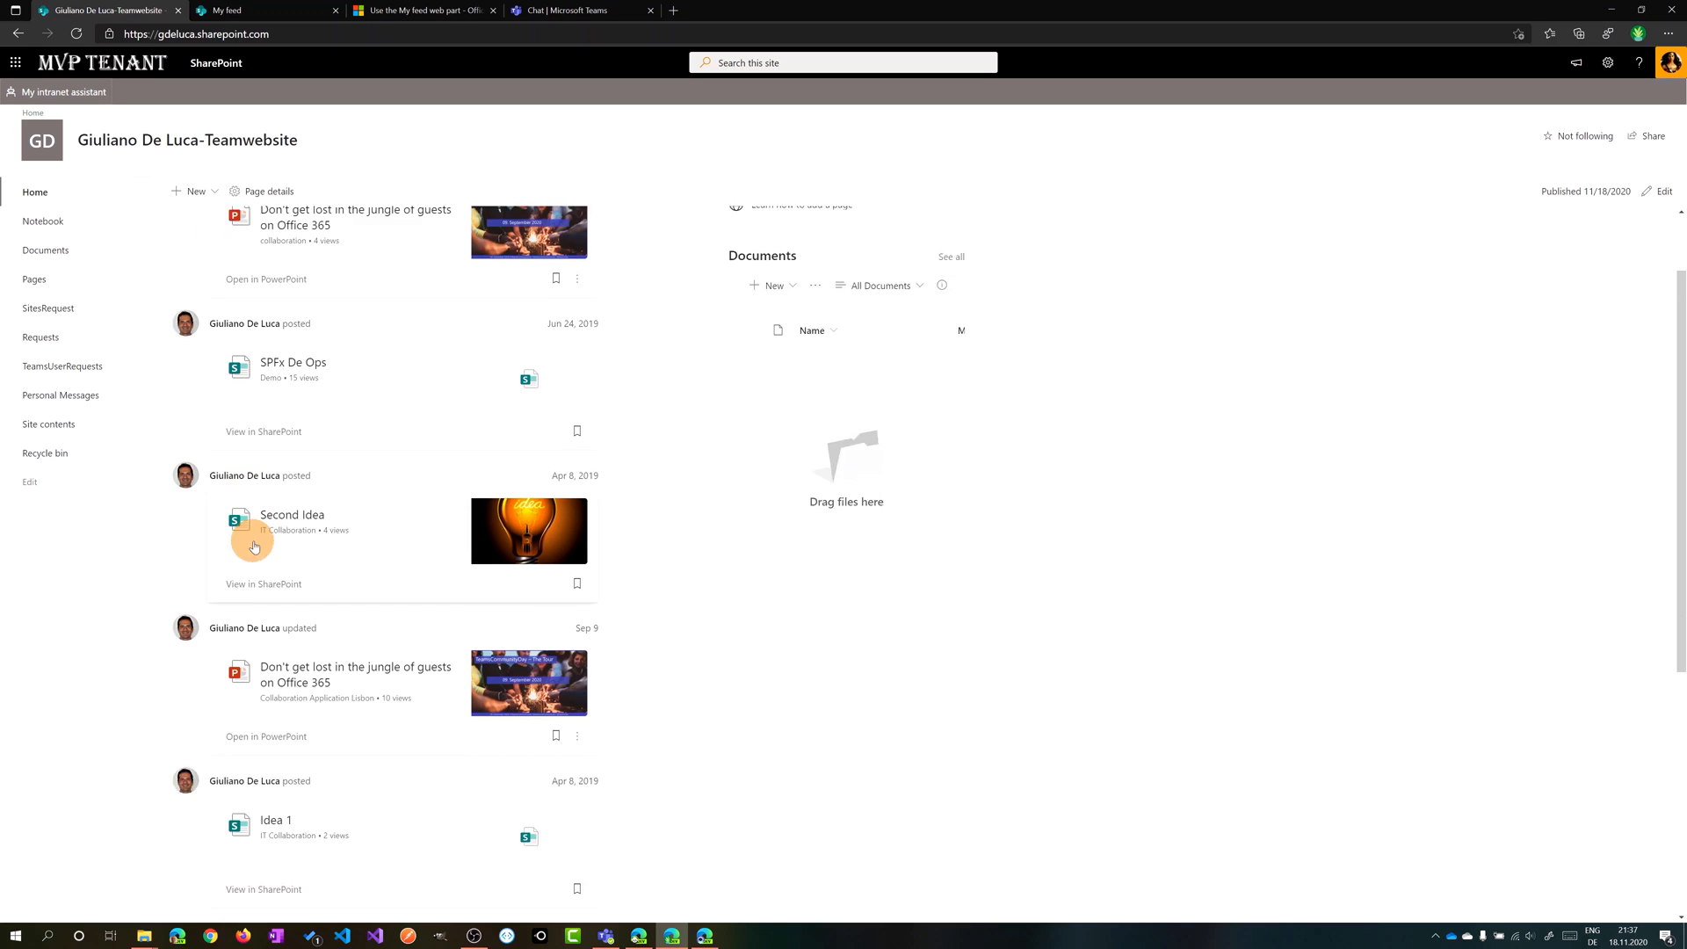
{"action": "scroll", "scroll_direction": "down", "scroll_amount": 3}
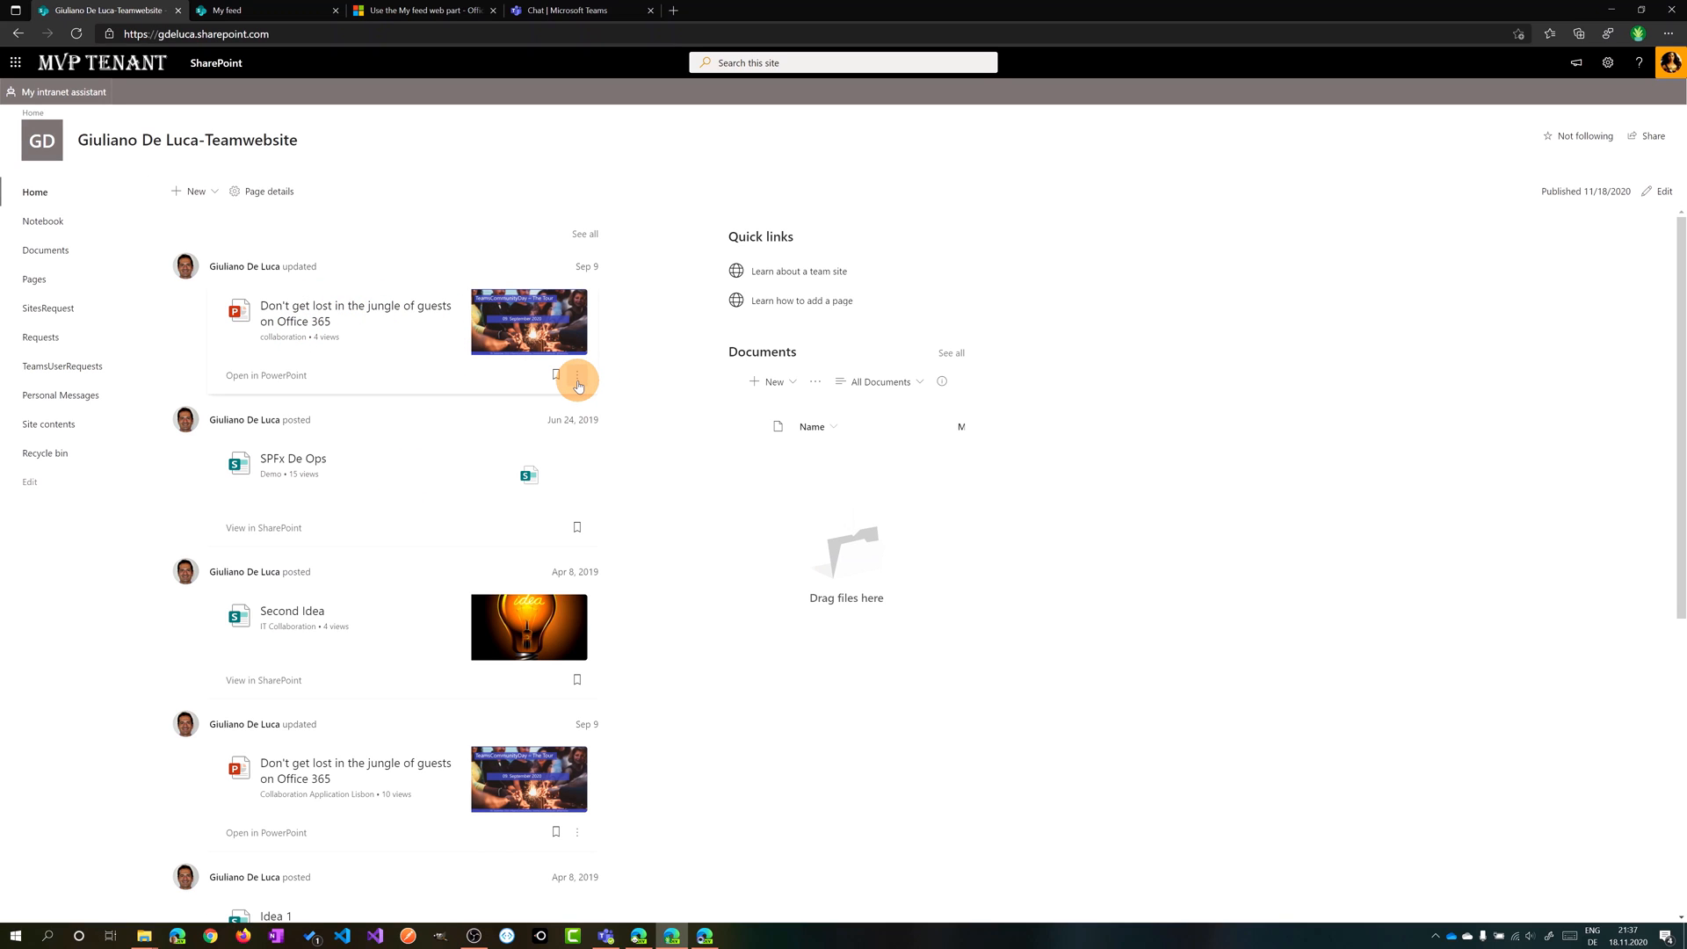
{"action": "scroll", "scroll_direction": "down", "scroll_amount": 3}
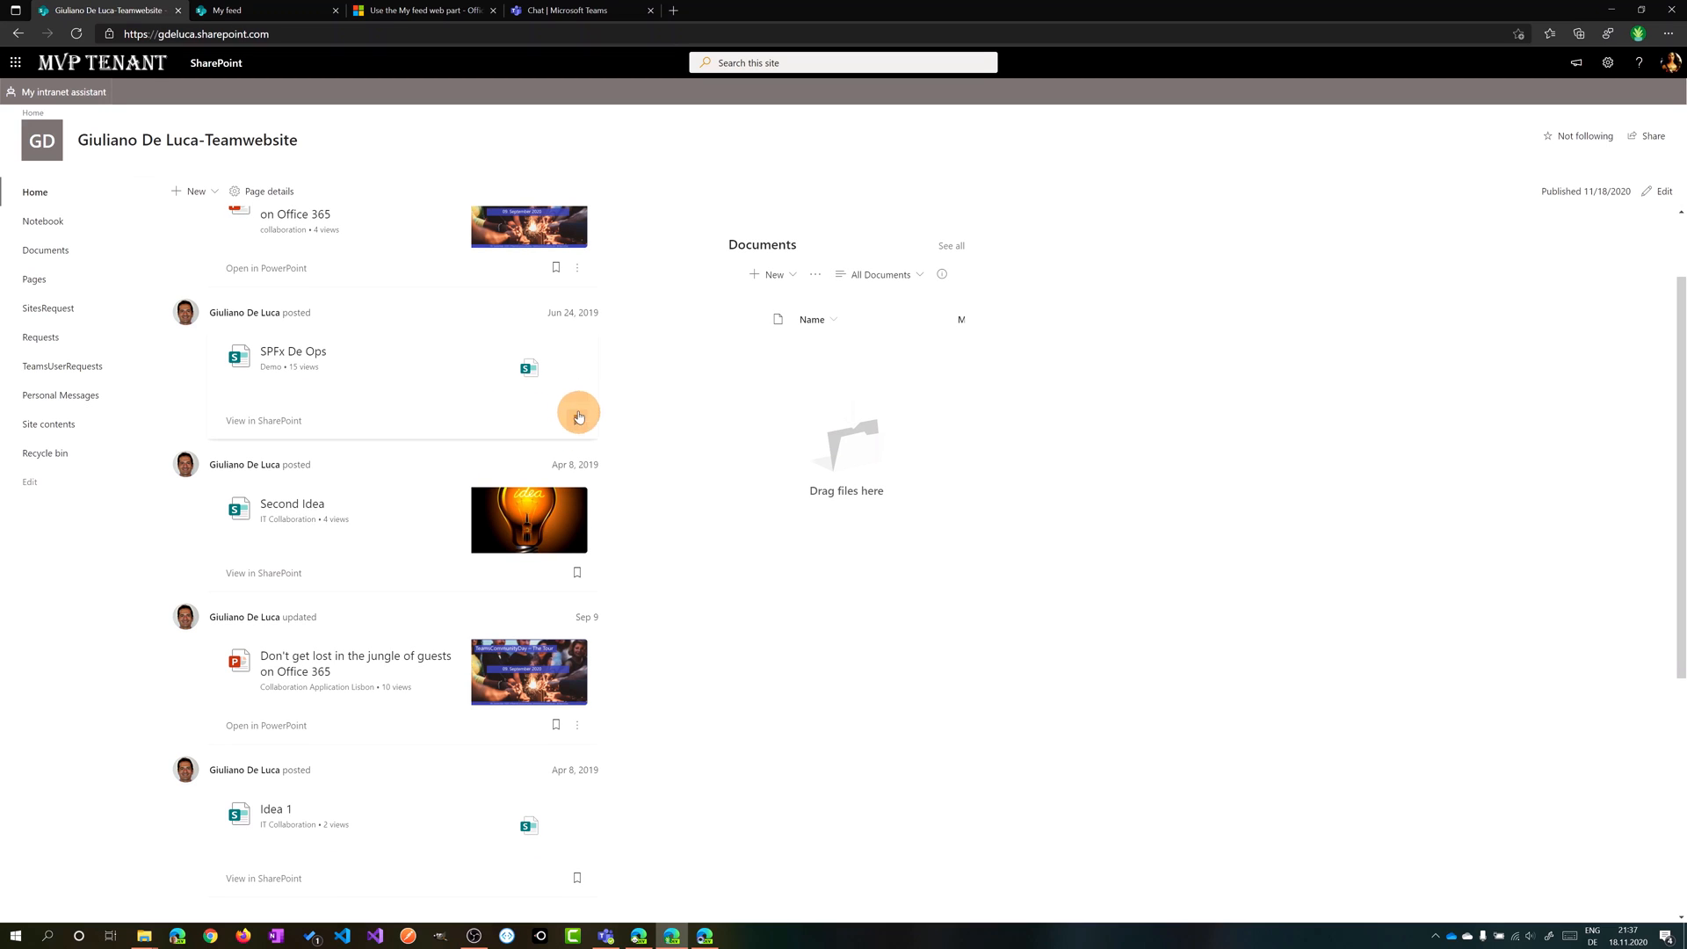
{"action": "scroll", "scroll_direction": "down", "scroll_amount": 3}
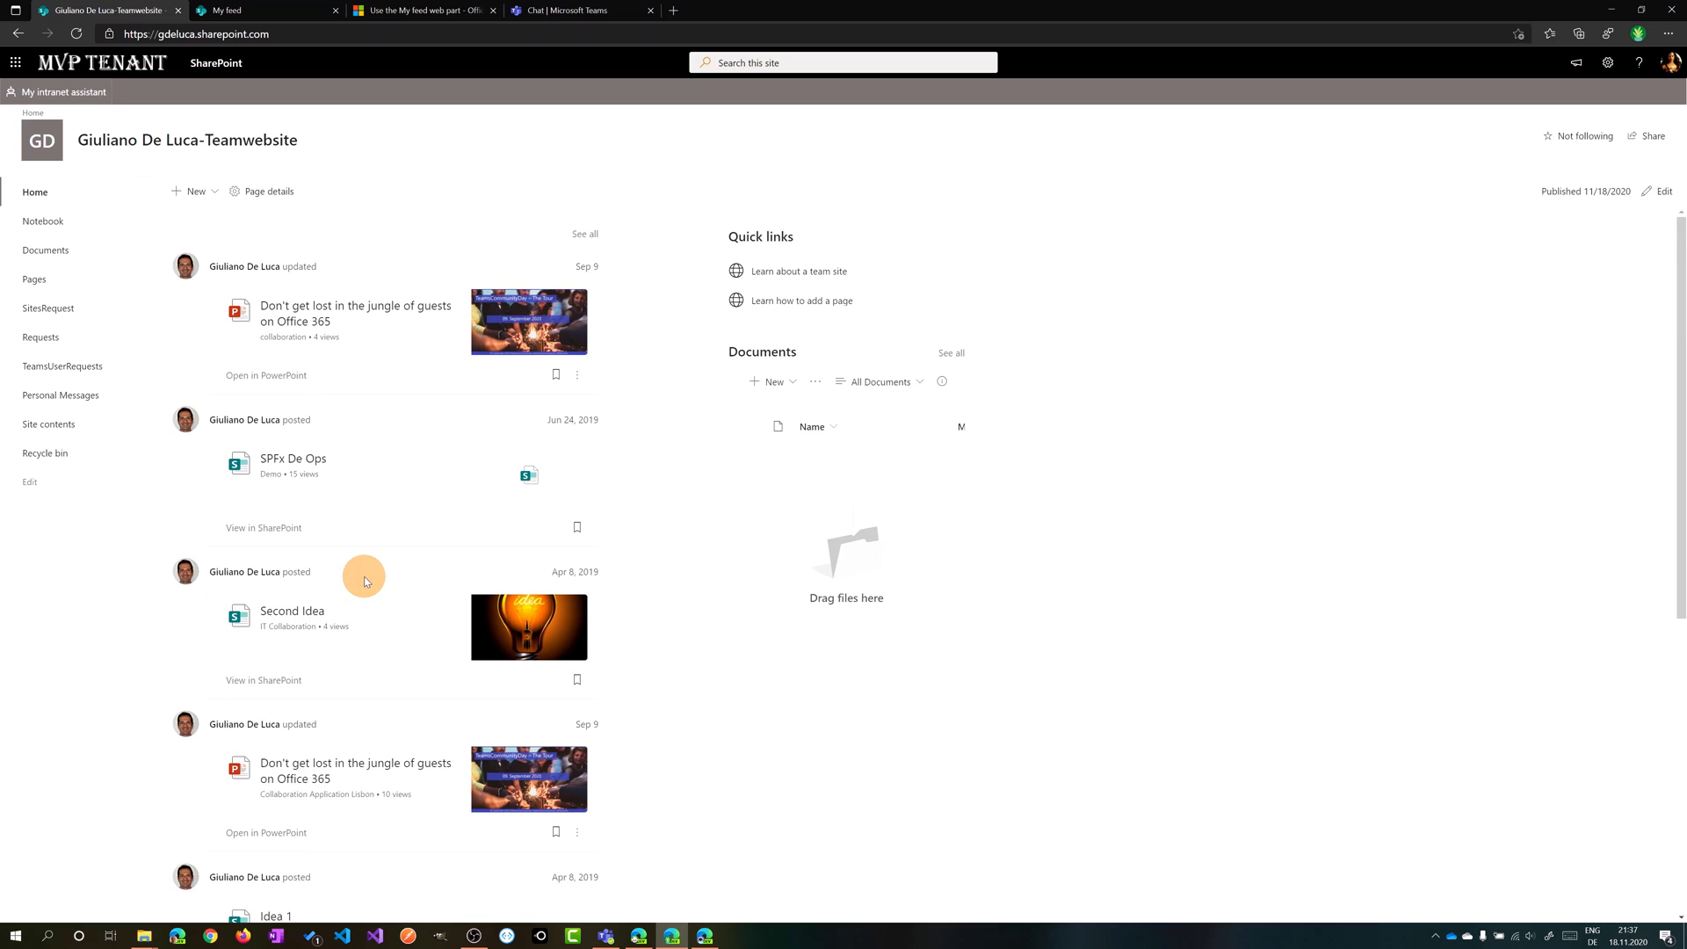
{"action": "scroll", "scroll_direction": "down", "scroll_amount": 3}
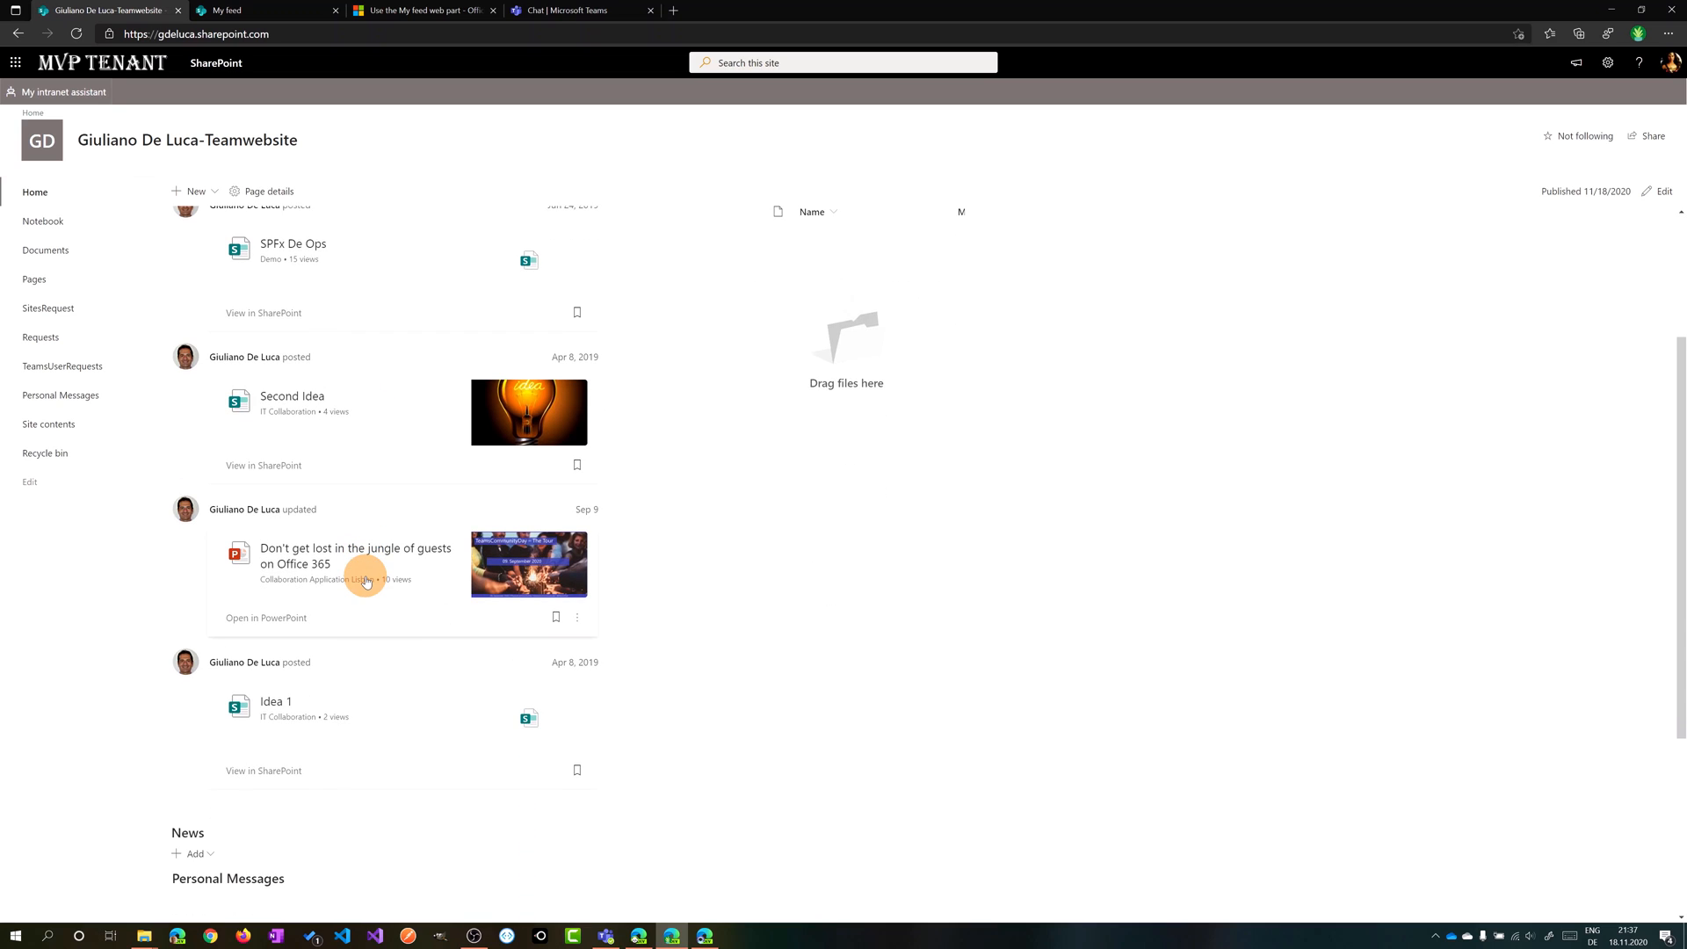